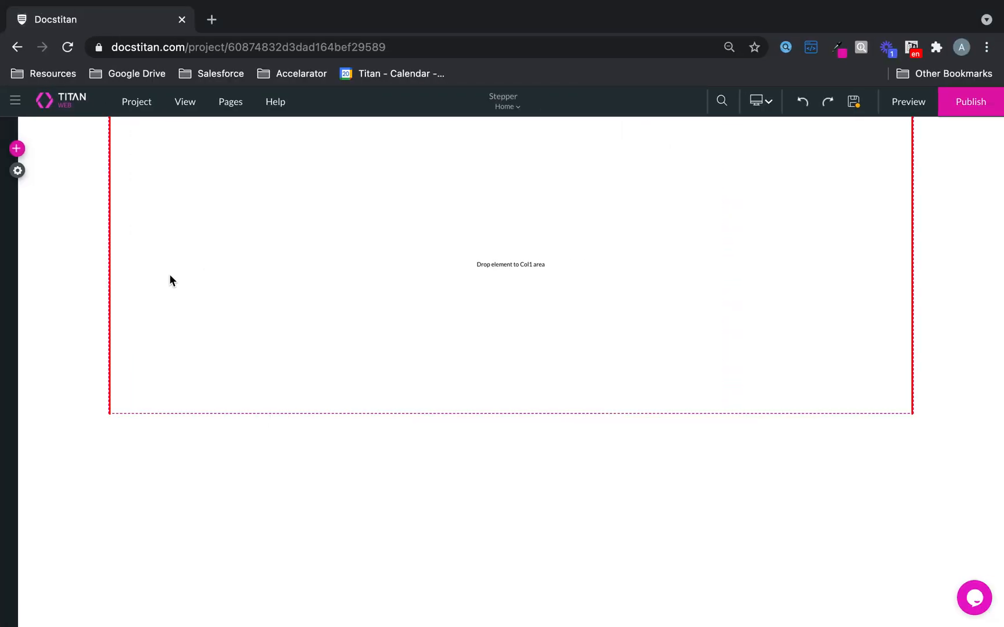
Find the Stepper element in the elements panel and add a three-step Stepper to the Col1 area
left_click(16, 149)
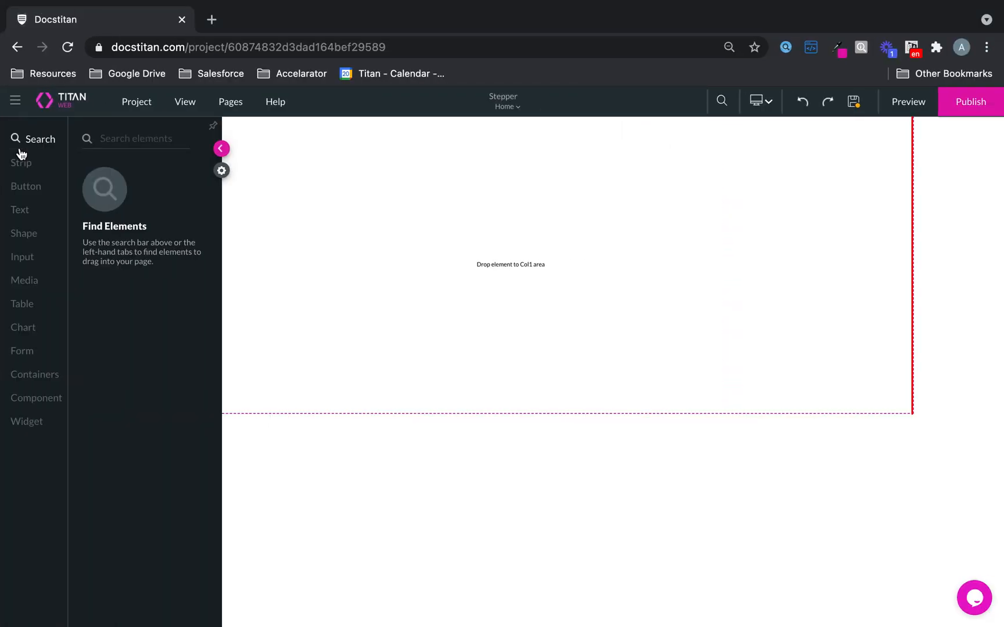
left_click(35, 375)
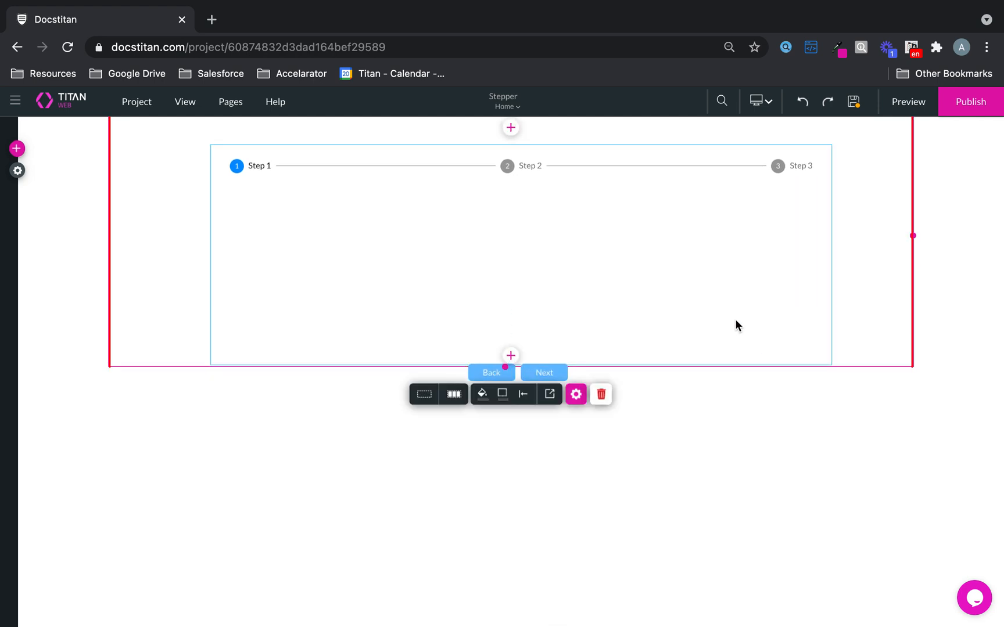
mouse_move(682, 227)
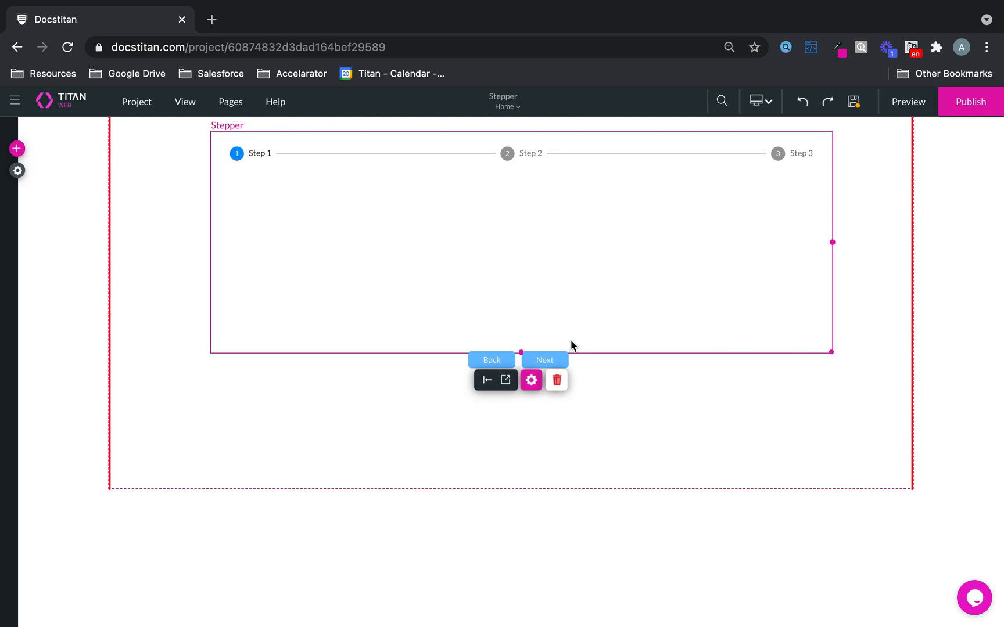
Set the stepper's static step labels to Create Account, Create Contact and Finish
left_click(531, 380)
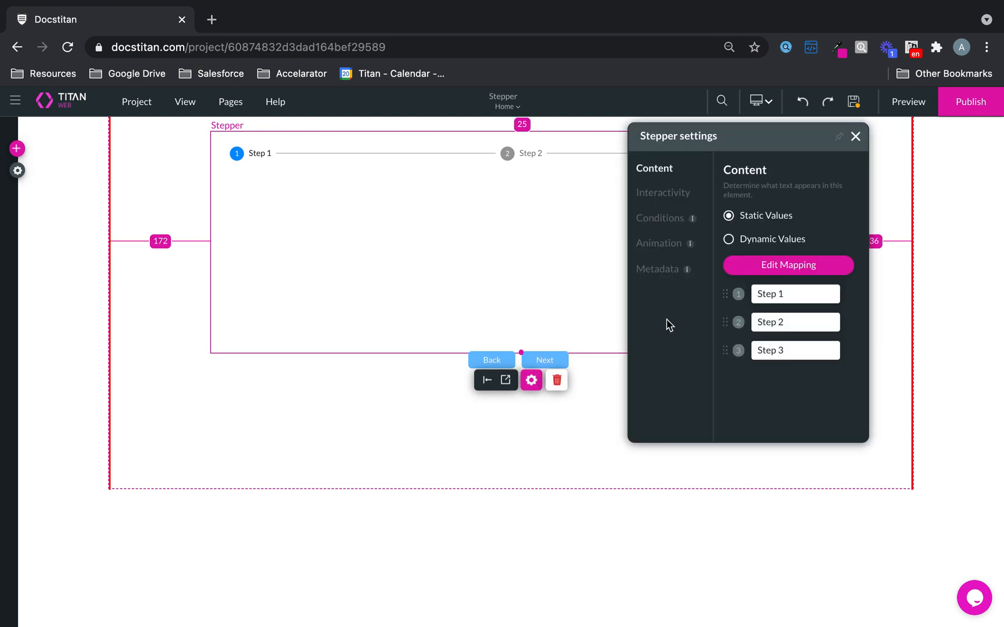
triple_click(795, 294)
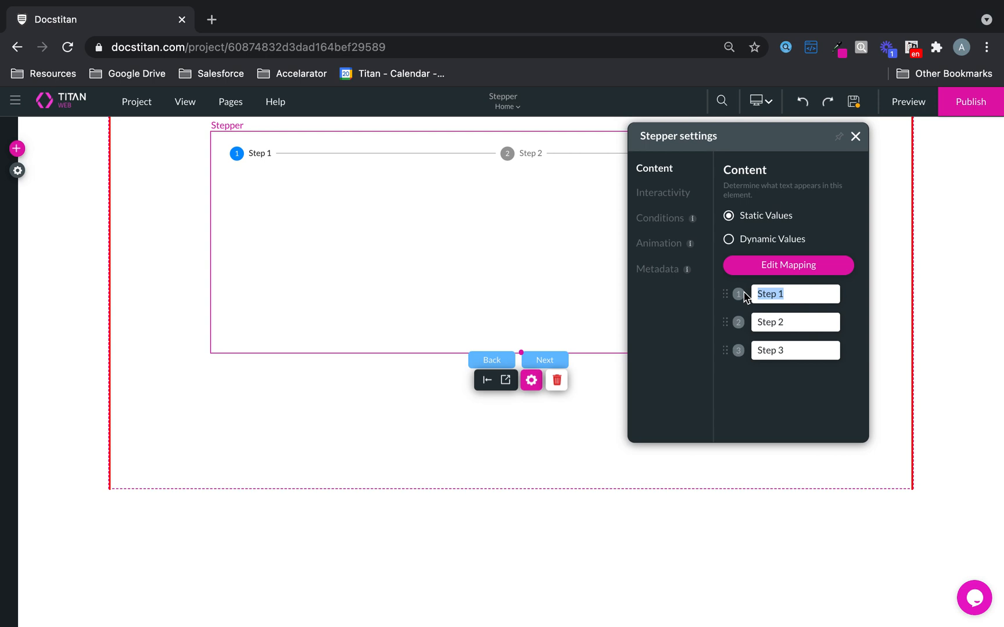
type("Crea")
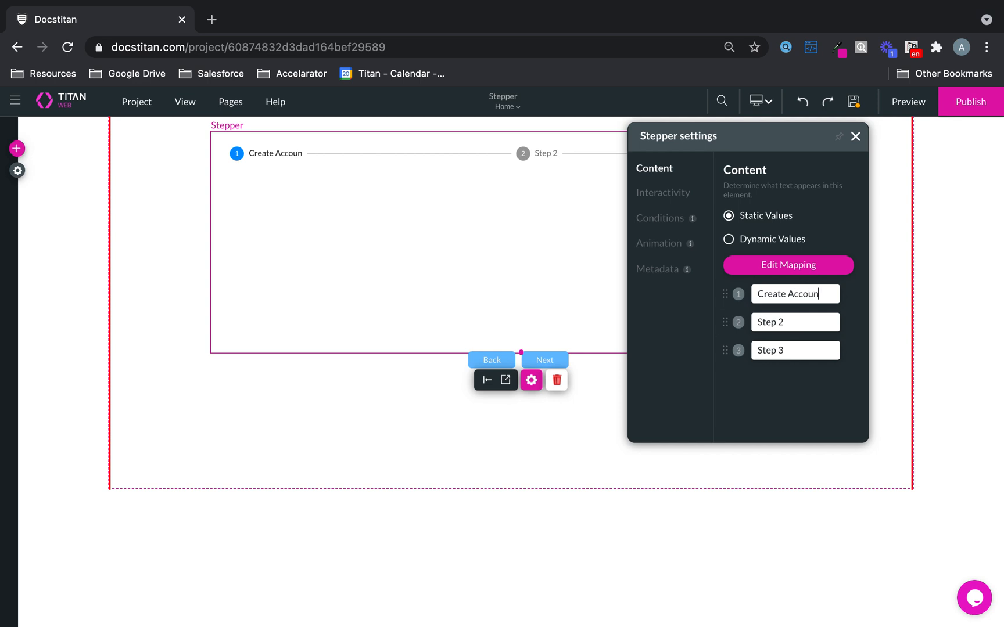
type("Crea")
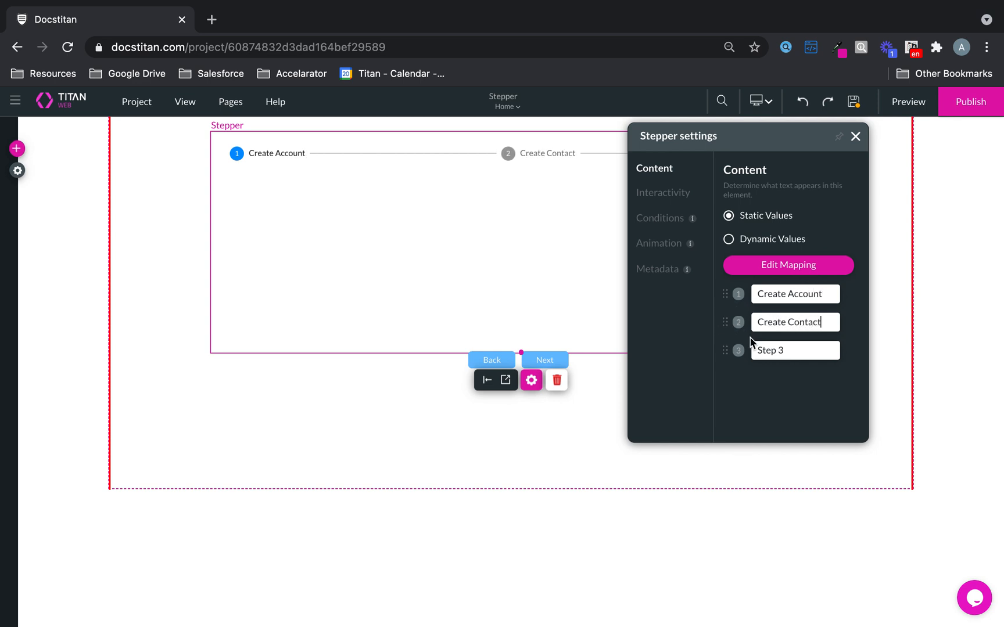
type("Finish")
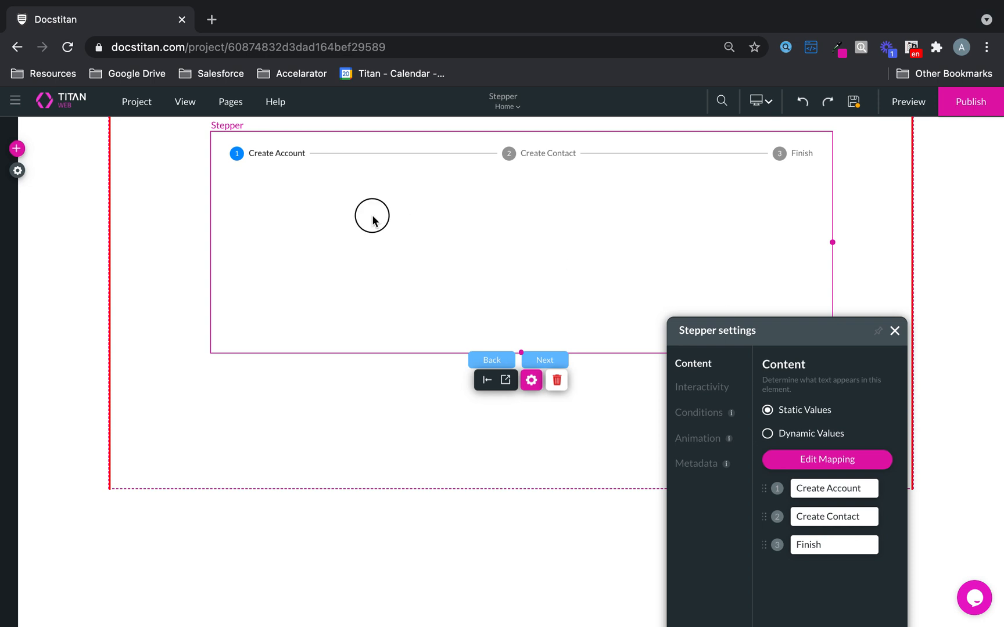
mouse_move(538, 159)
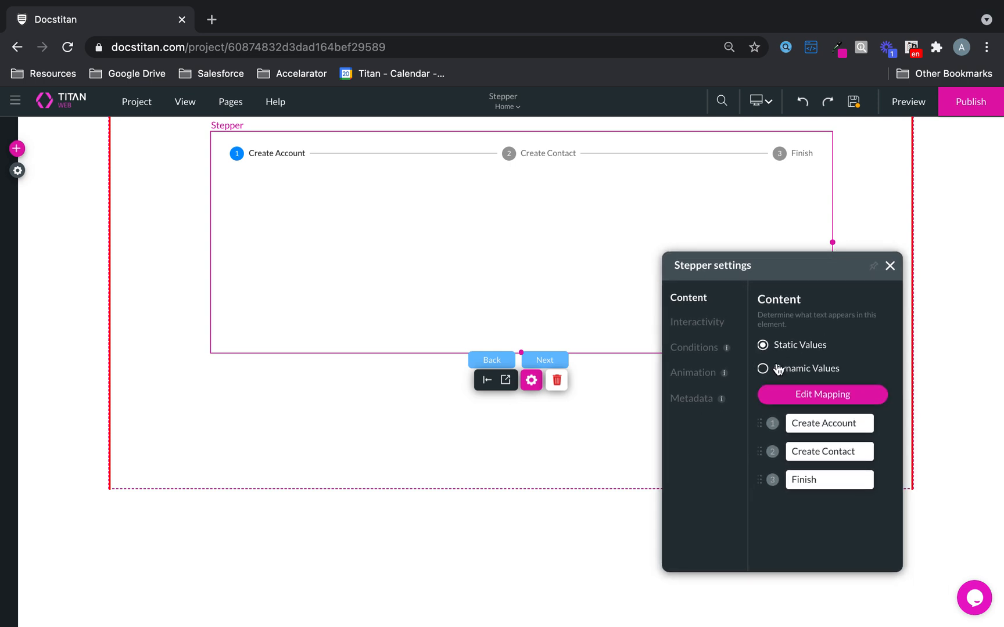
Switch the steps to Dynamic Values synced from the Salesforce Account object
left_click(762, 369)
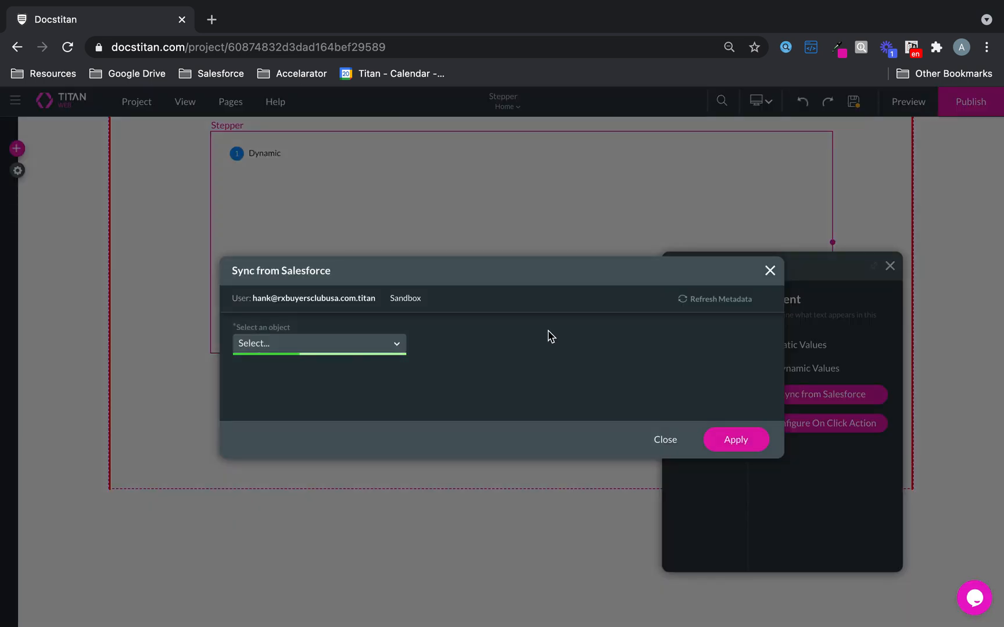
mouse_move(471, 314)
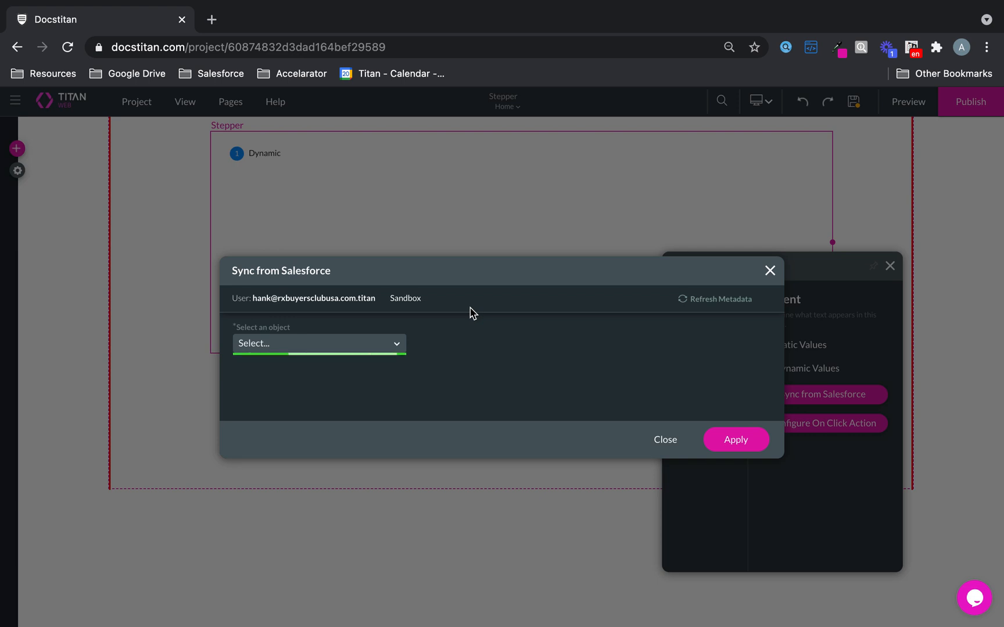
left_click(318, 342)
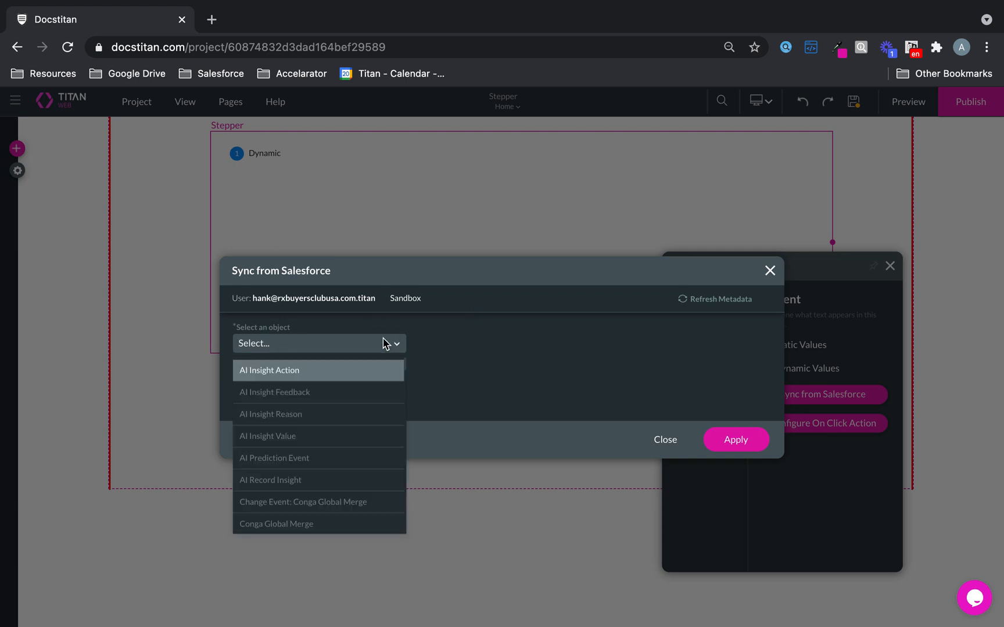
type("account")
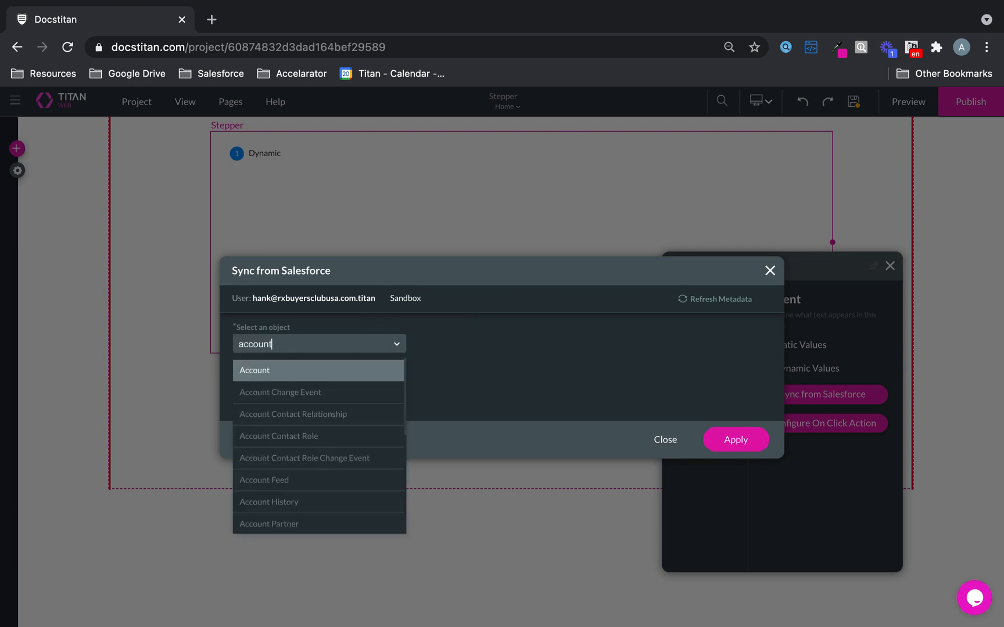
left_click(253, 369)
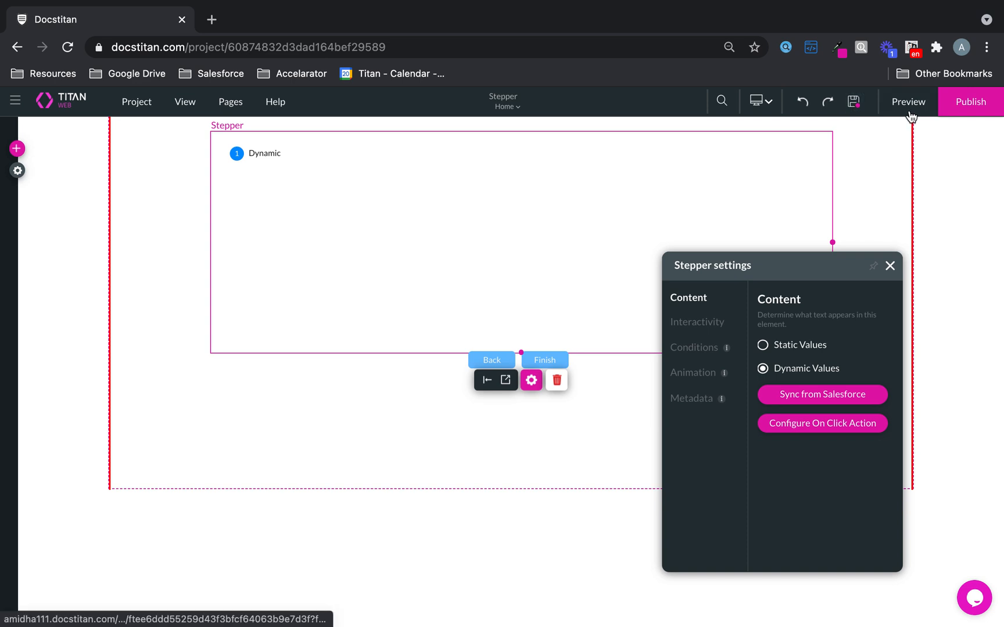
left_click(907, 102)
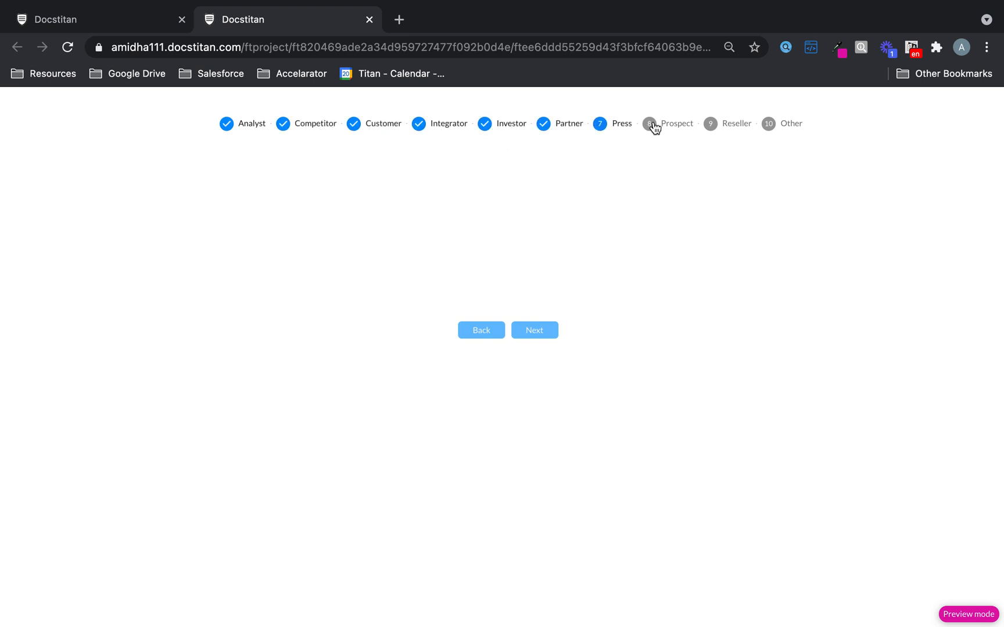
left_click(649, 123)
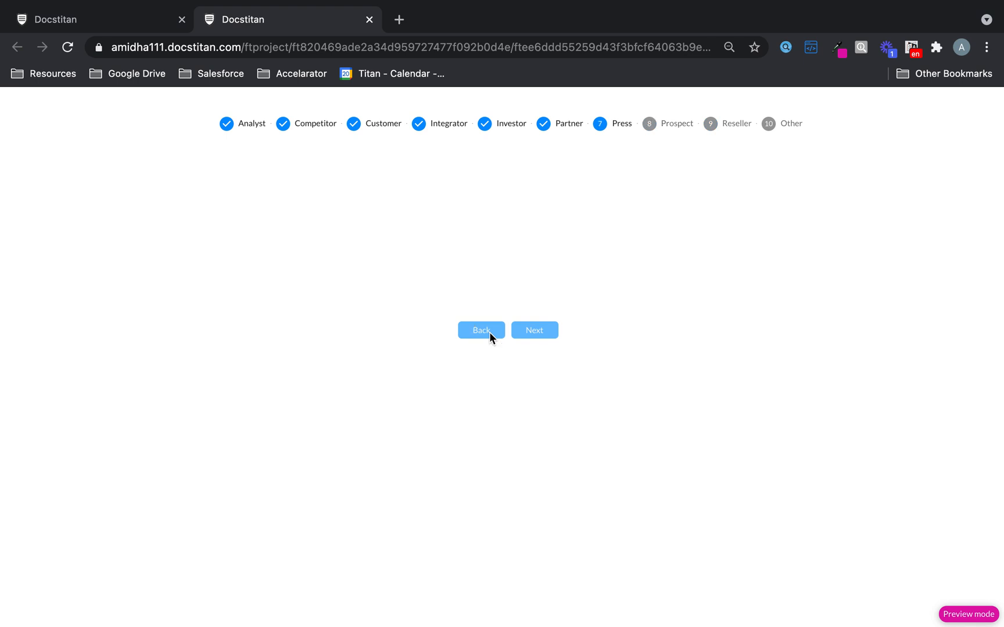
left_click(481, 330)
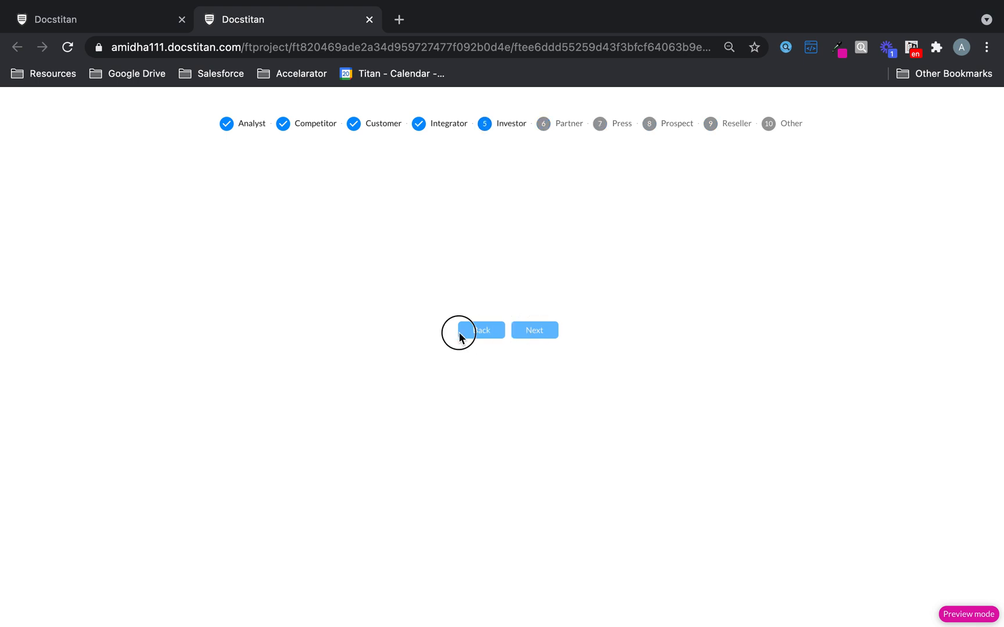
mouse_move(370, 19)
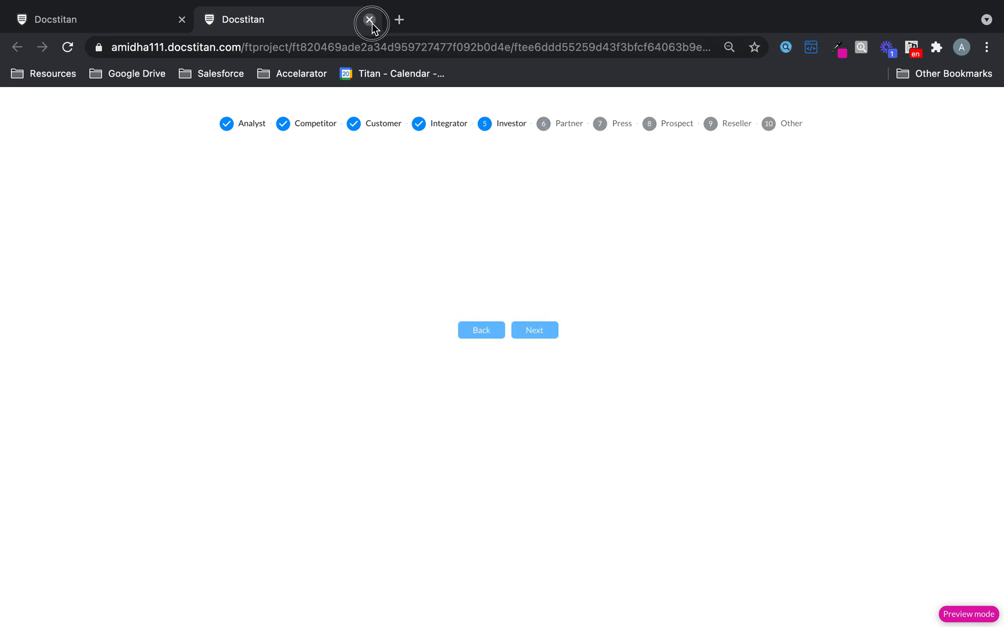
left_click(370, 20)
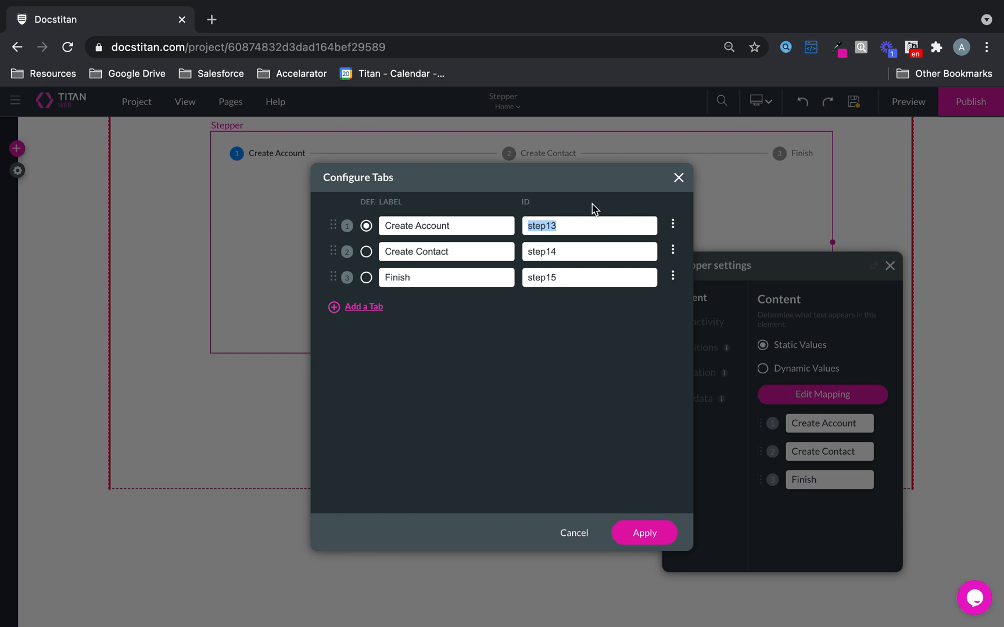
Replace the step IDs step13–step15 with Account, Contact and Finish and apply them
key("Delete")
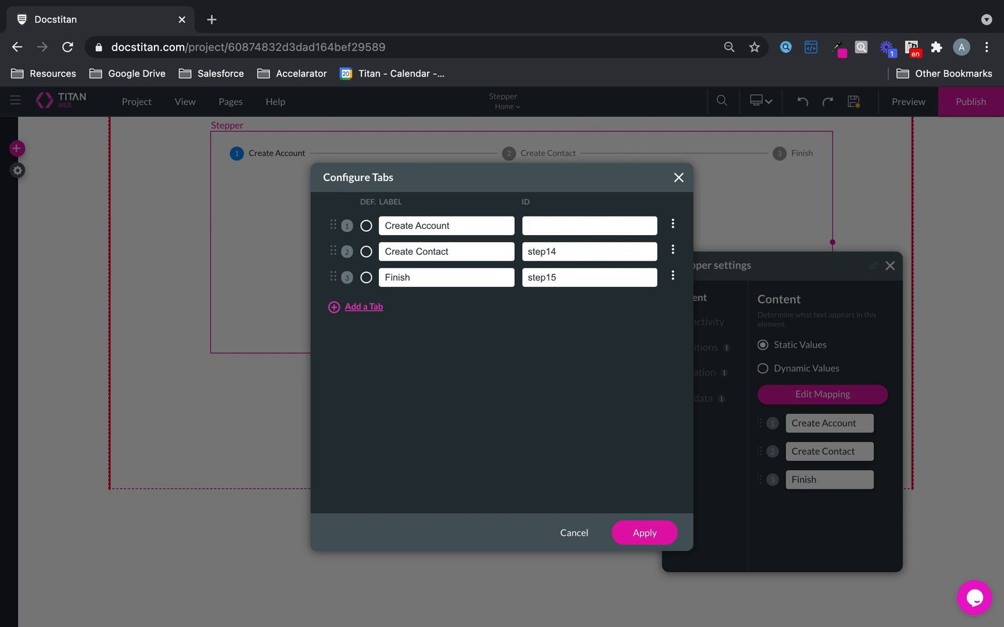
type("Account")
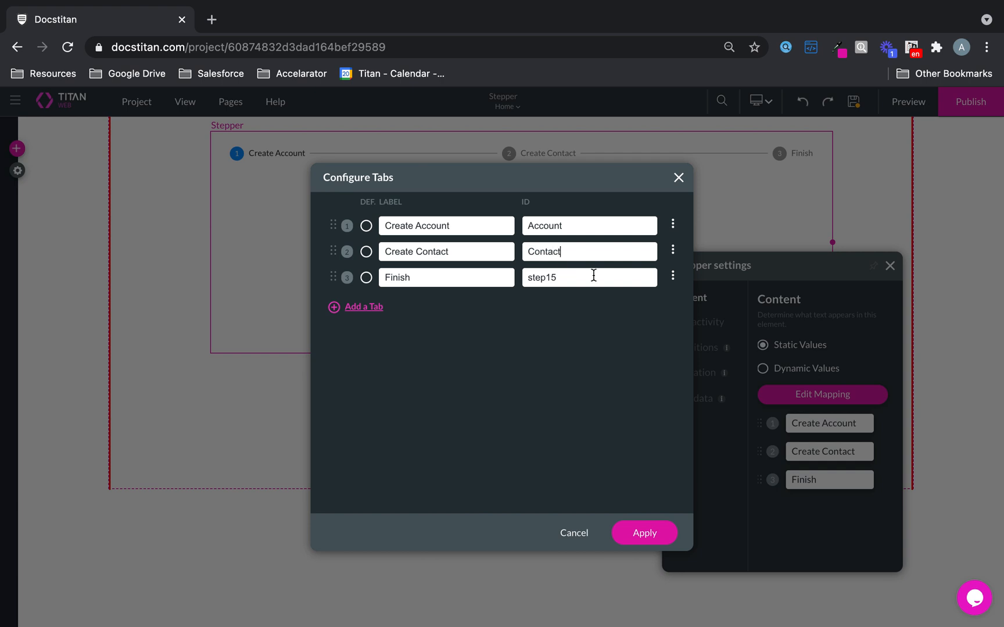
type("Finish")
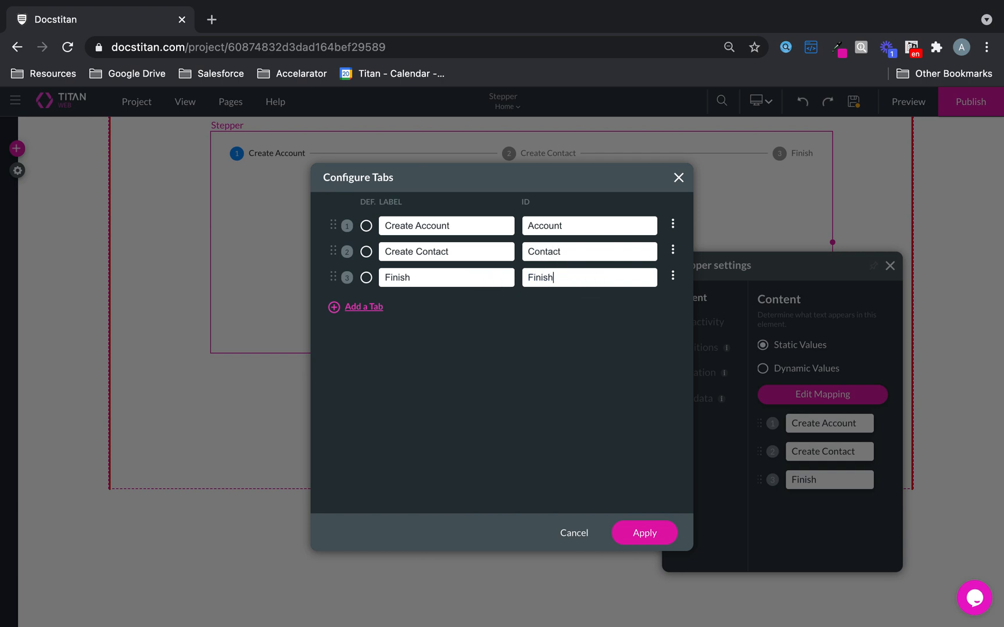
left_click(644, 532)
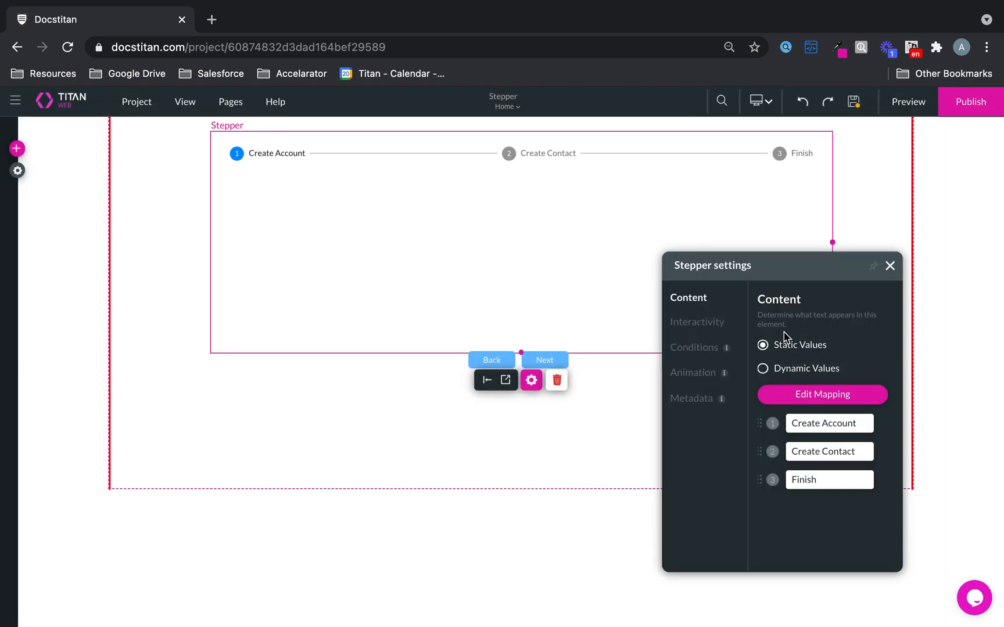
left_click(697, 322)
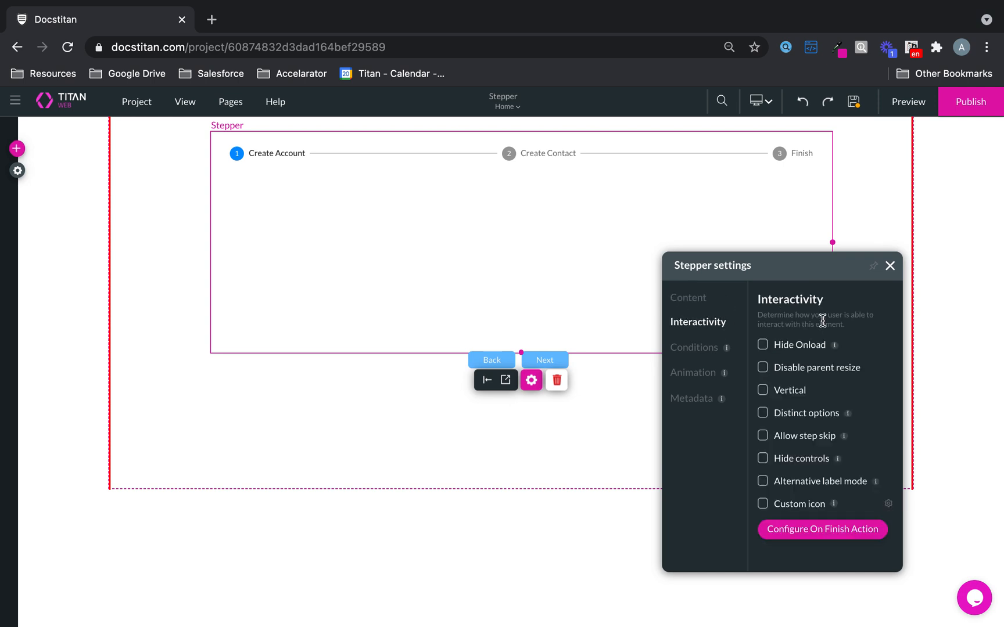
left_click(762, 390)
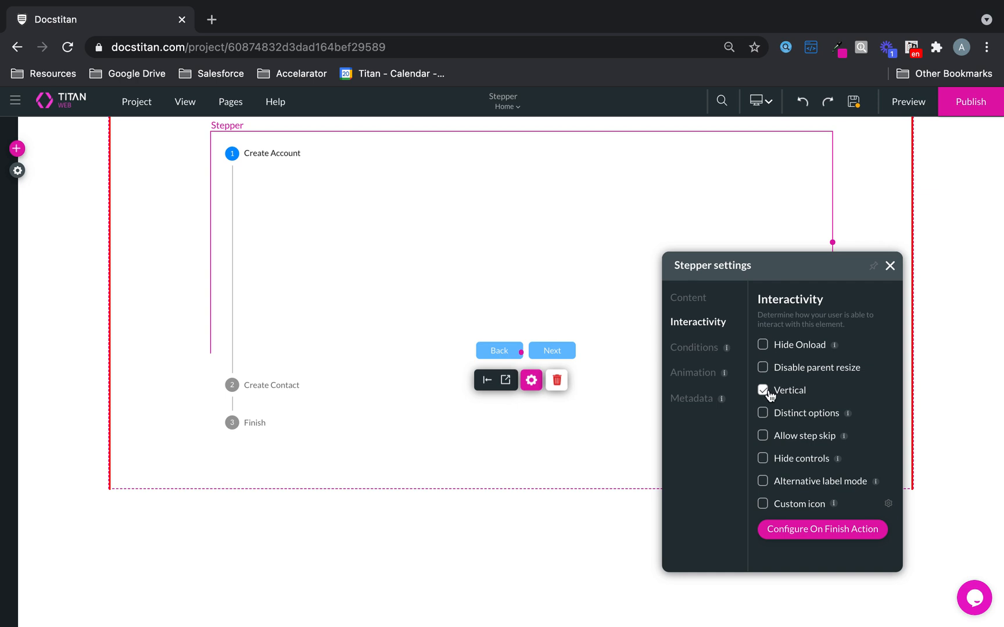
left_click(763, 390)
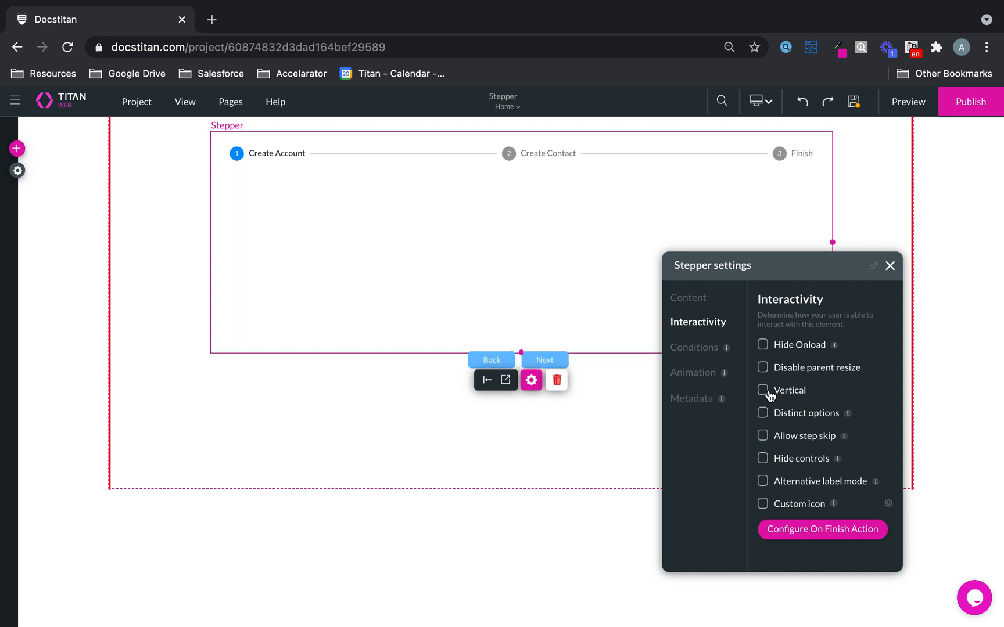
mouse_move(700, 448)
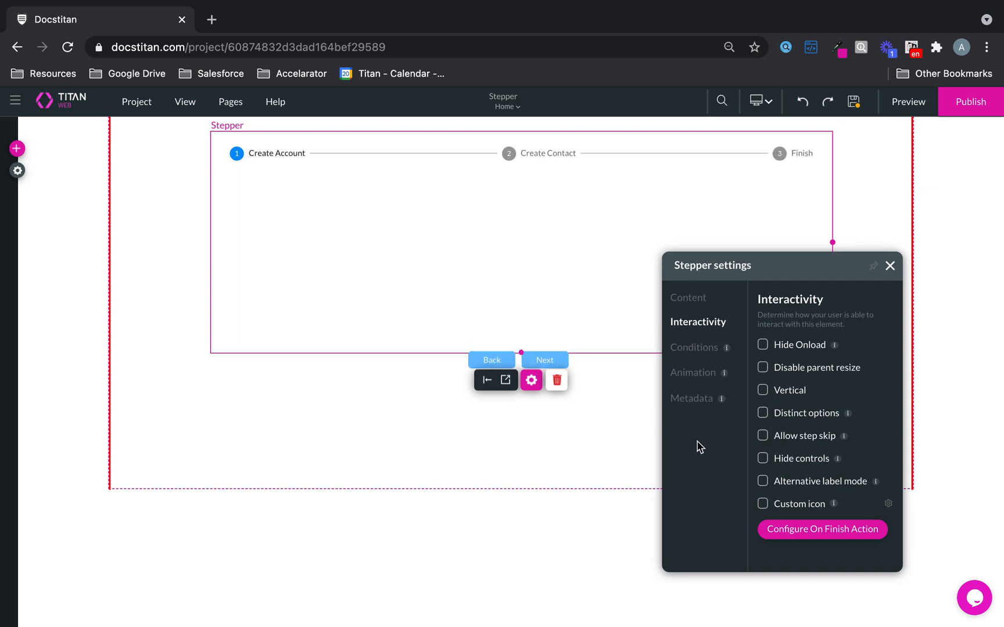
mouse_move(757, 429)
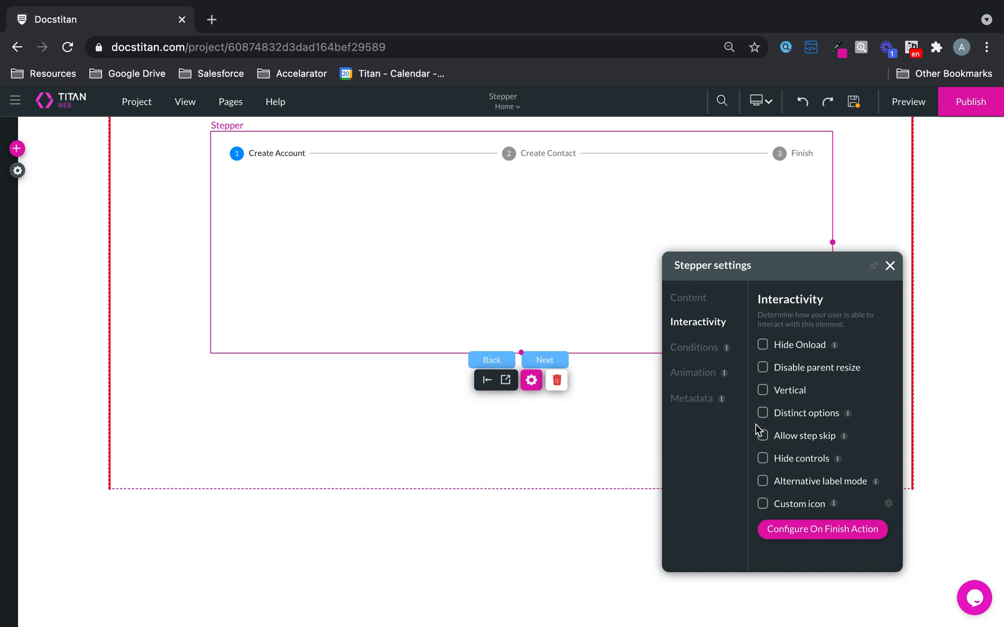
left_click(763, 435)
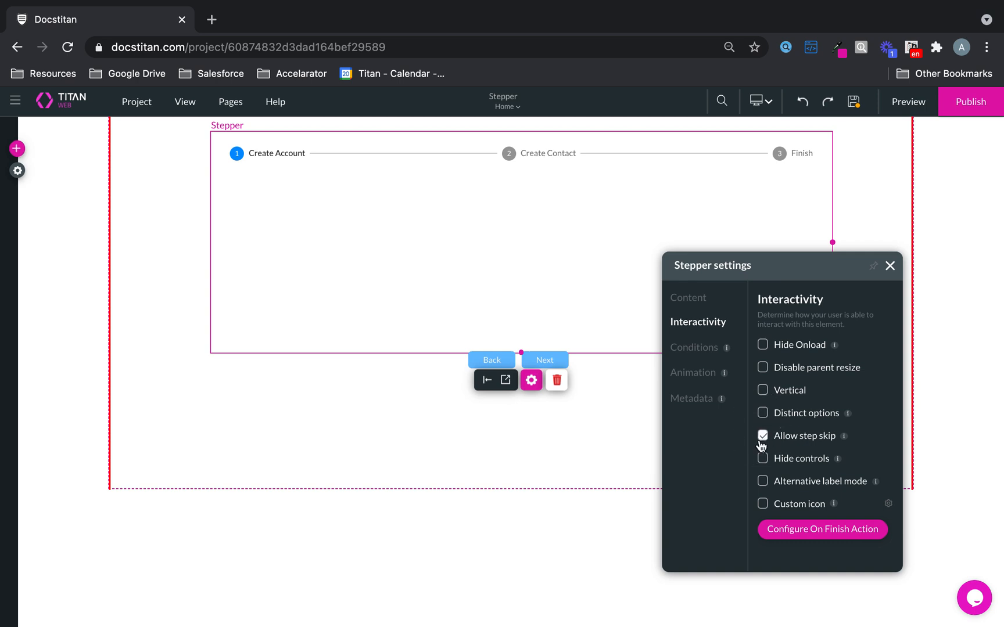
left_click(762, 436)
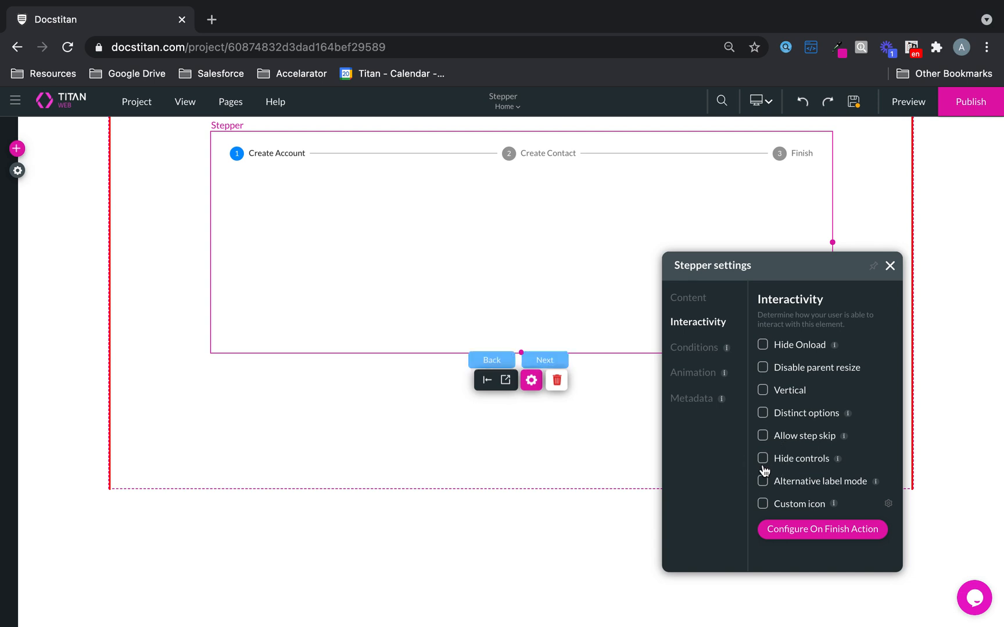
left_click(762, 481)
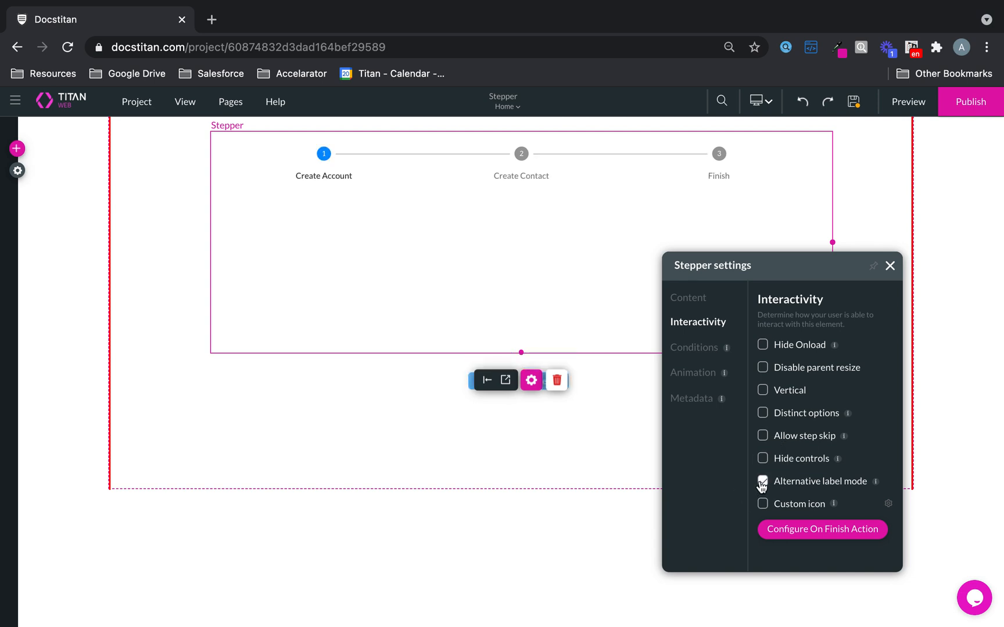
left_click(762, 481)
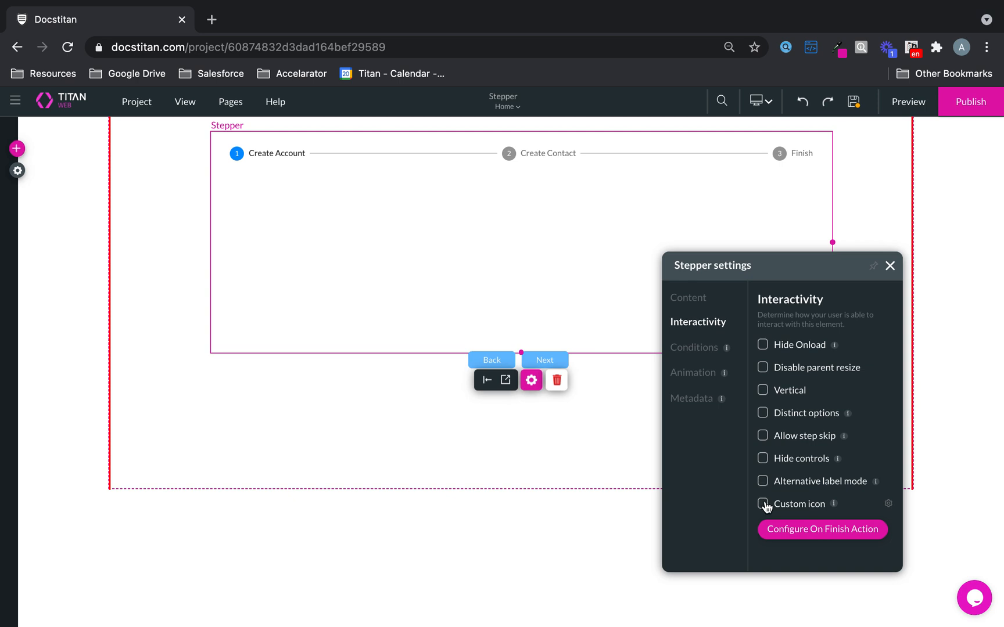
left_click(763, 504)
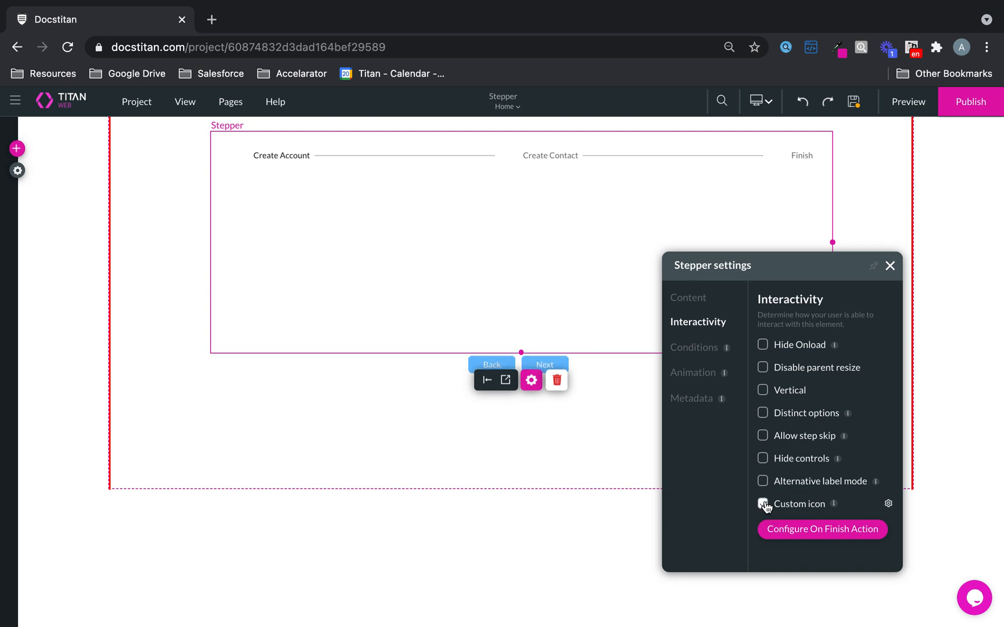
left_click(762, 504)
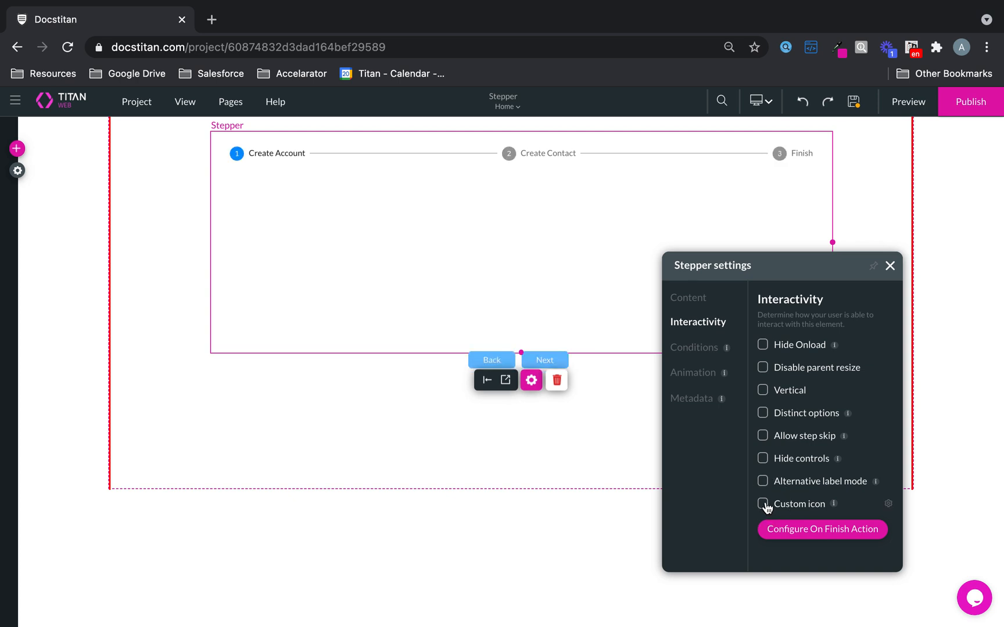
mouse_move(842, 542)
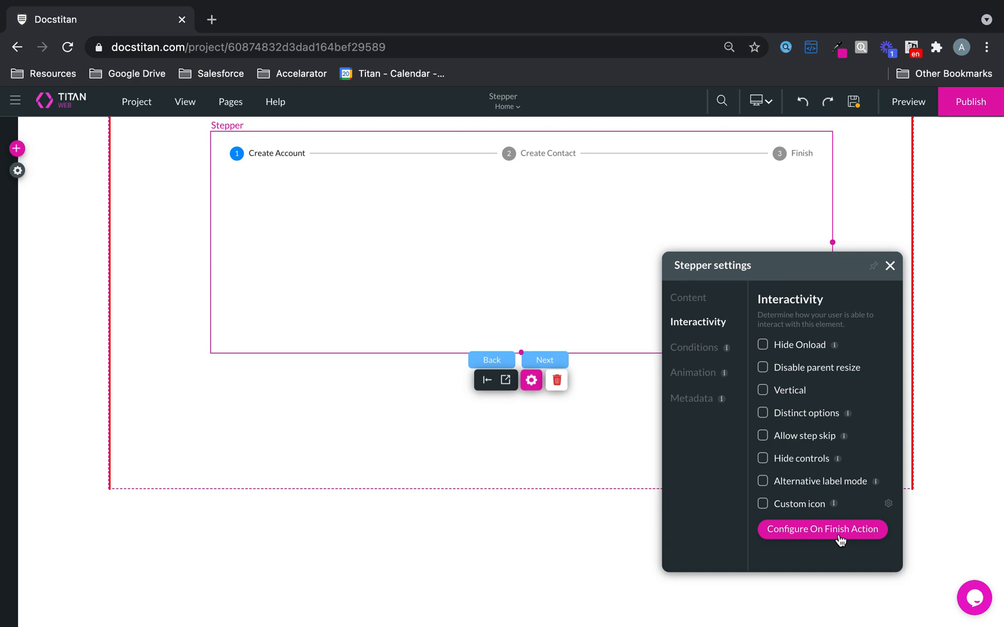
Leave the finish-action rules unchanged and add two input text fields to the Create Account step
left_click(822, 530)
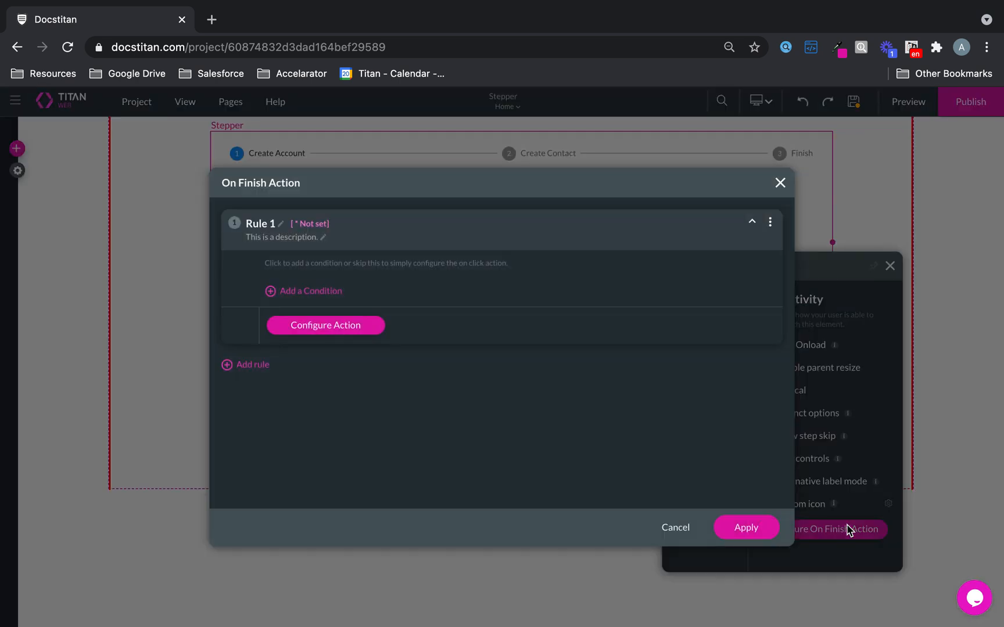
left_click(780, 182)
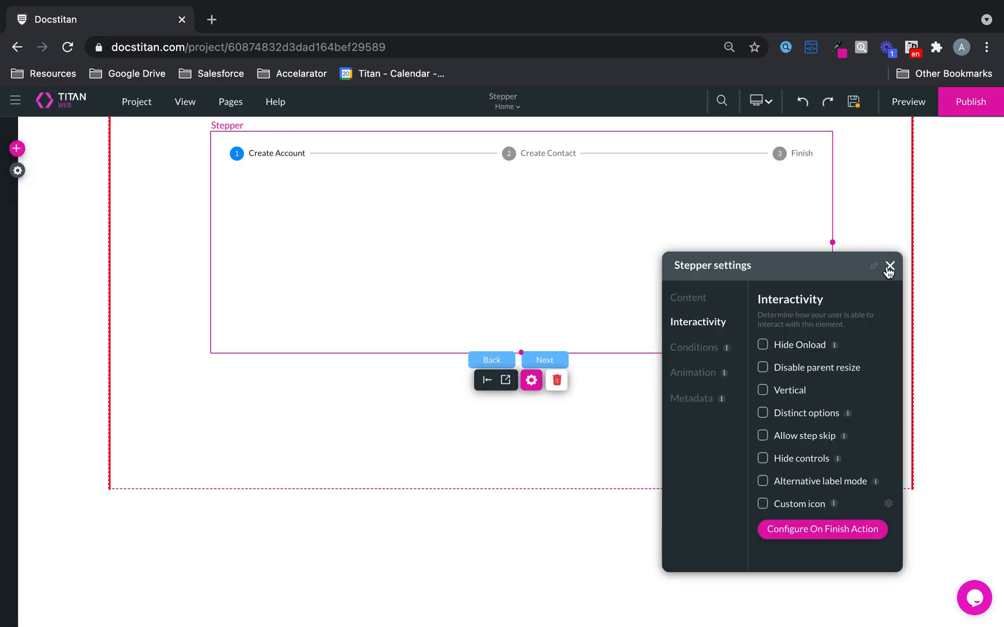
left_click(889, 265)
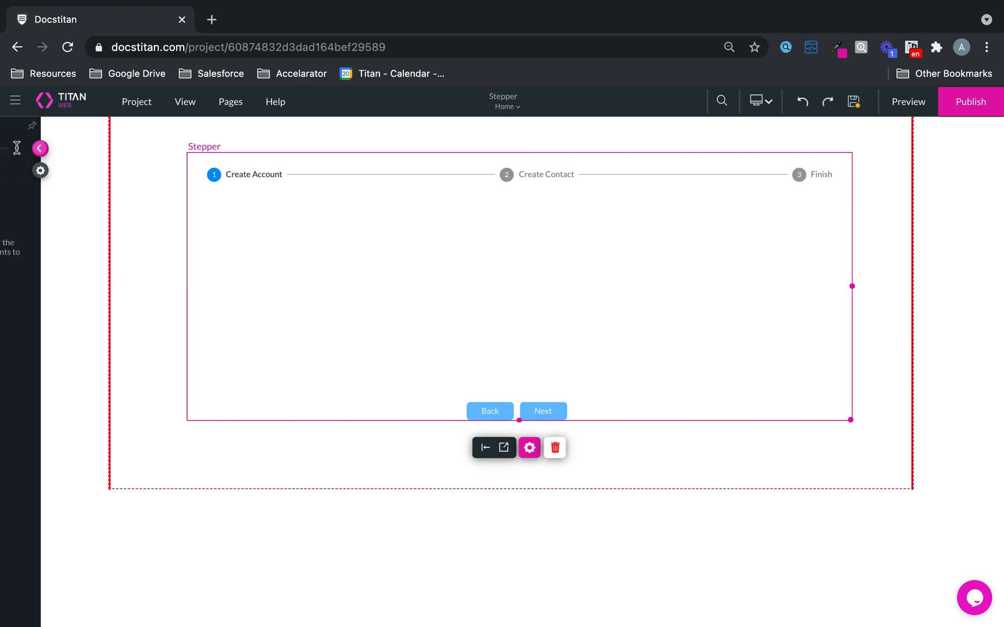
left_click(39, 148)
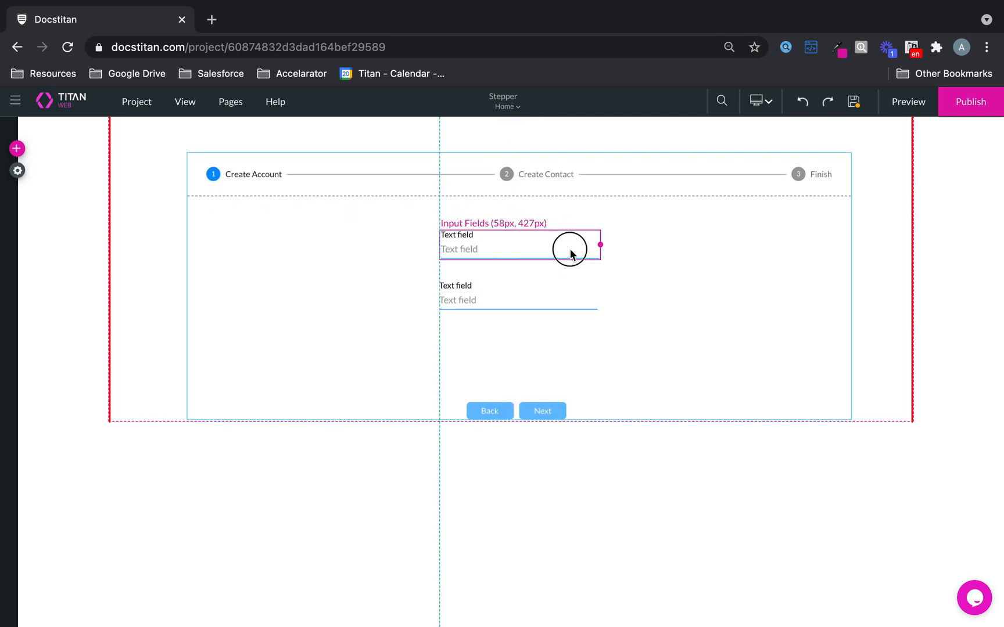
Label the first text field Account Name and edit the second field's settings
left_click(518, 249)
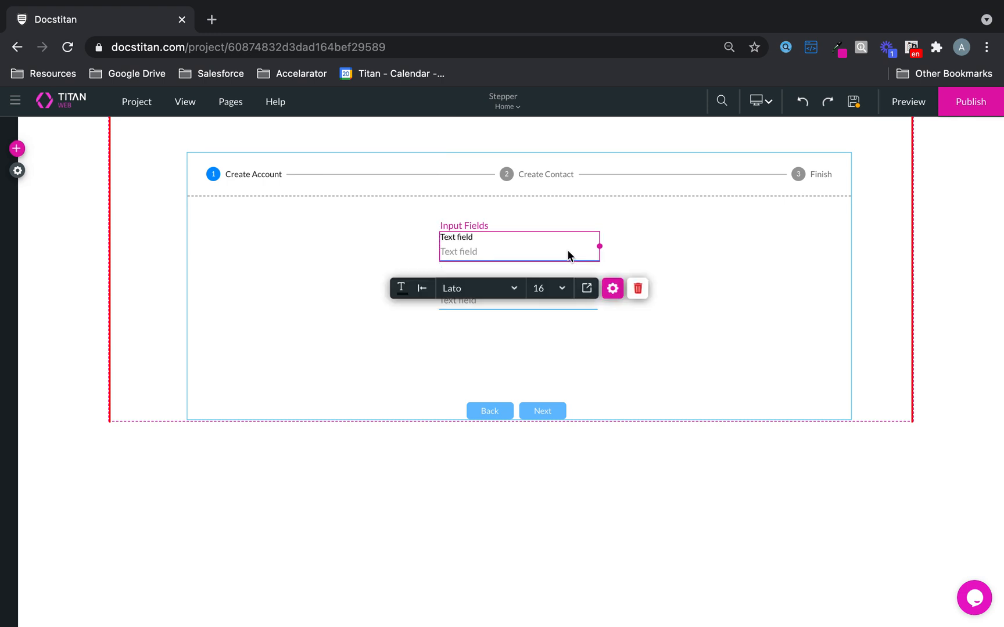
left_click(611, 288)
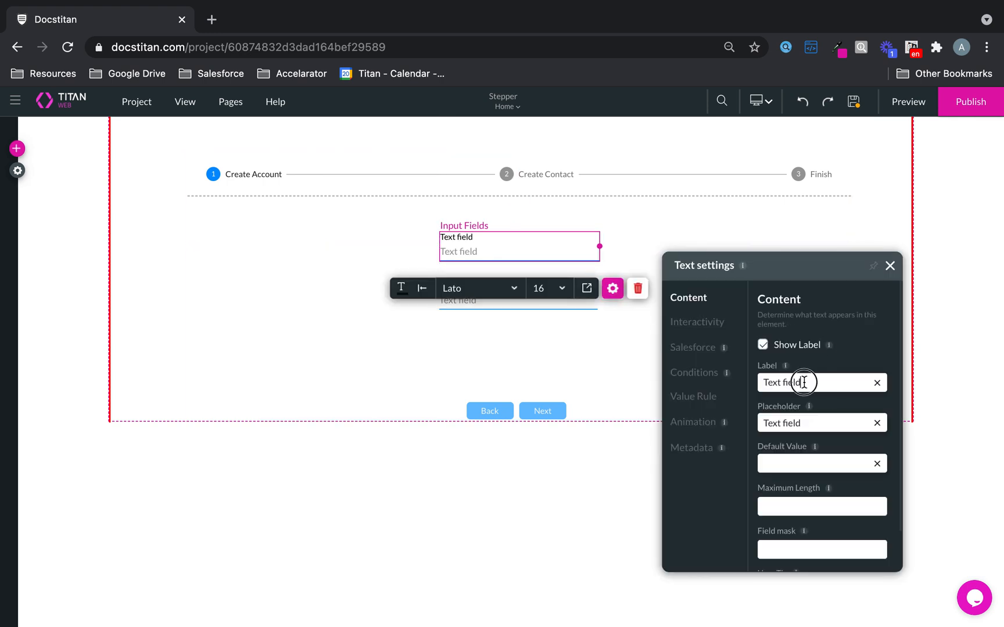
type("Account Nam")
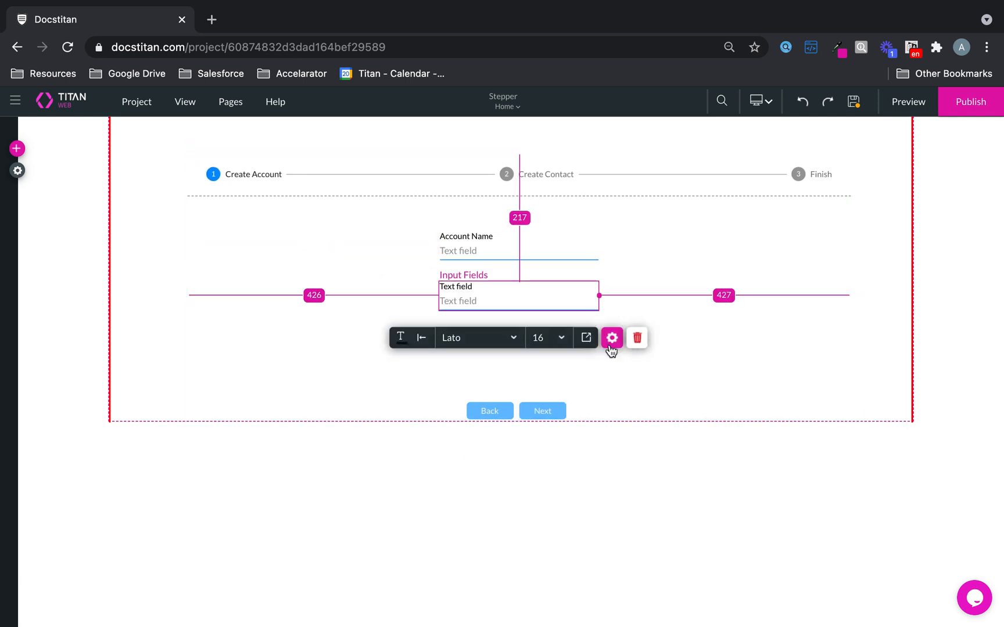
left_click(611, 337)
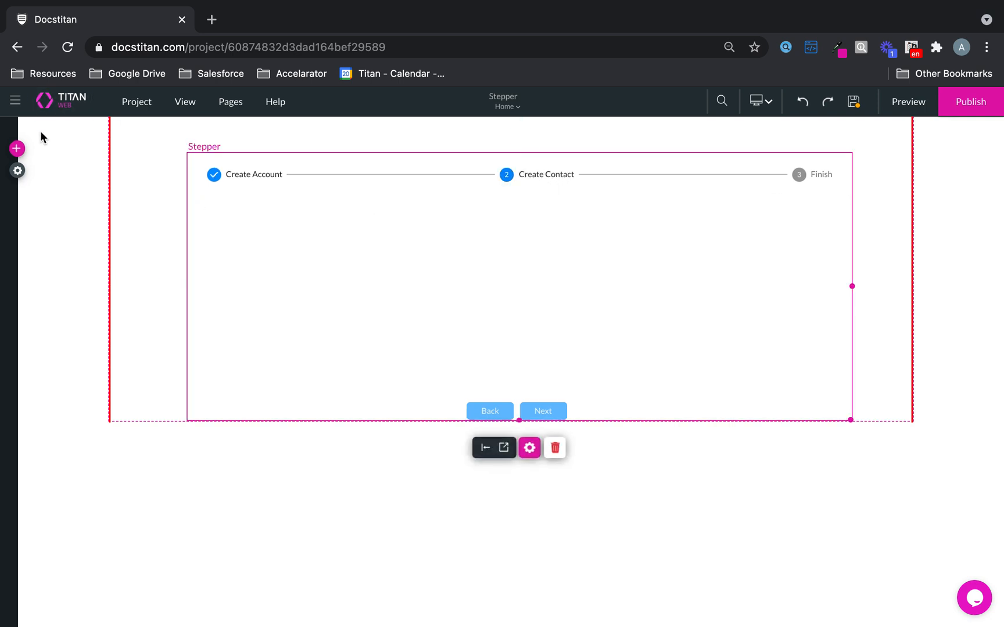
Add input text fields and an Email field to the Create Contact step
left_click(17, 149)
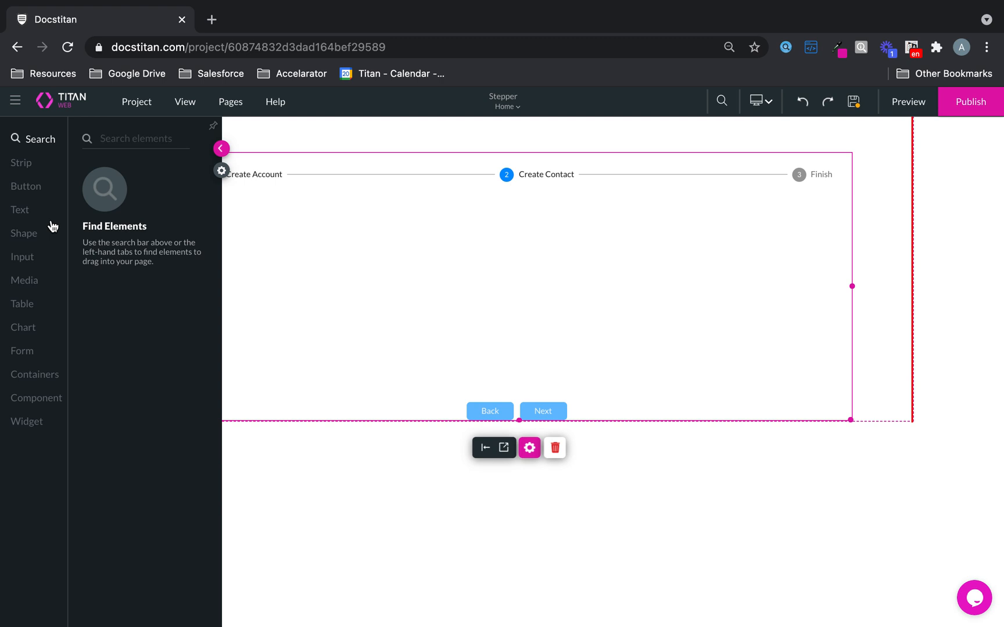
left_click(22, 257)
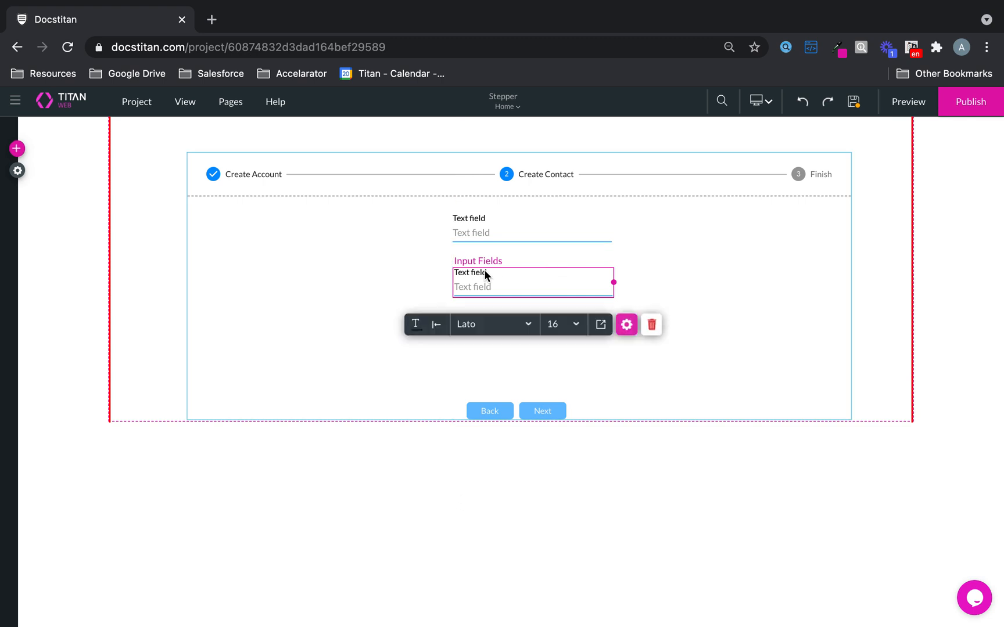
left_click(17, 148)
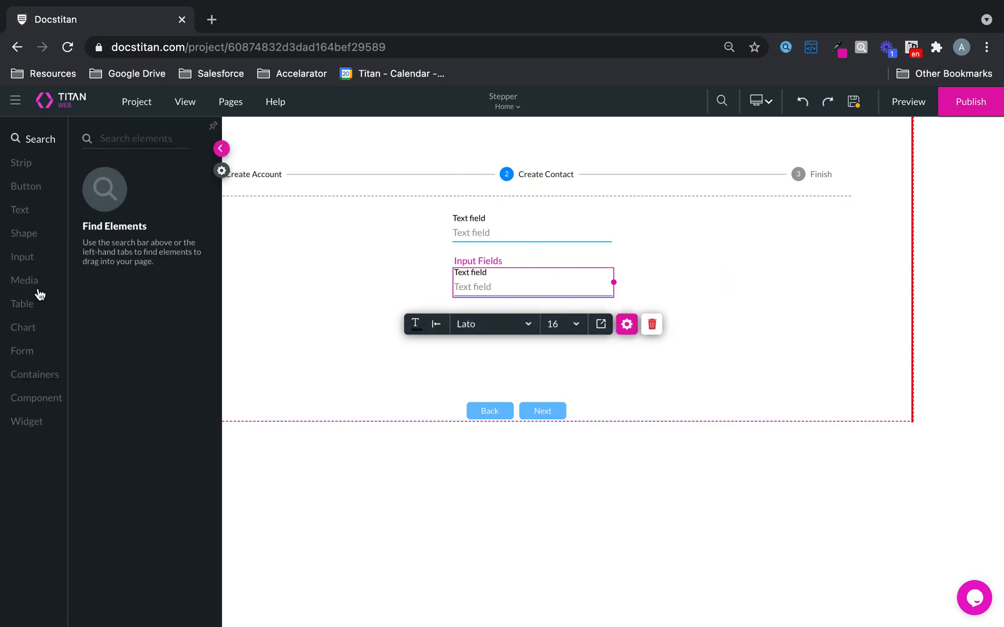
left_click(22, 257)
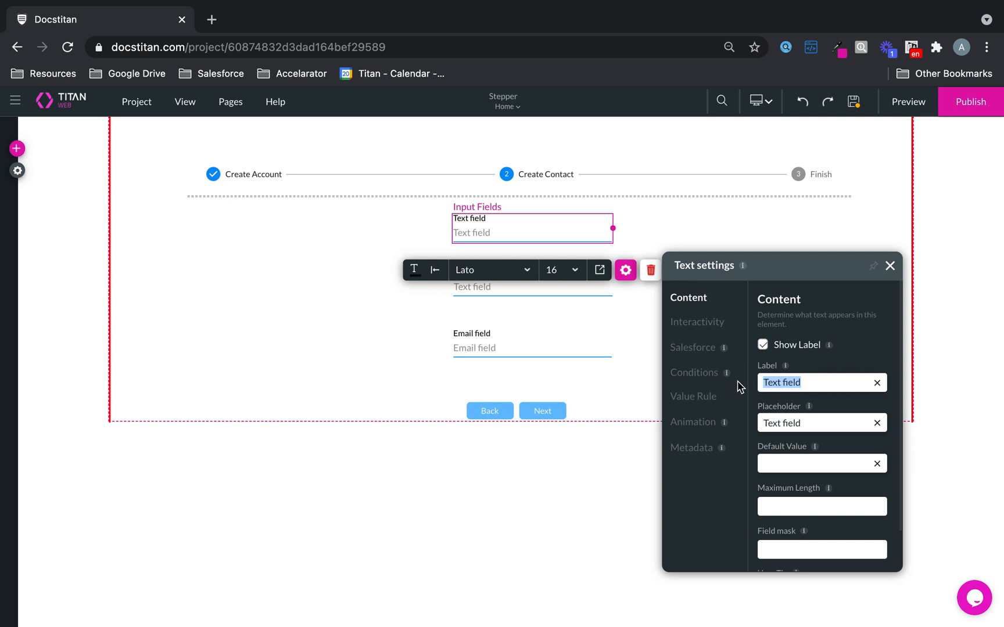
Label the fields First Name, Last Name and Email, then advance to the Finish step
type("First Name")
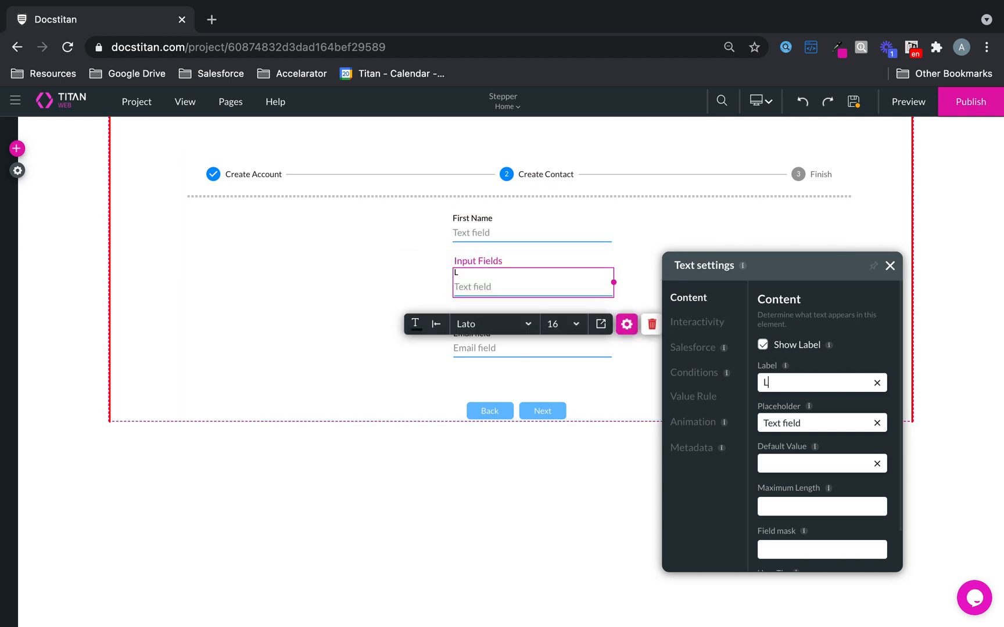
type("ast Name")
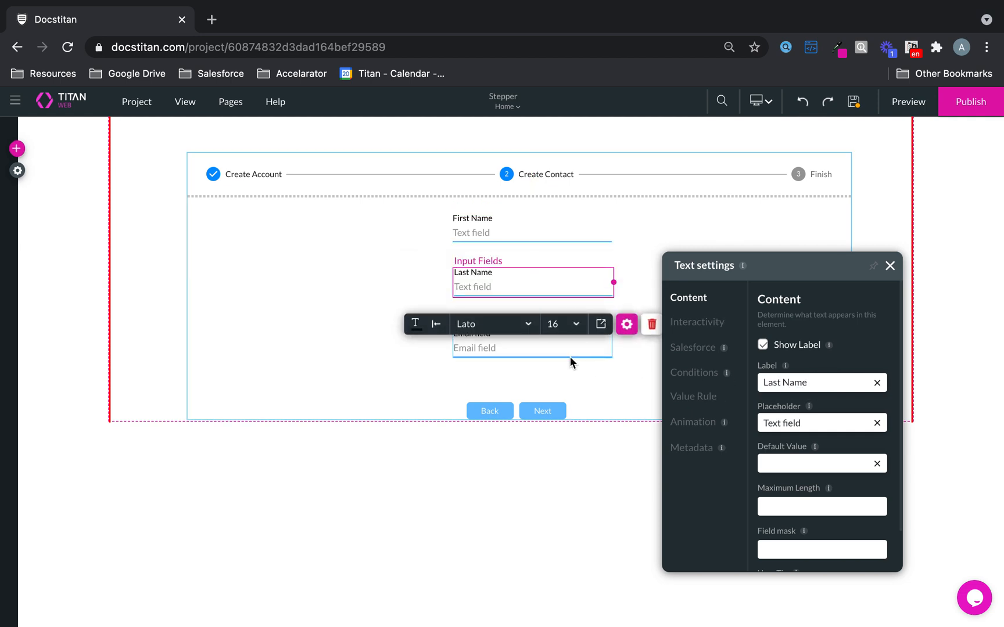
left_click(533, 347)
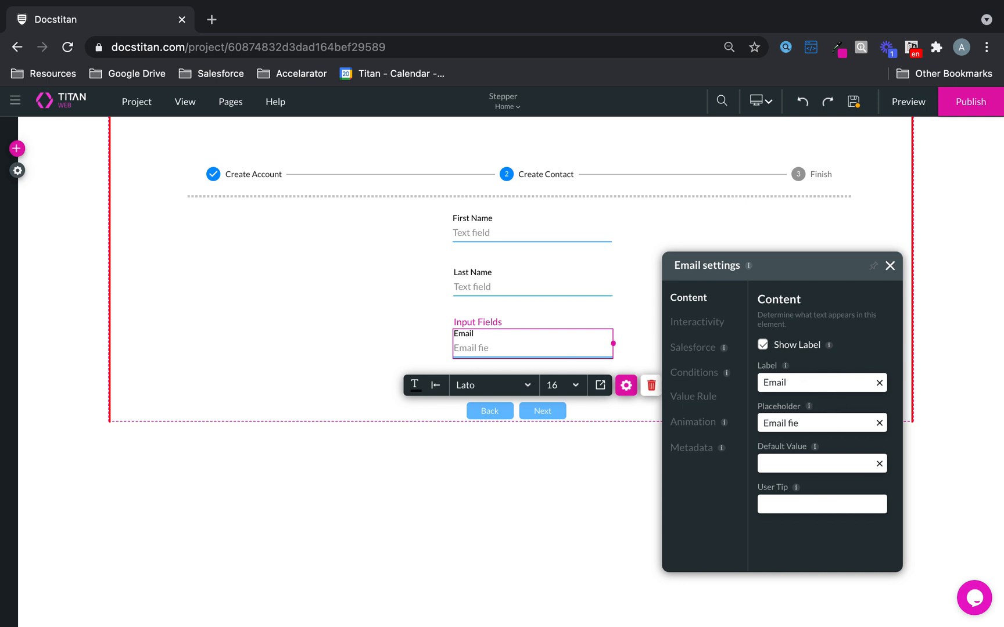
left_click(889, 267)
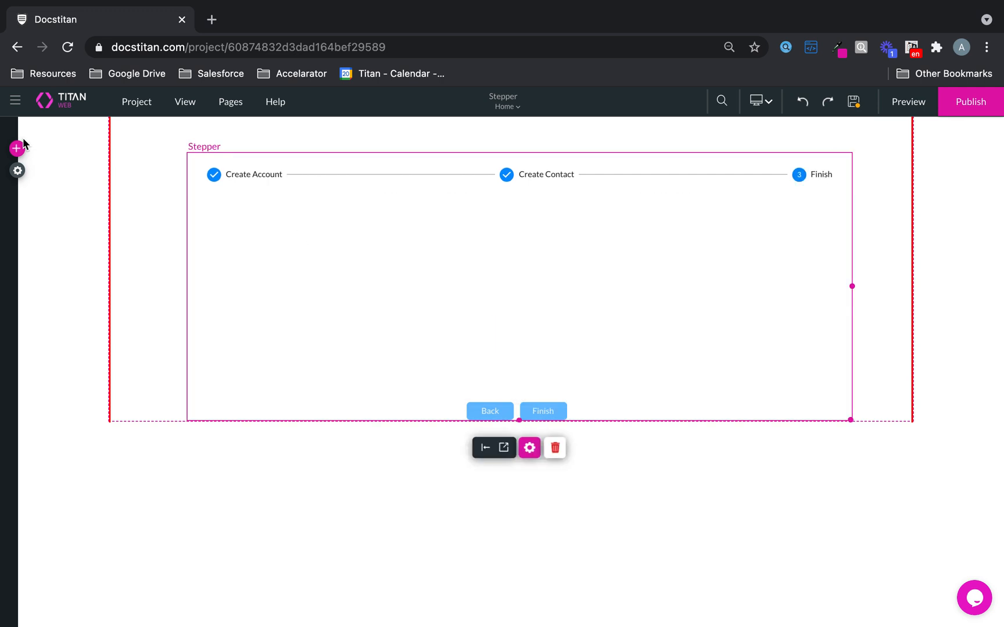
From the Finish step, create an On Finish Action rule and bring up its Salesforce Integration window
left_click(16, 149)
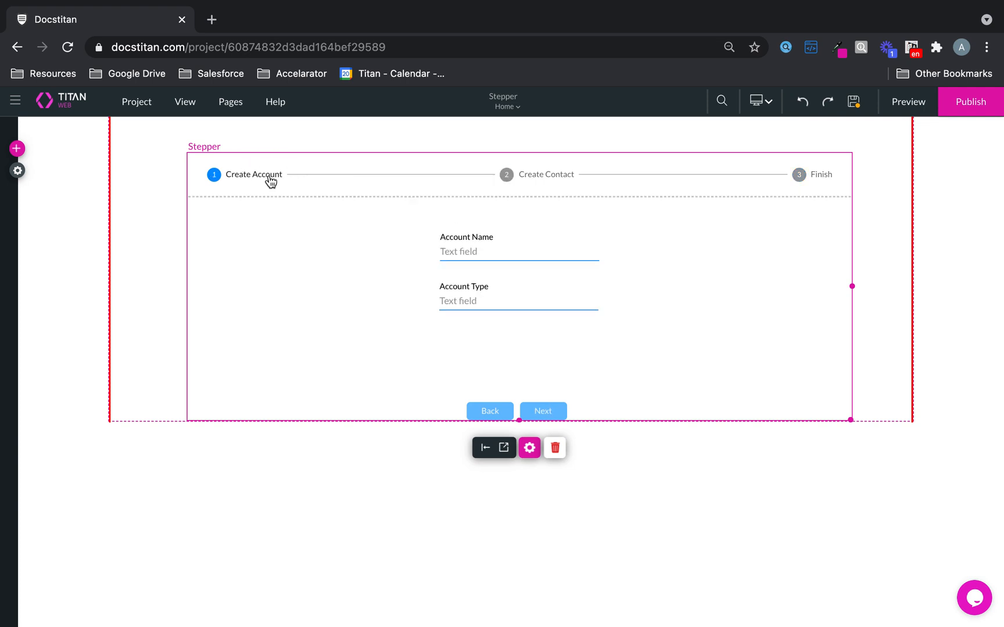
mouse_move(464, 188)
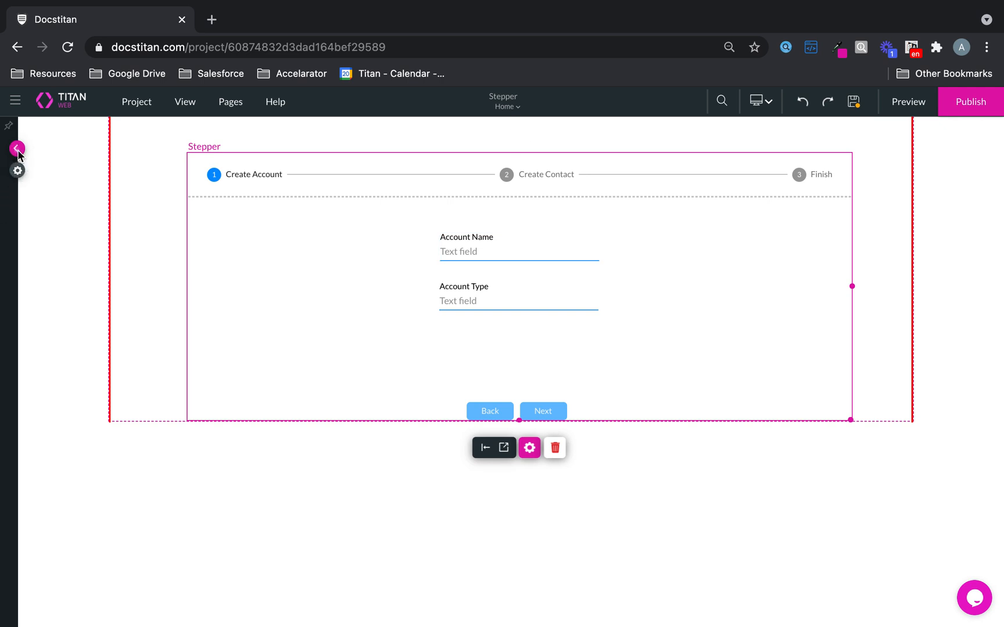
left_click(17, 149)
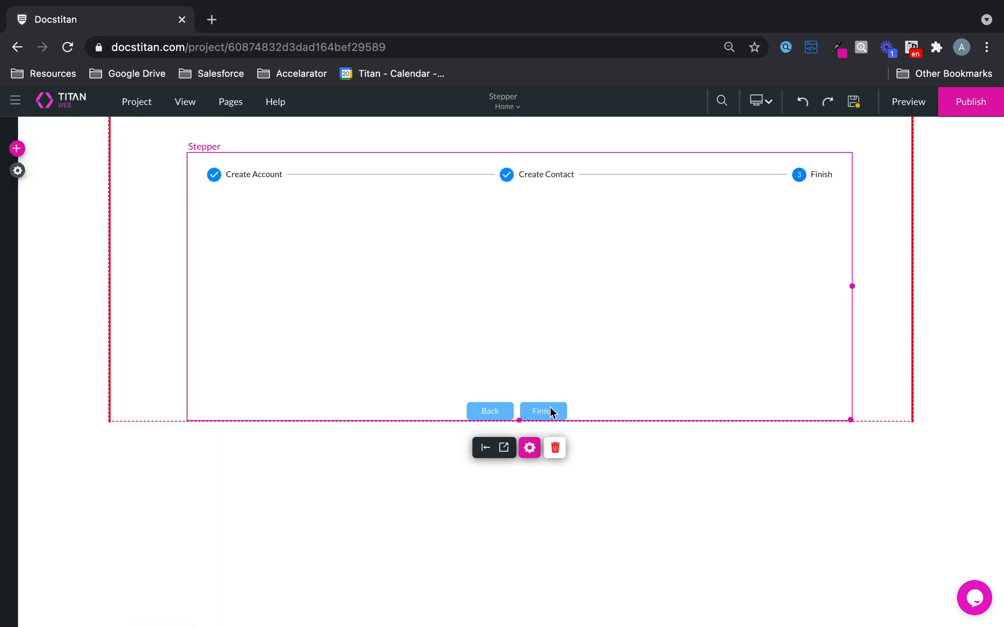
left_click(529, 448)
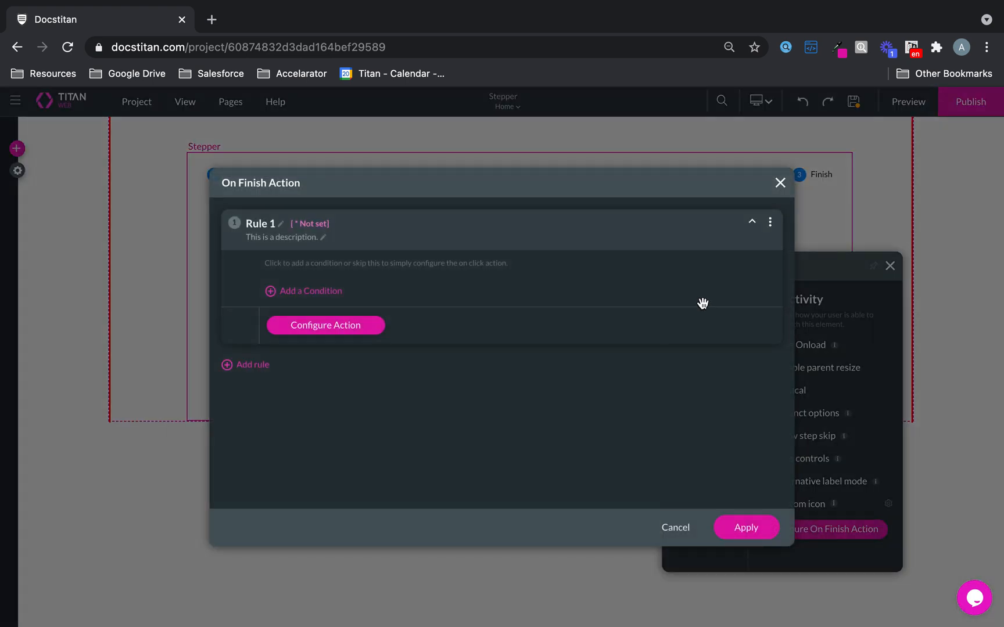
left_click(325, 325)
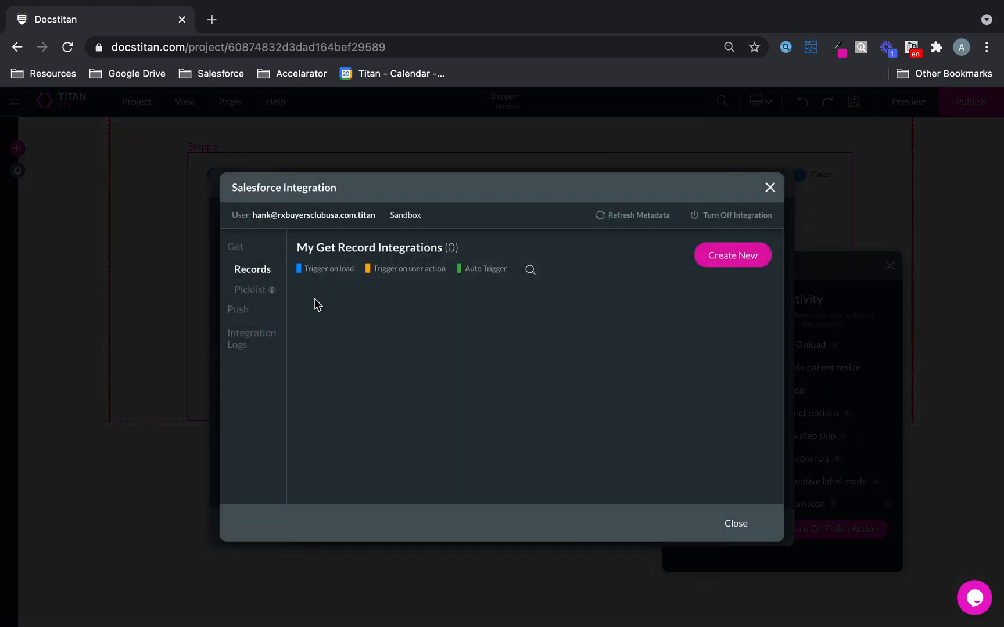
Create push integration #1 Account (create) mapping Account Name and Account Type to their elements
left_click(237, 309)
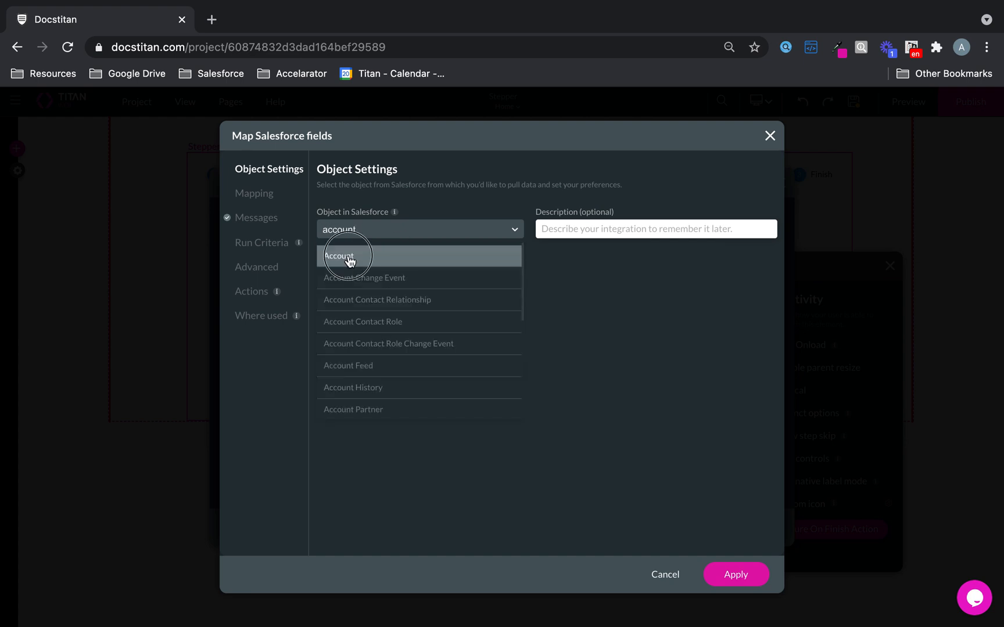
left_click(339, 255)
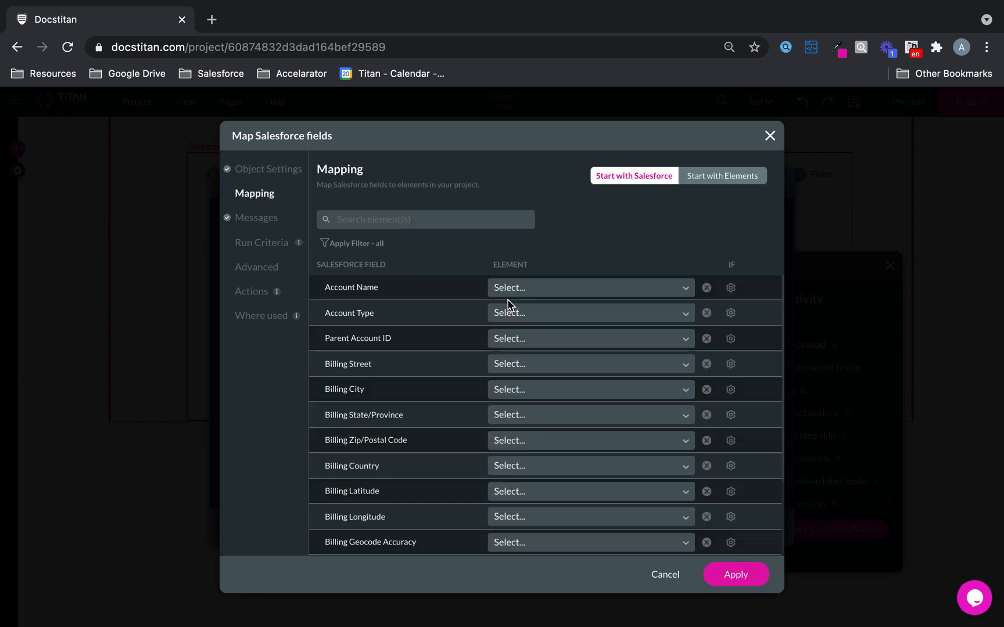
left_click(589, 287)
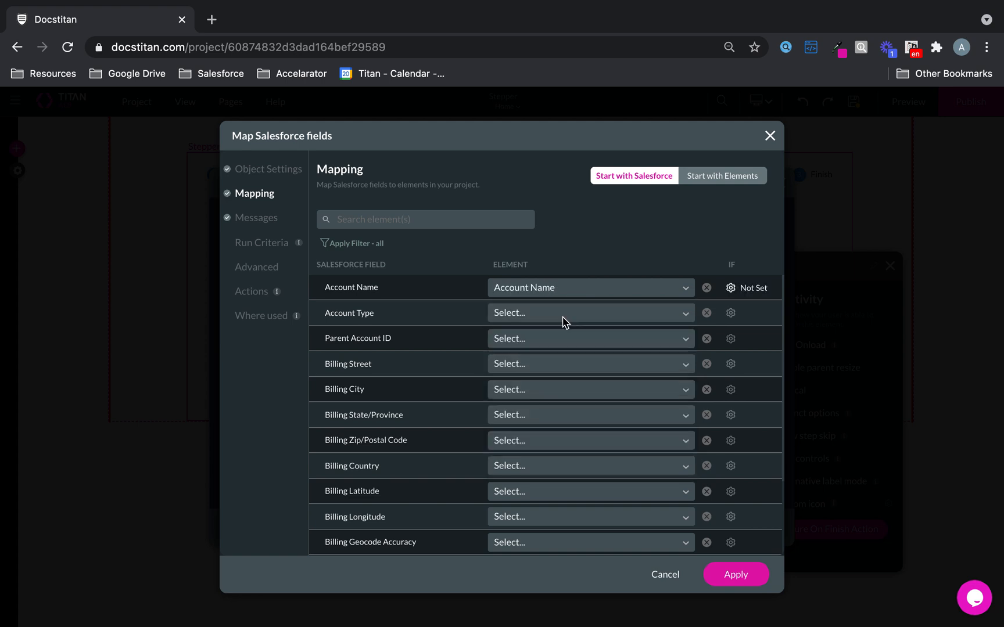
type("type")
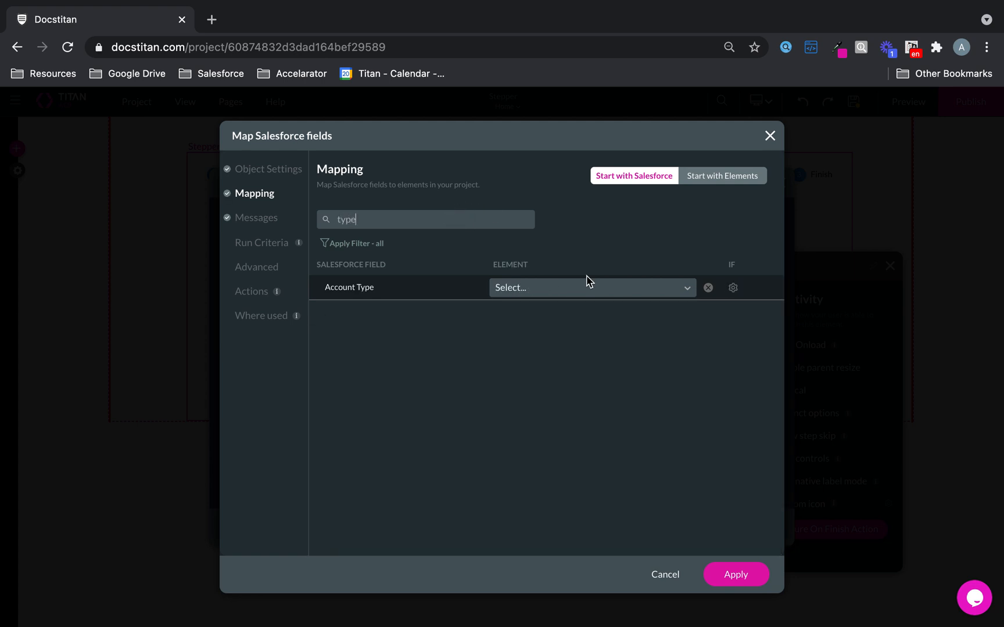
left_click(588, 287)
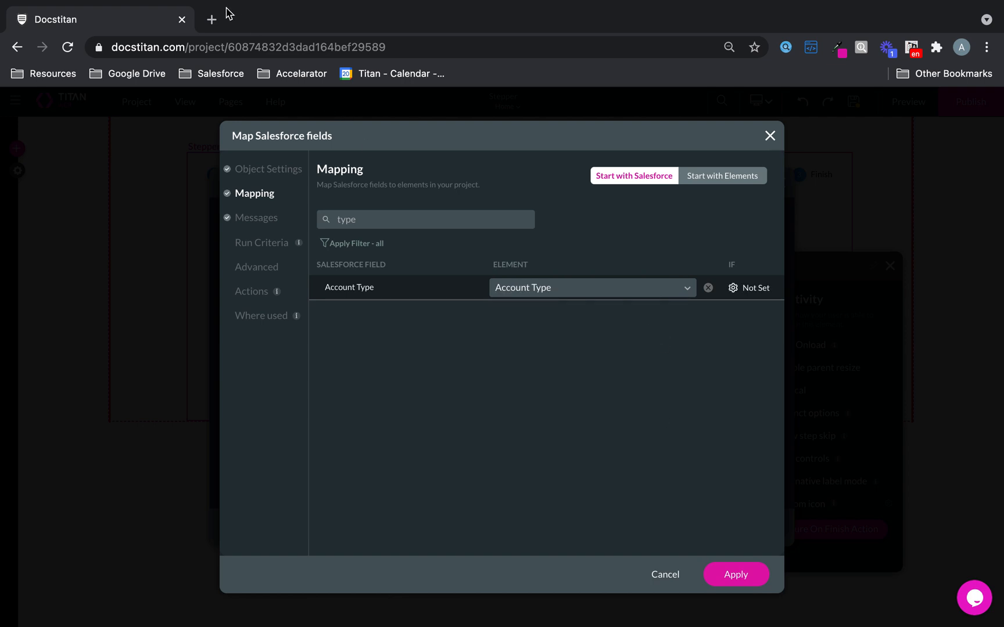
left_click(210, 20)
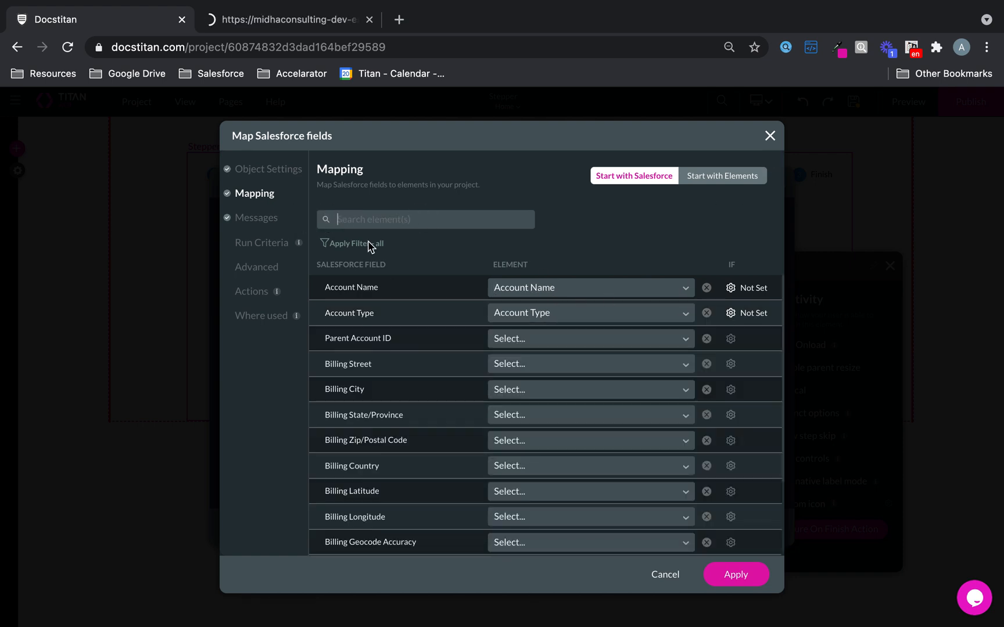
left_click(351, 243)
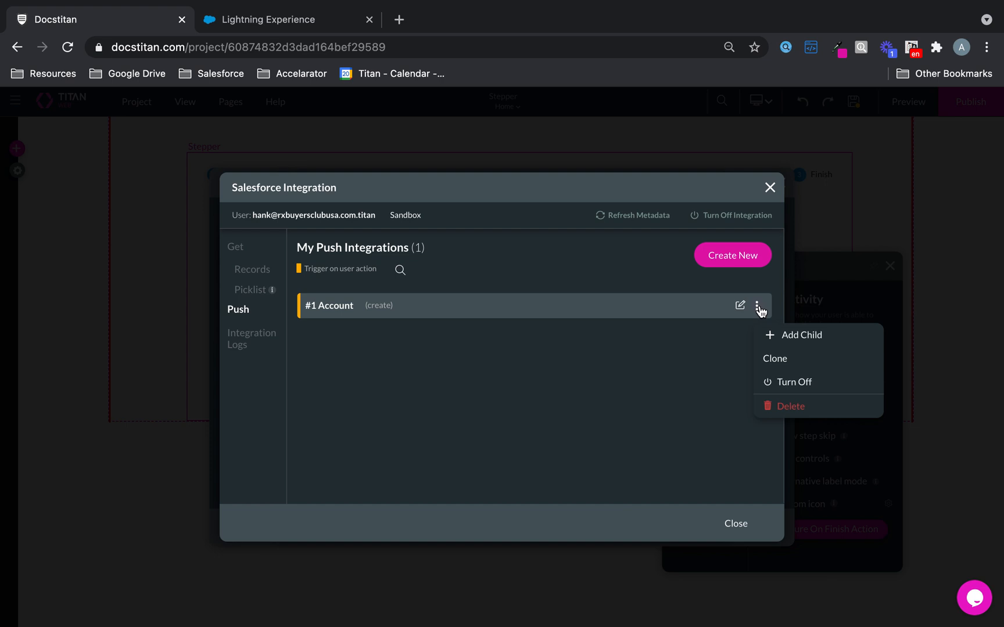
Add a child Contact create integration mapping Account ID, First Name, Last Name and Email
left_click(739, 304)
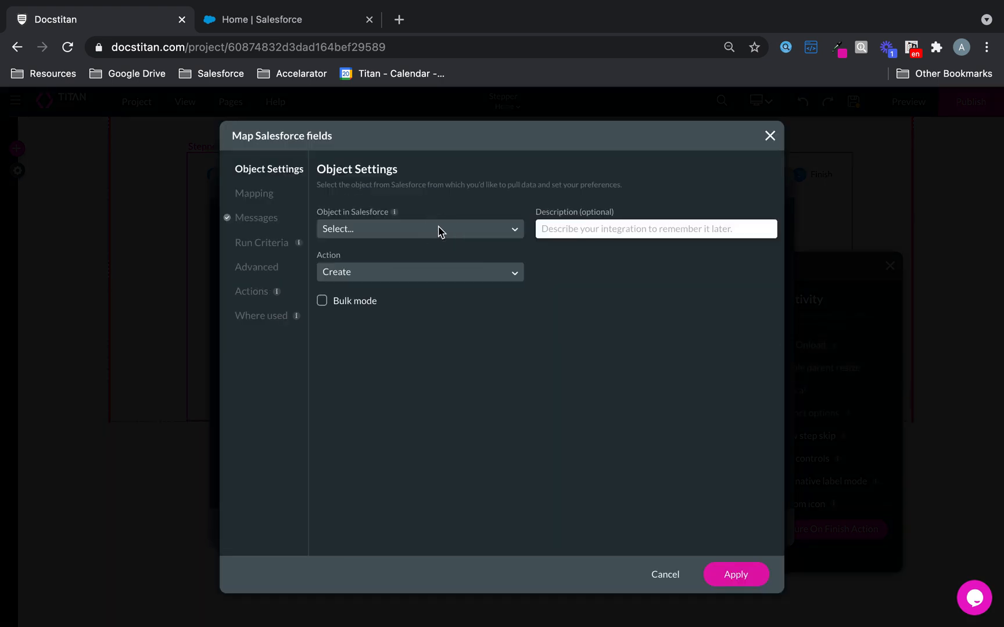
type("contact")
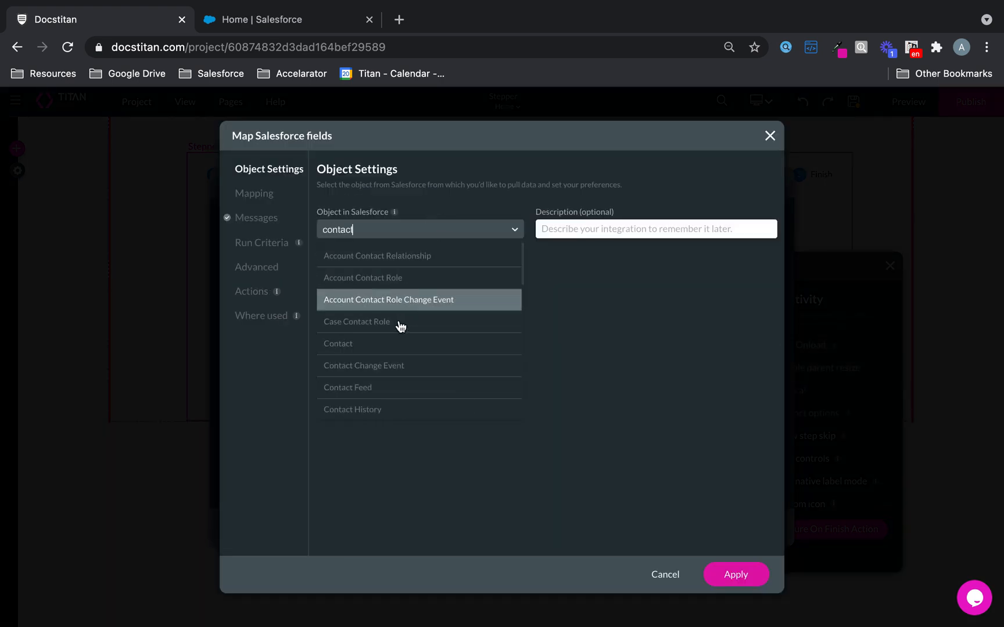
left_click(337, 342)
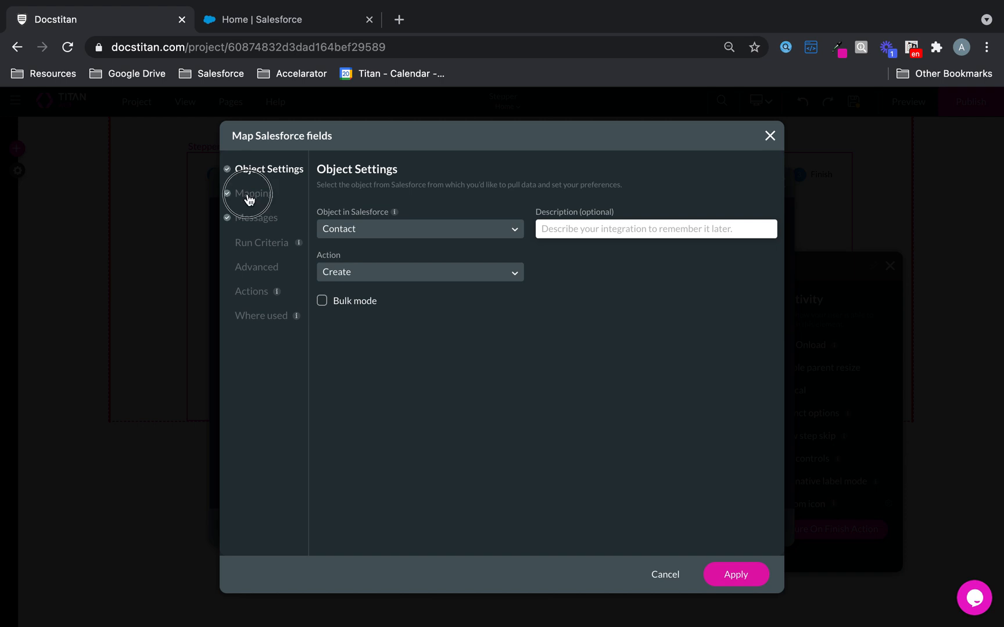
left_click(254, 193)
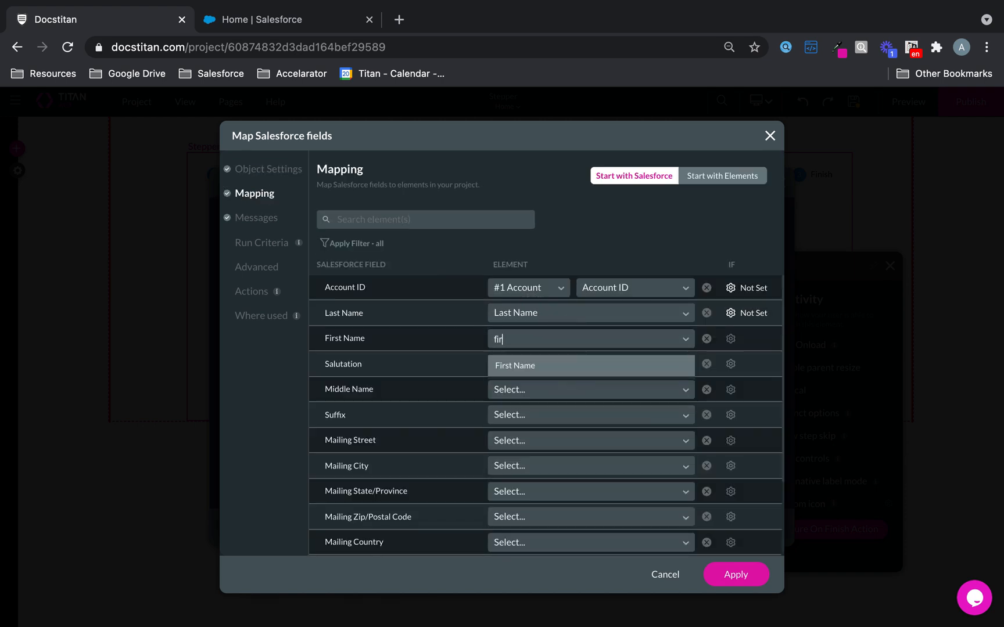
left_click(589, 338)
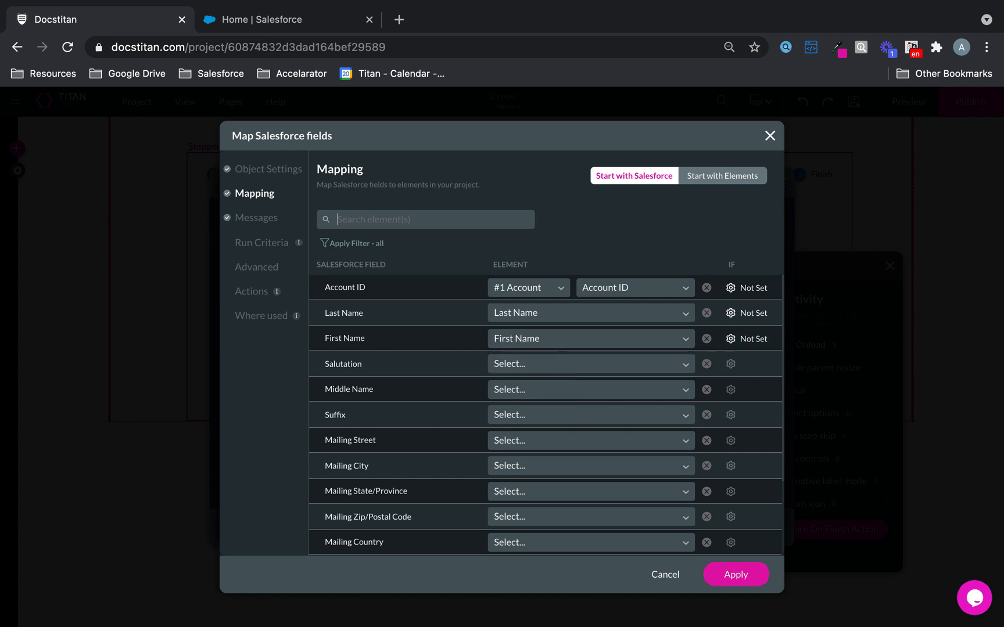
type("ema")
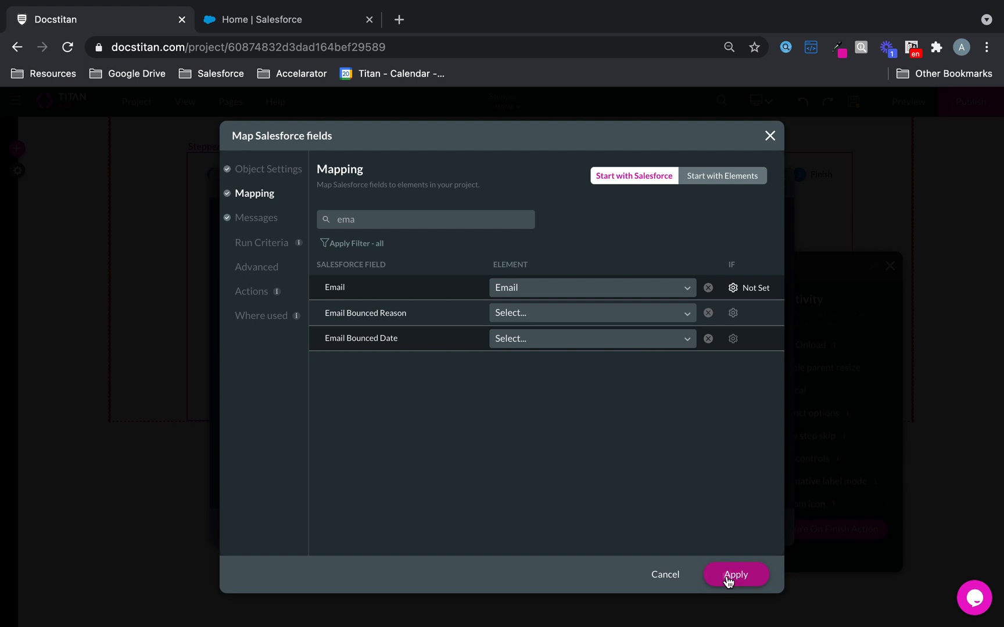
left_click(736, 574)
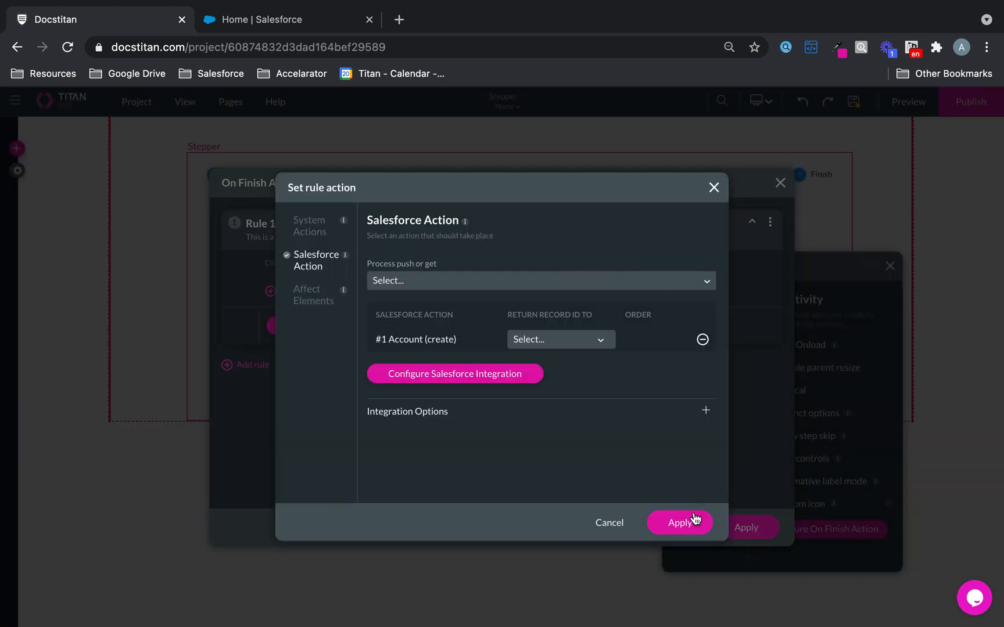
Confirm the Salesforce rule action and save the On Finish action
left_click(680, 522)
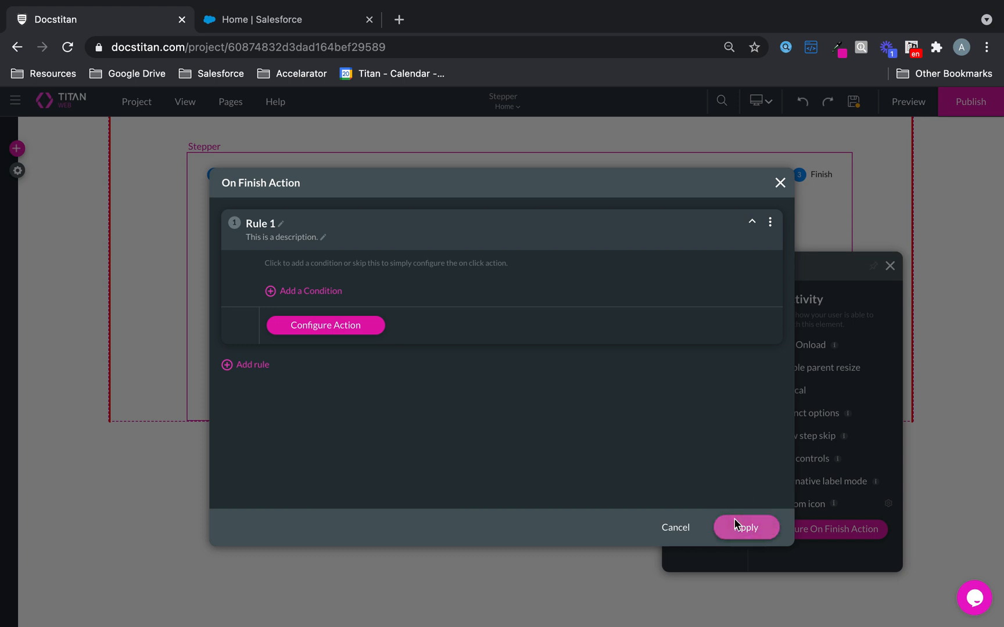
left_click(744, 526)
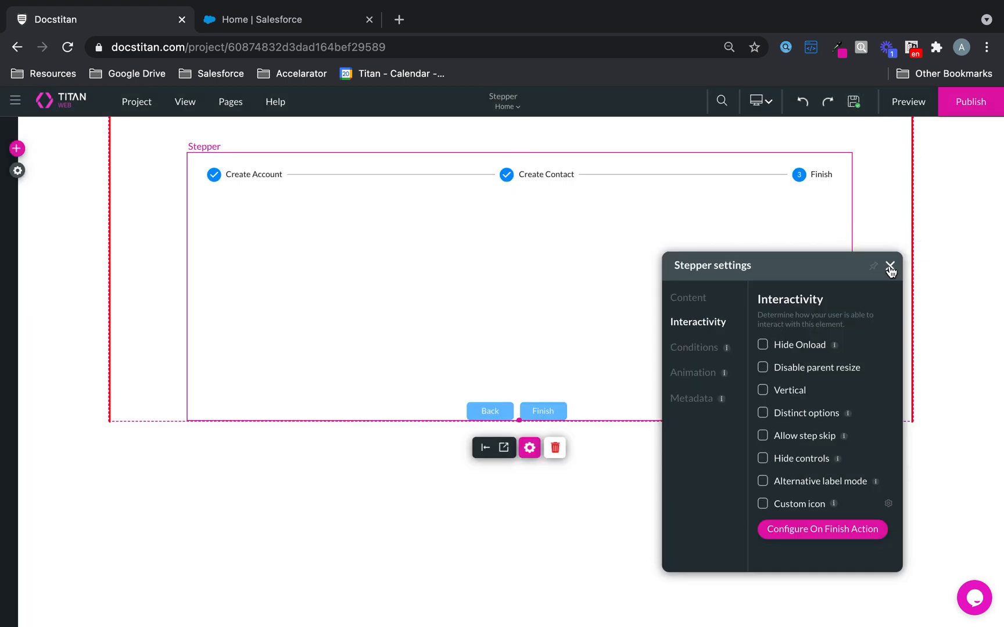
Add a Title to the Finish step reading "Click 'Finish' and you're done!"
left_click(890, 265)
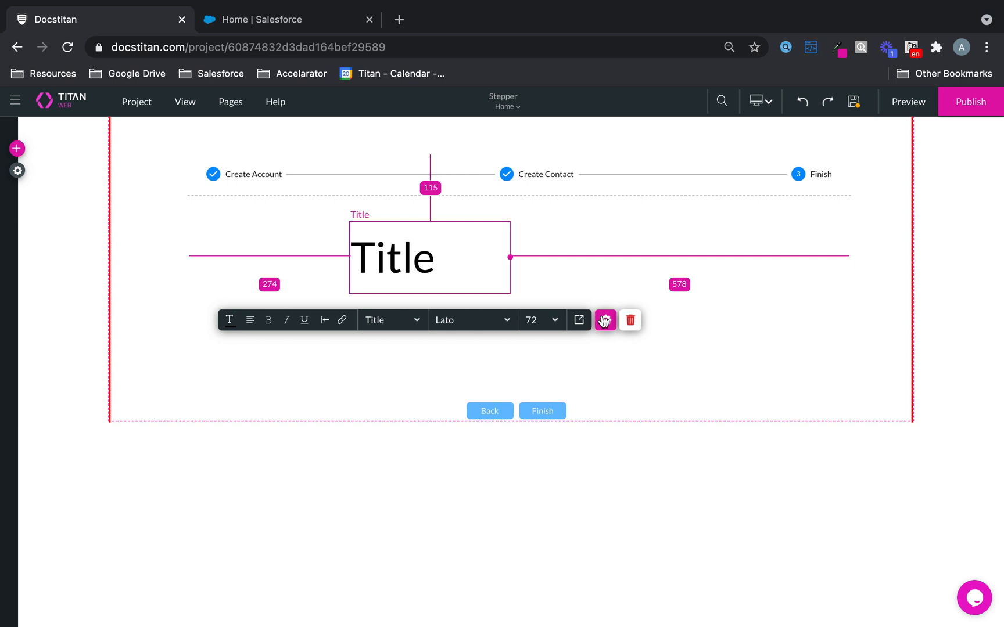
left_click(604, 320)
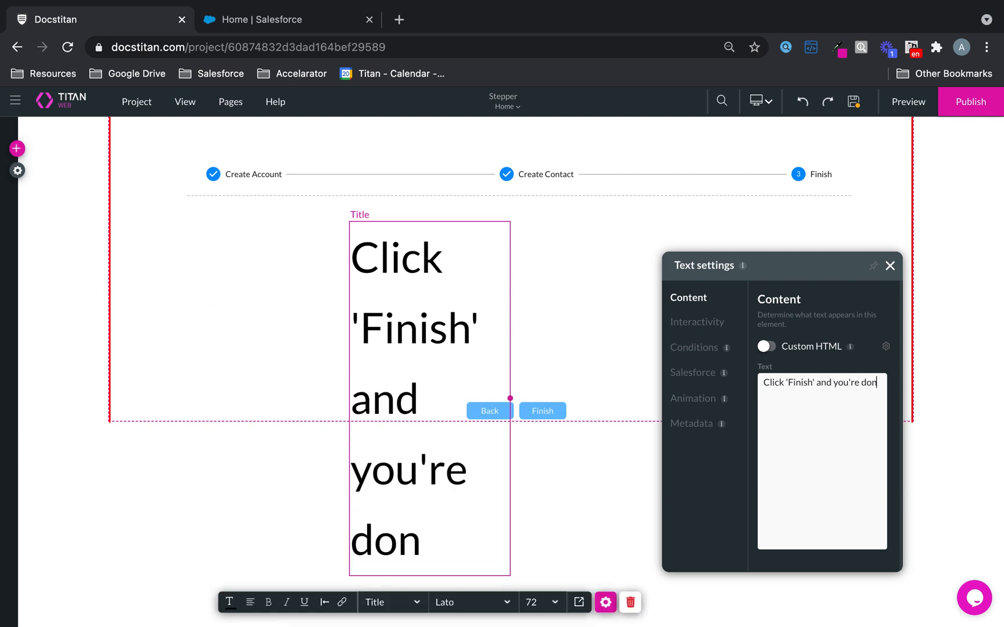
type("e!")
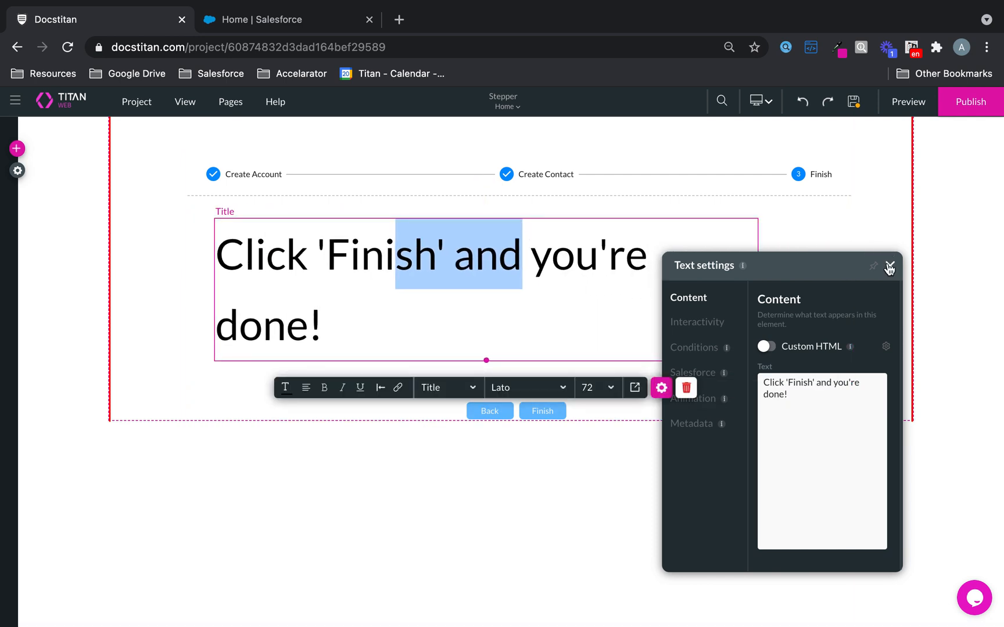
left_click(889, 267)
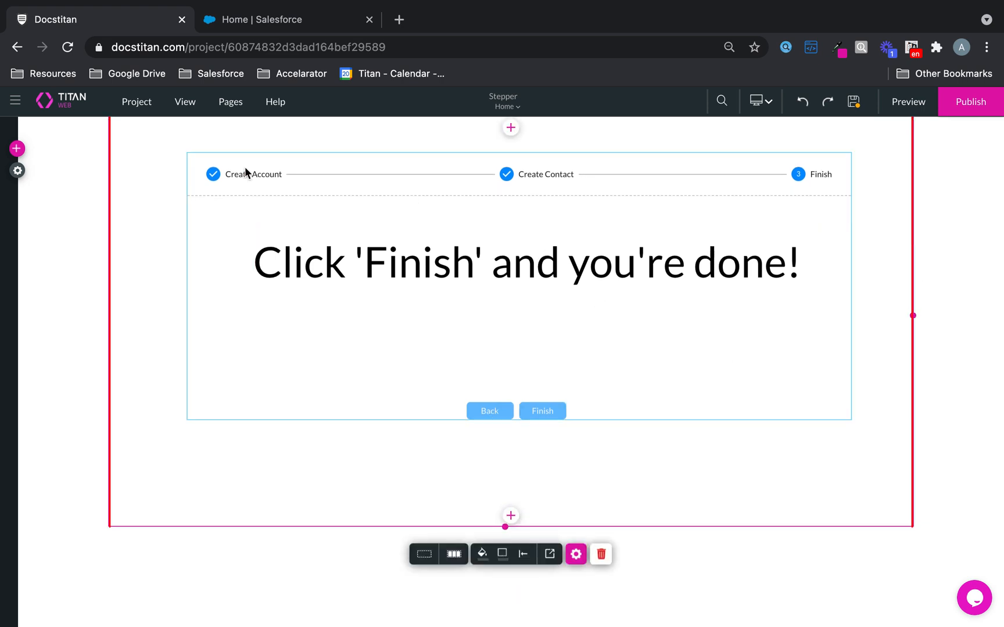
Return the stepper to its Create Account step, then jump to the Salesforce app home
left_click(855, 101)
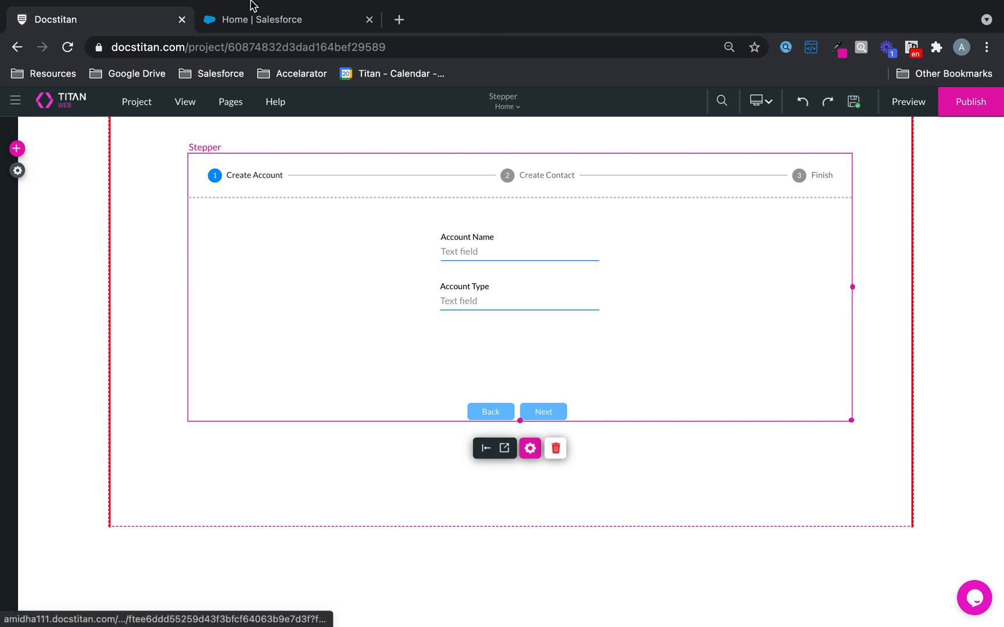
left_click(286, 20)
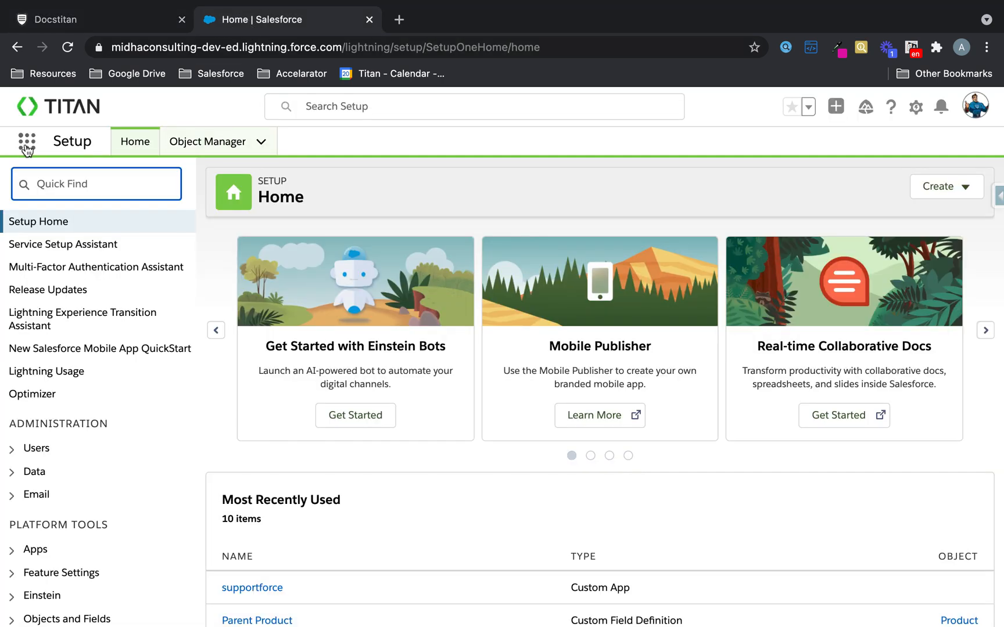
left_click(27, 140)
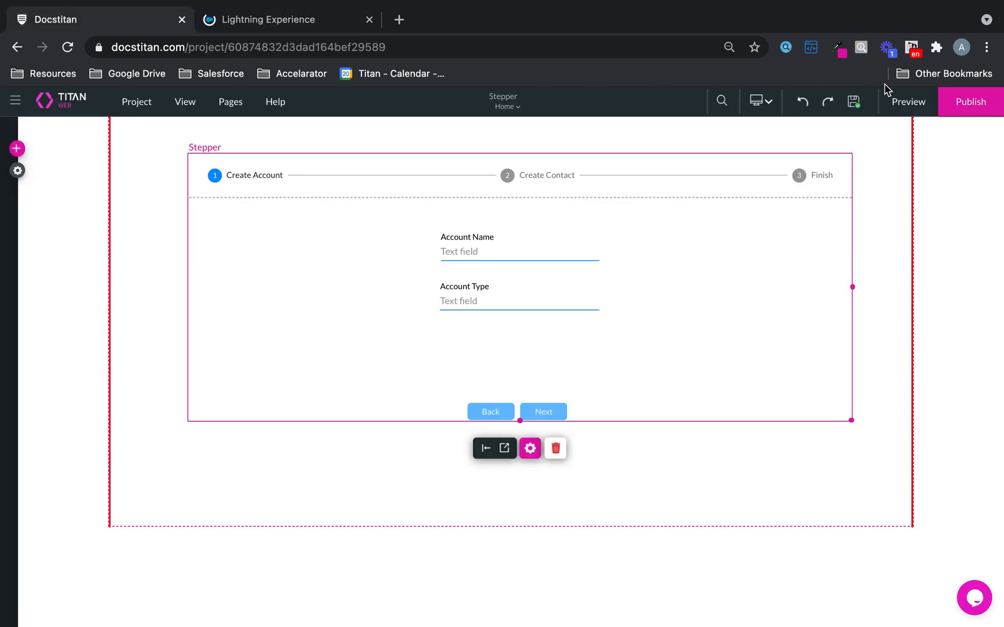
Run a live preview of the stepper and start entering an account name
left_click(907, 103)
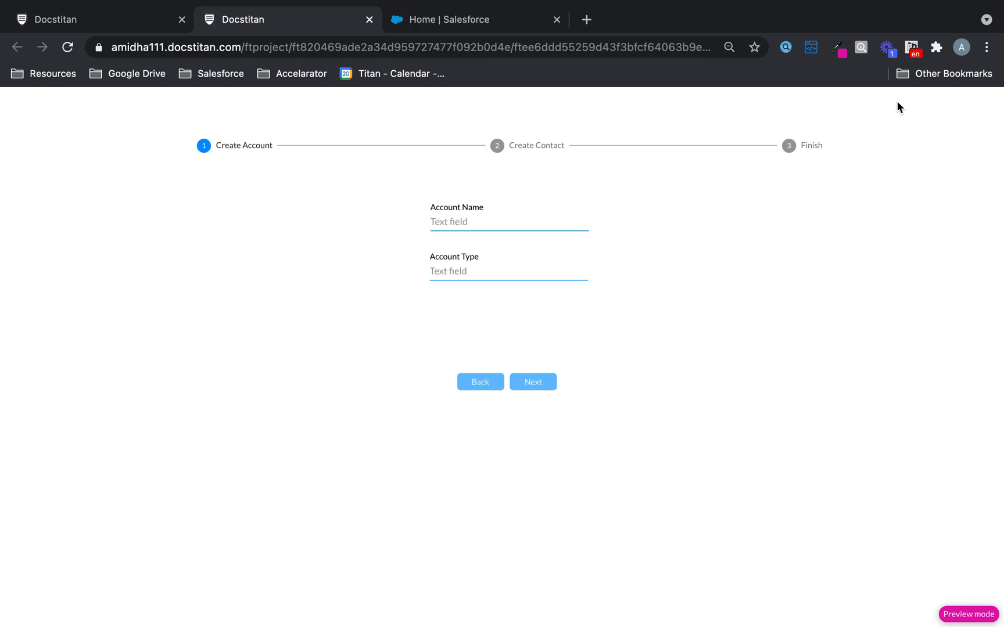
mouse_move(833, 182)
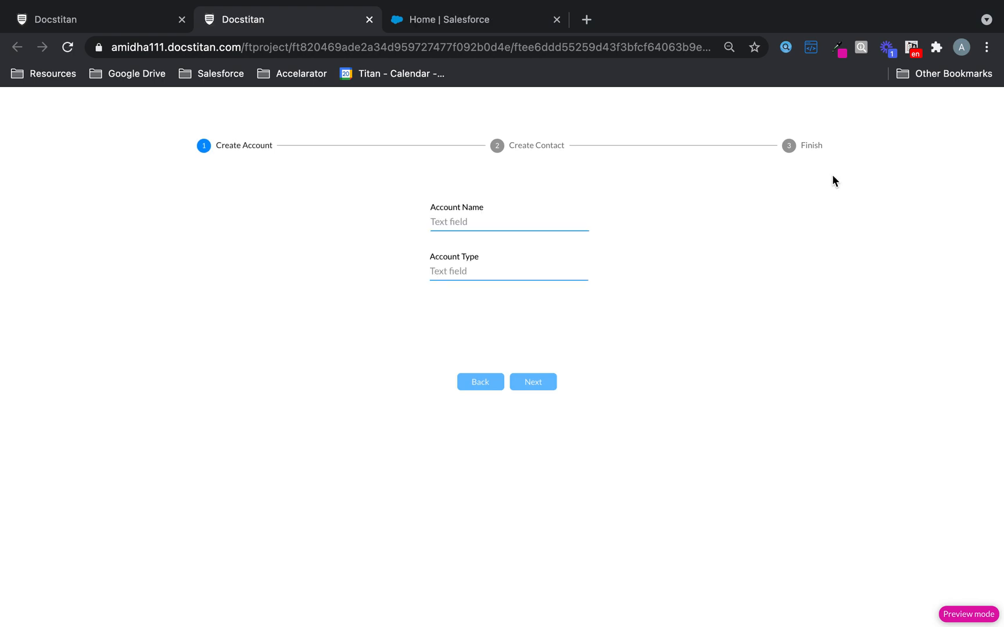
left_click(508, 222)
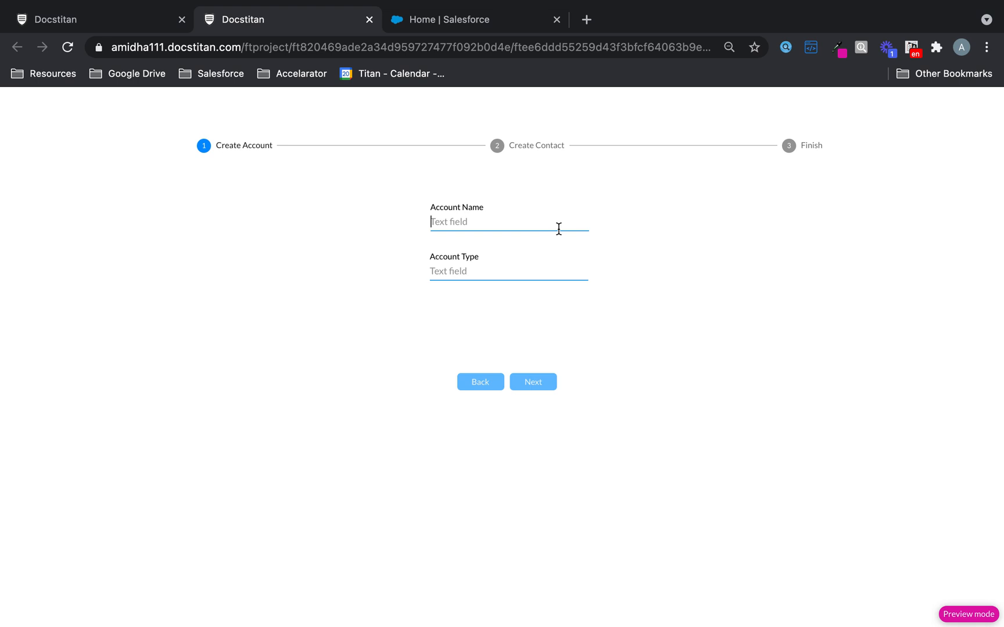
type("Ste")
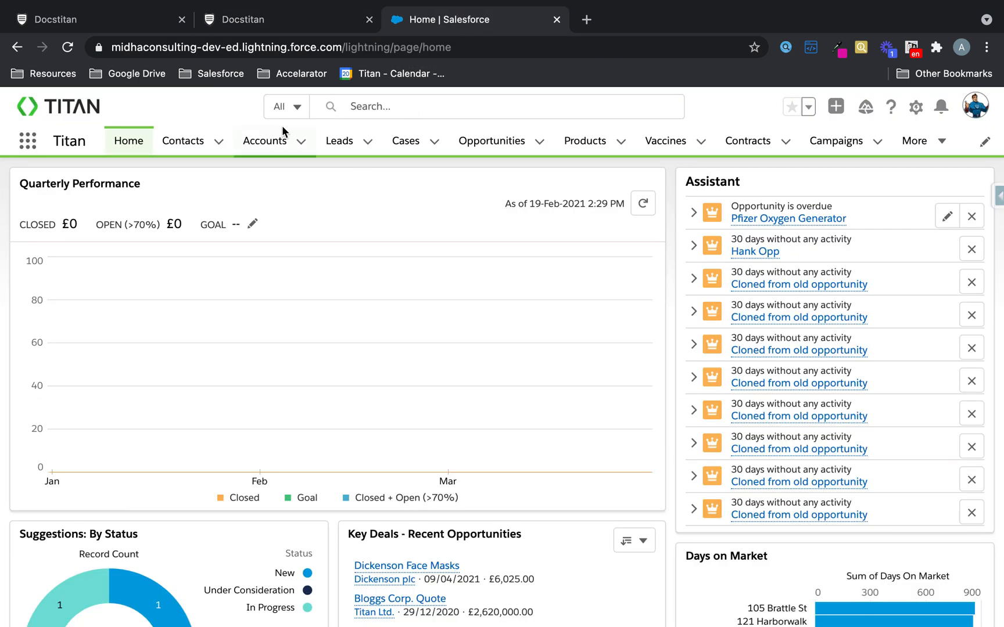
Review Salesforce's Hospitals with Covid-19 account list, then return to the preview with Account Name 'Stepper Account'
left_click(264, 140)
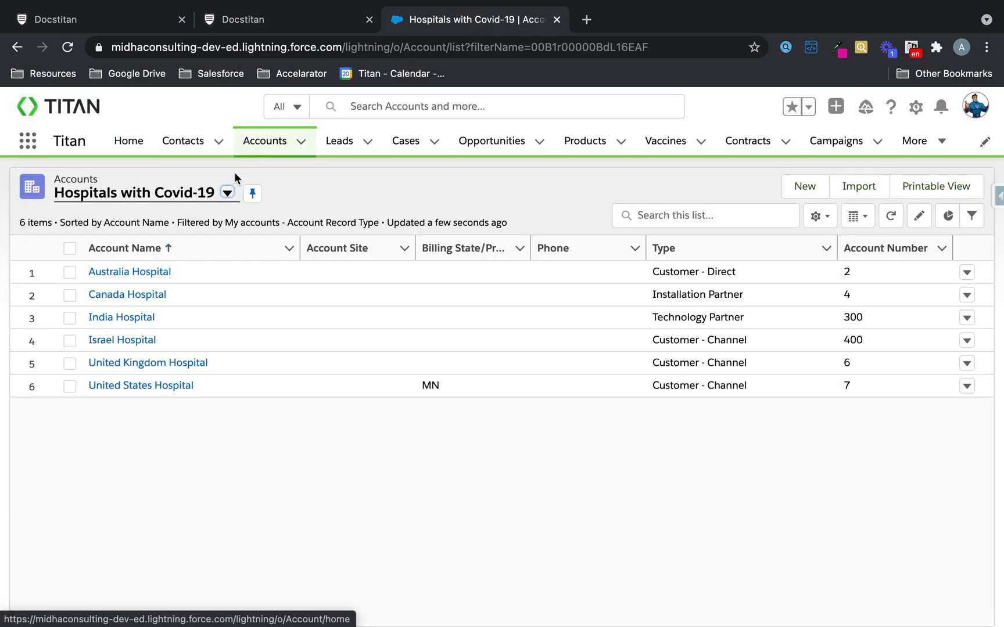
left_click(129, 271)
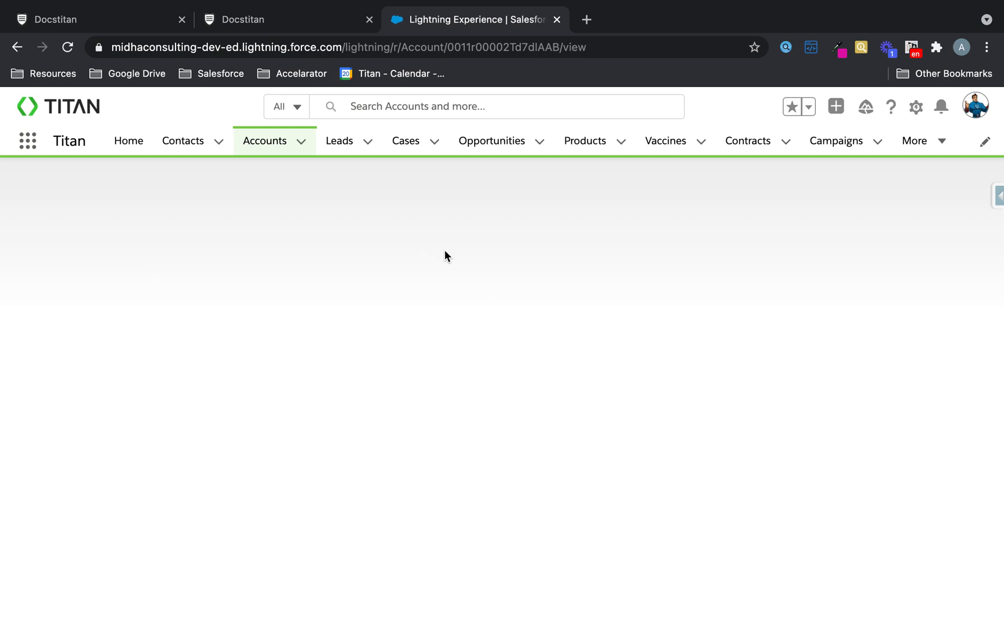
mouse_move(466, 189)
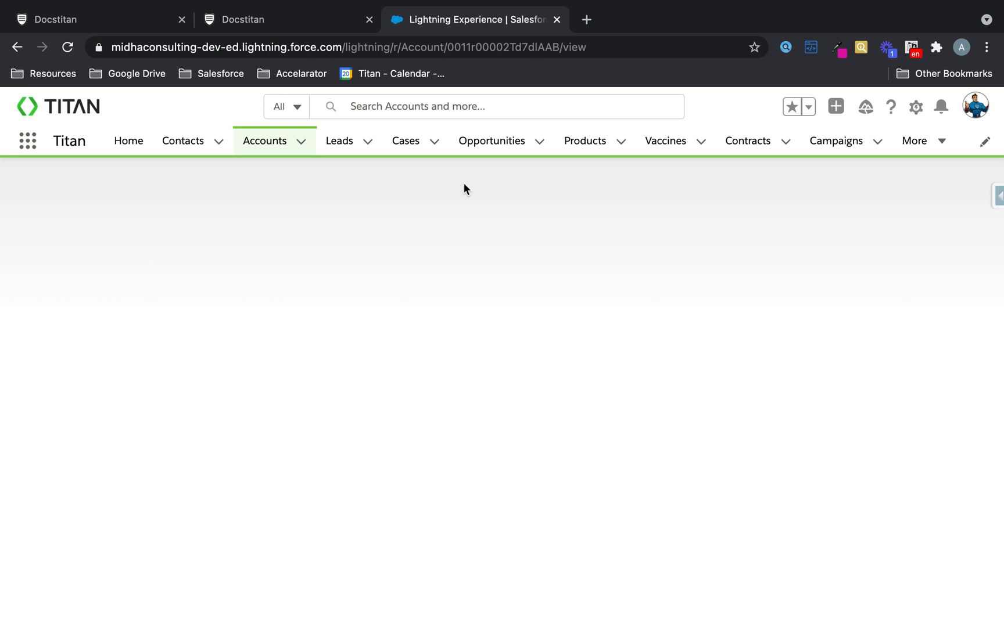
left_click(265, 140)
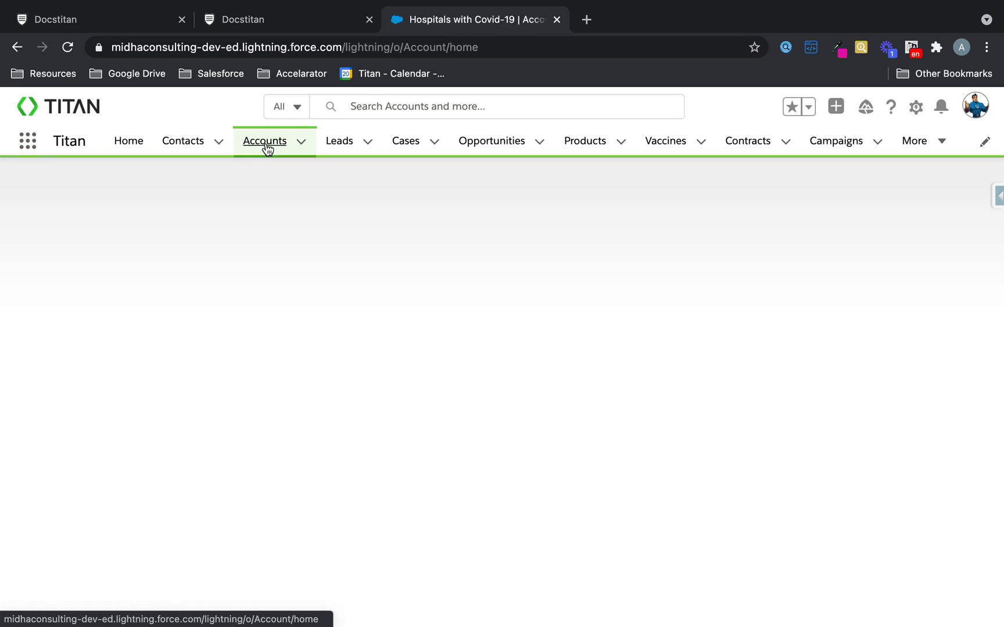
left_click(265, 141)
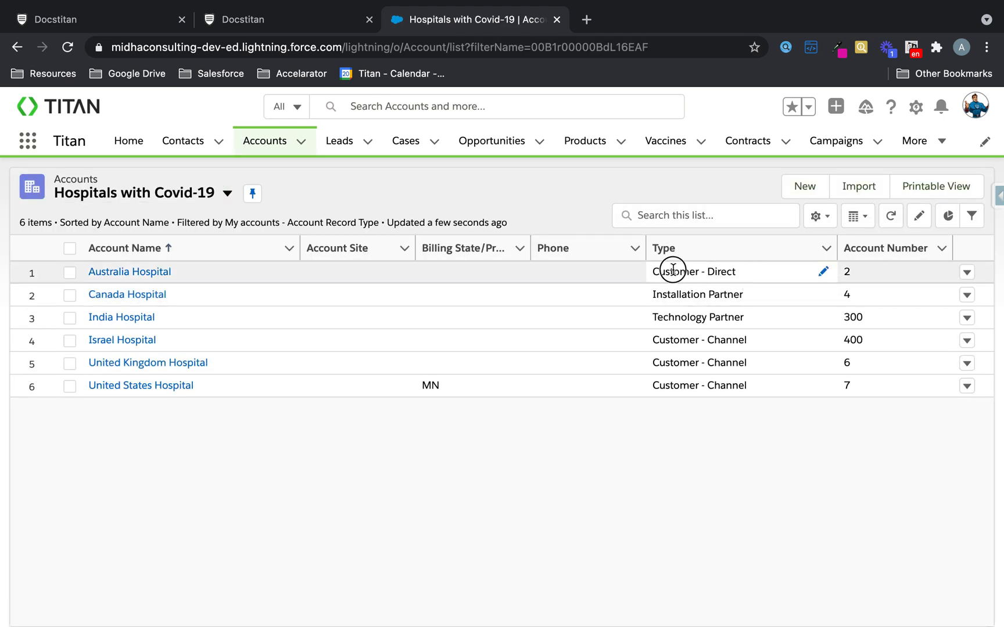
left_click(693, 272)
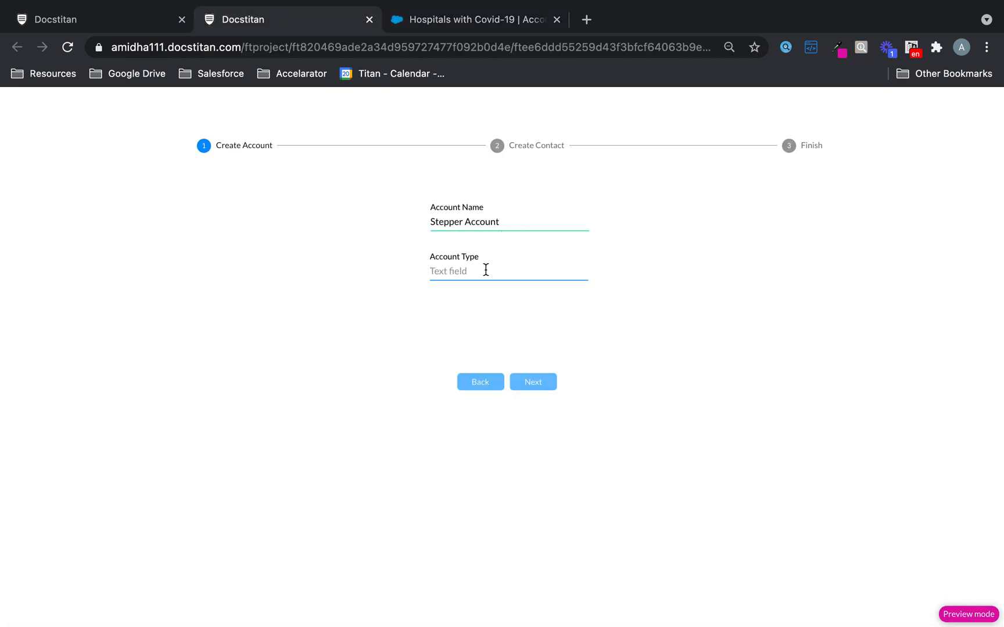
left_click(532, 381)
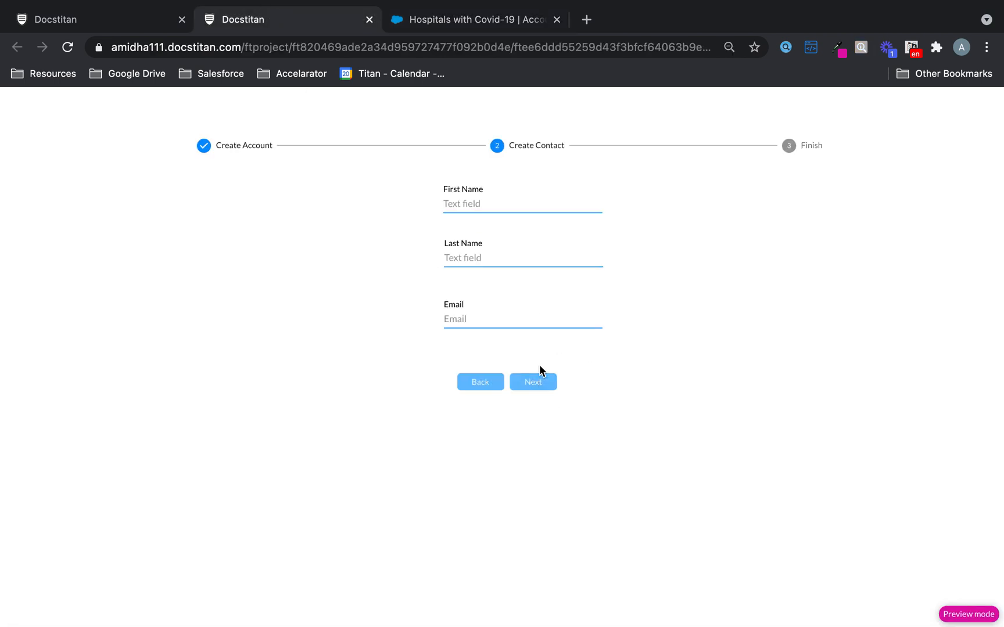
type("Steppe")
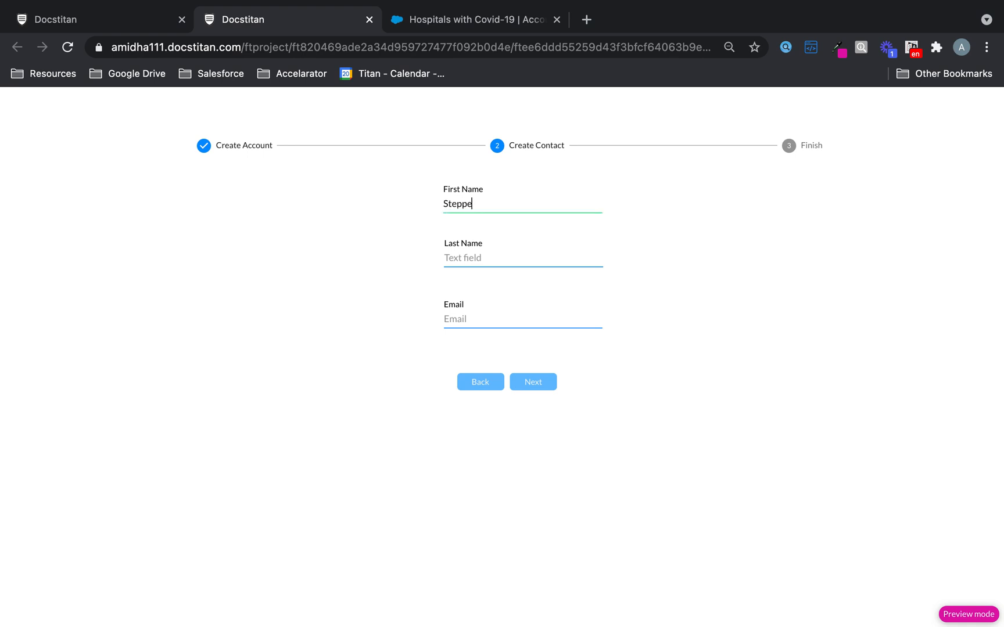
type("Contact")
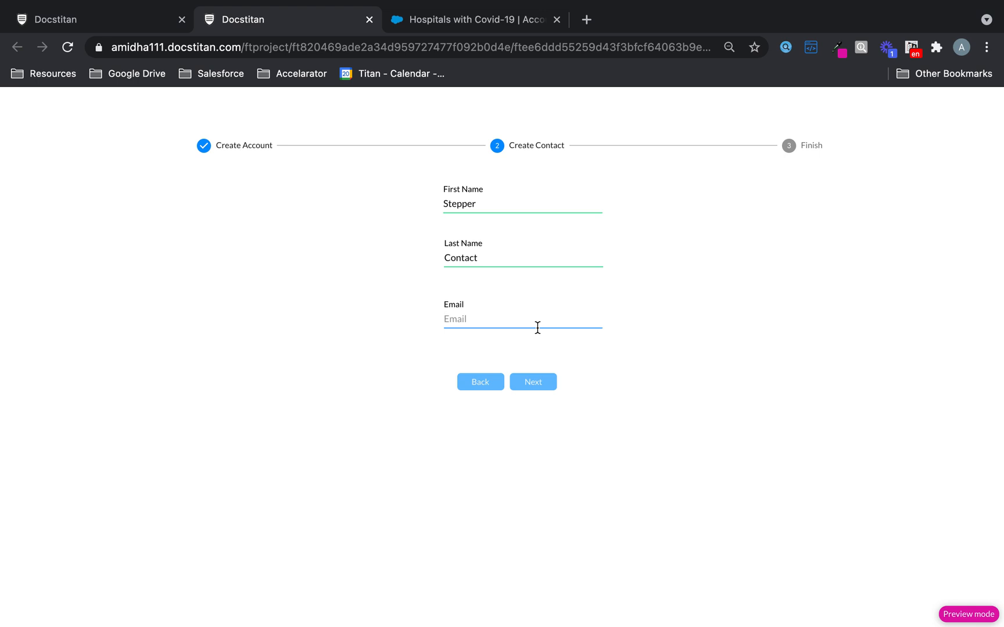
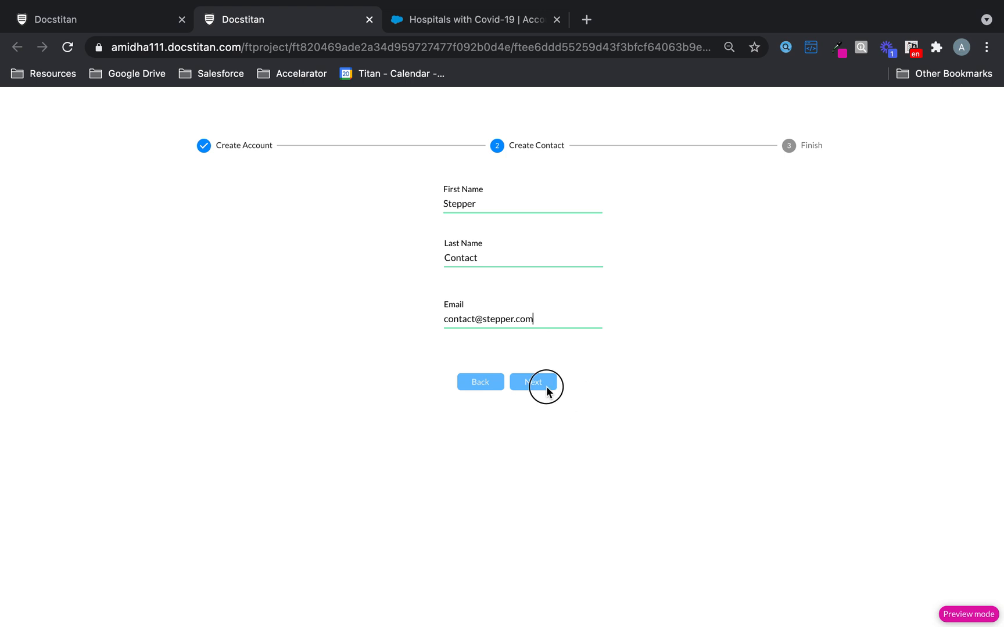
Advance to the Finish step and submit the stepper to create the records
left_click(532, 381)
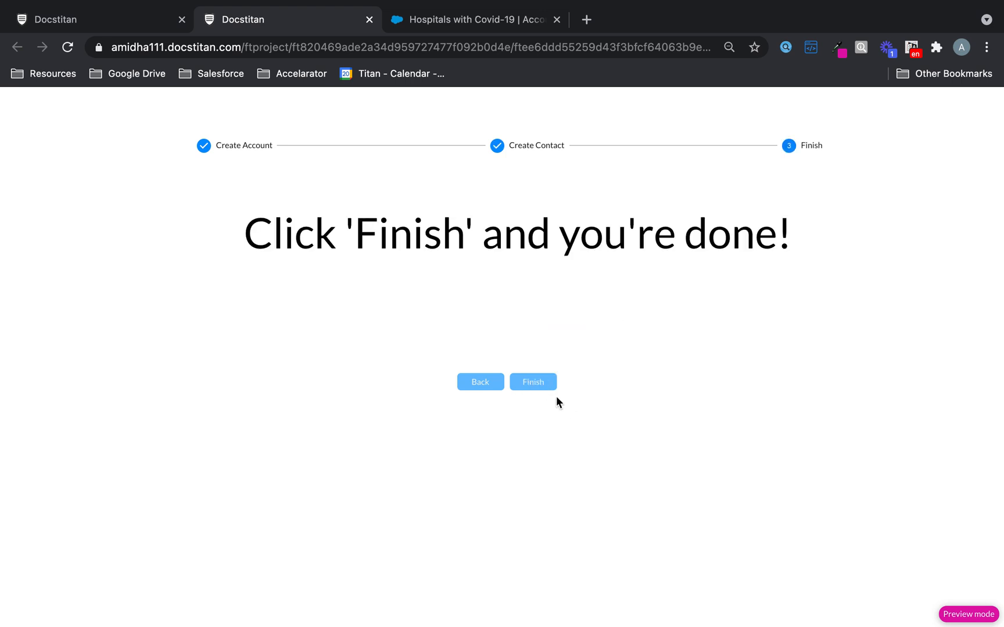
left_click(532, 381)
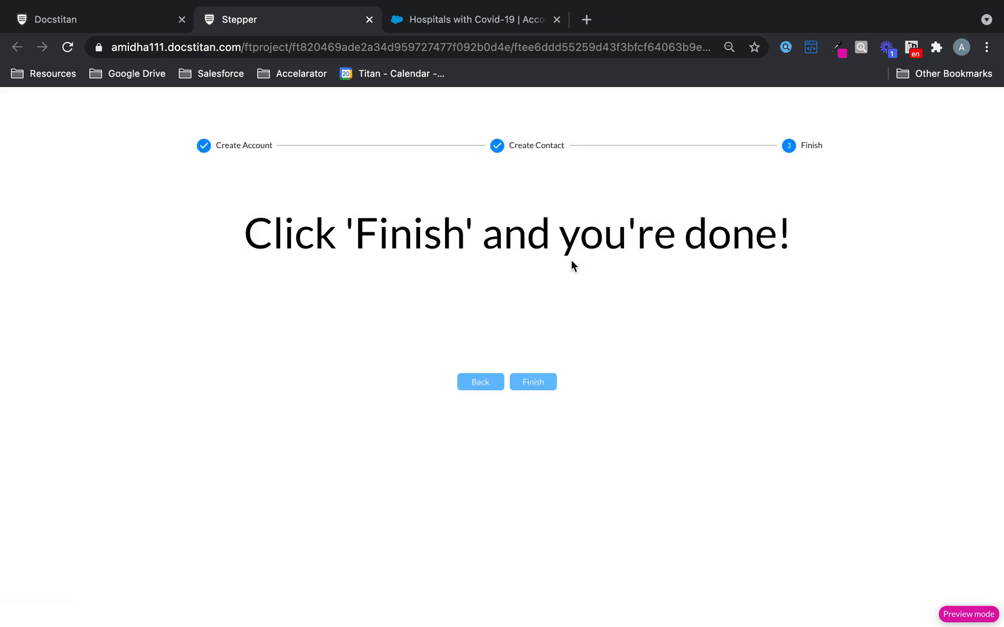
mouse_move(122, 20)
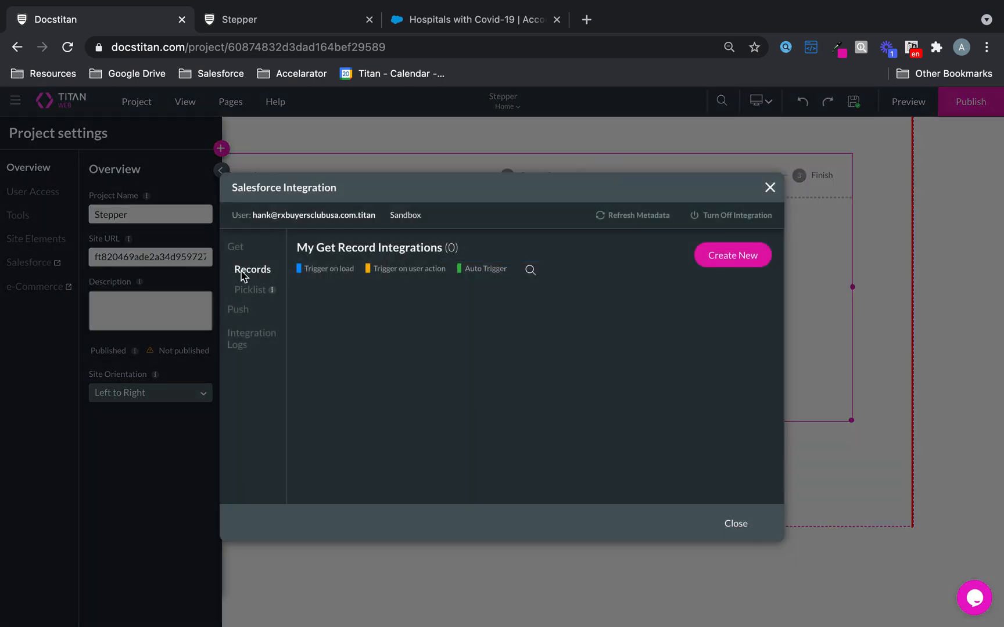
Check the integration logs for the Account and Contact create entries
left_click(251, 338)
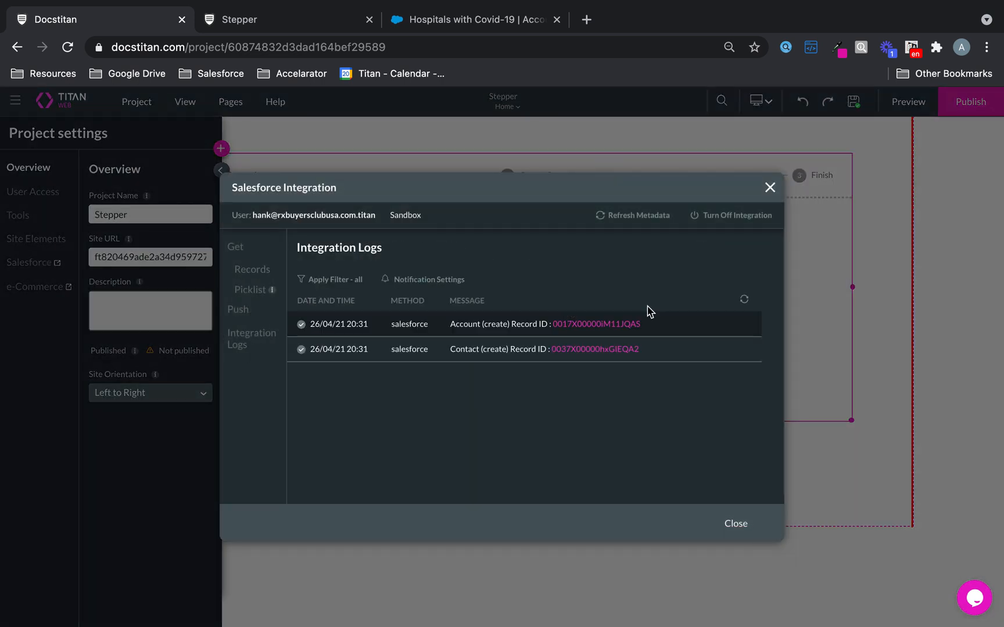
left_click(595, 325)
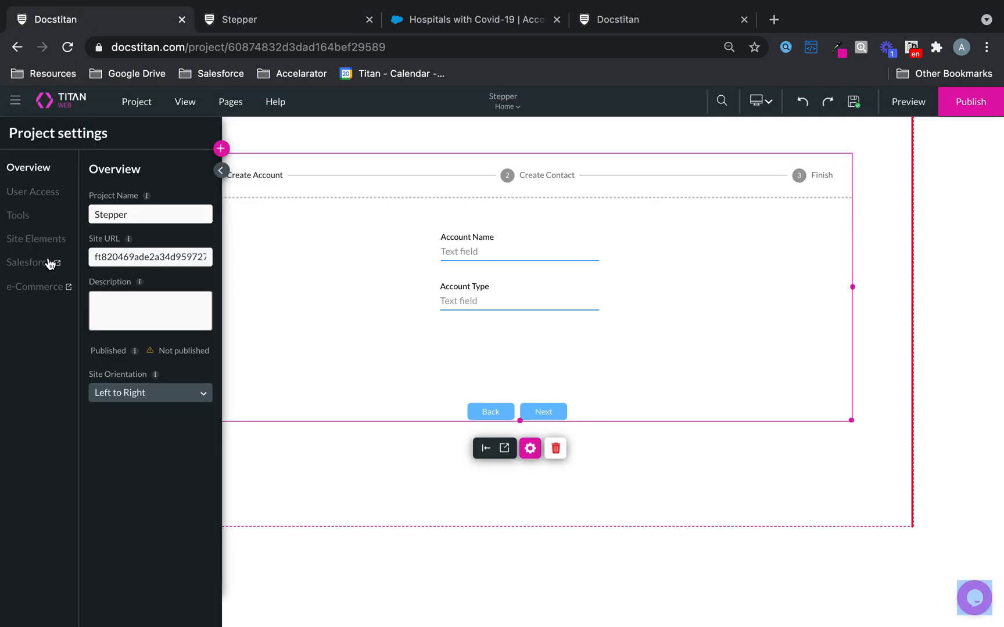
Inspect the 20:35 Contact record from the Salesforce integration logs, then close the integration window
left_click(28, 263)
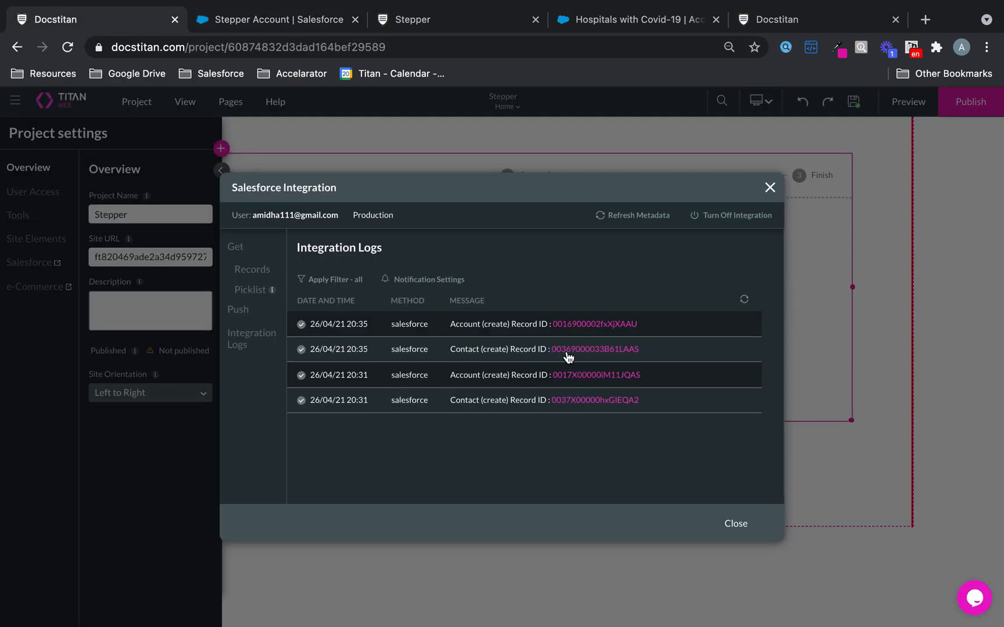
left_click(595, 349)
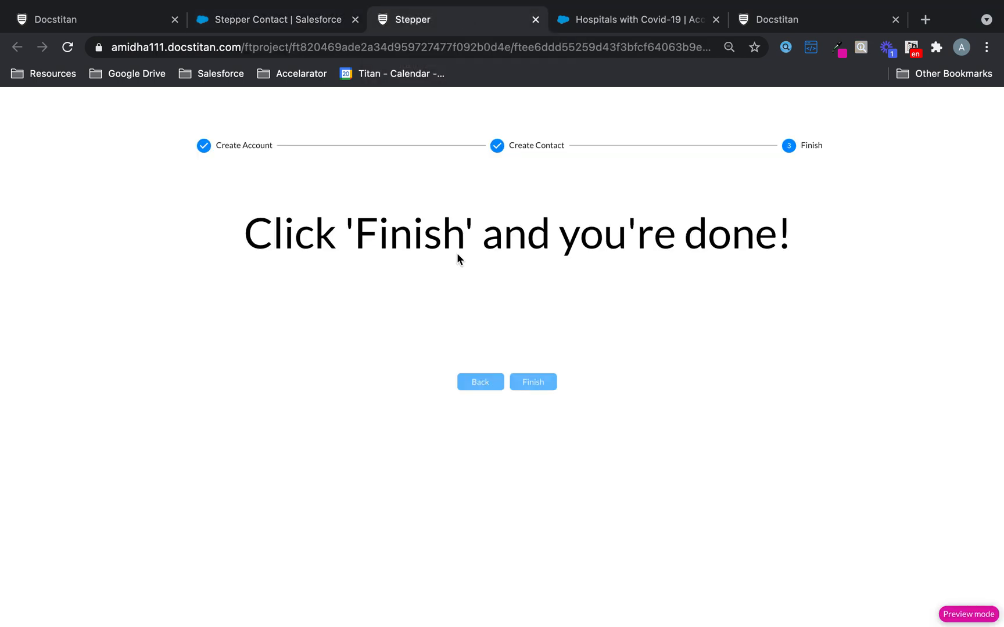
left_click(480, 381)
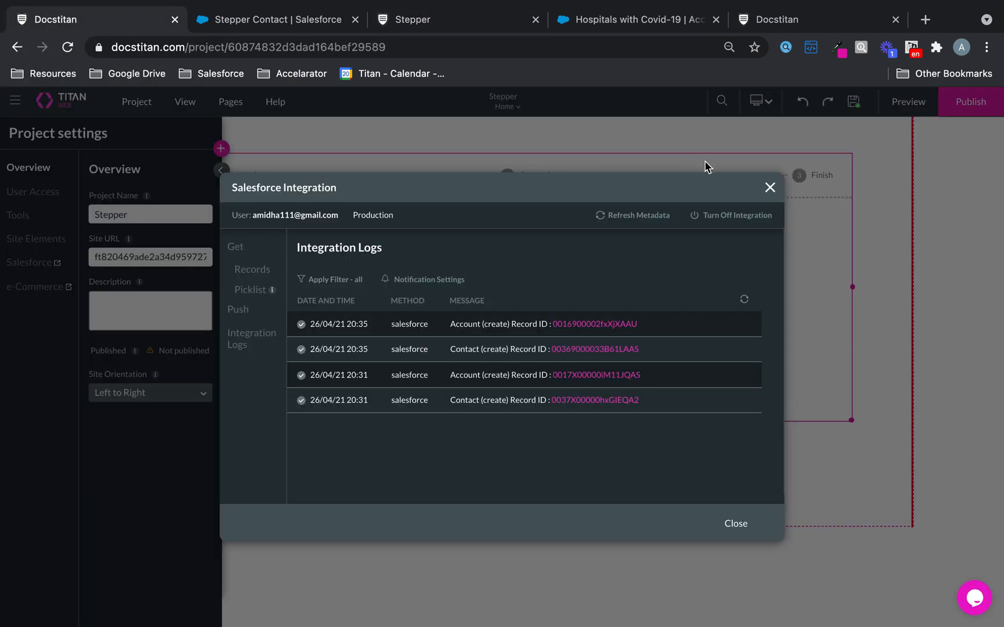
left_click(771, 187)
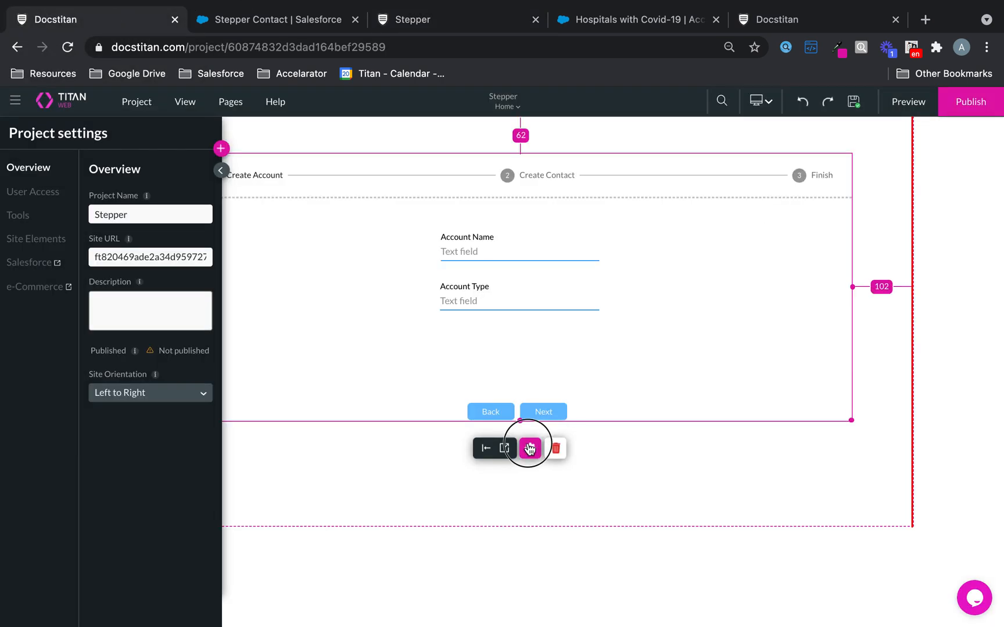
Try the stepper's Hide controls option and browse its Conditions and Metadata settings
left_click(530, 449)
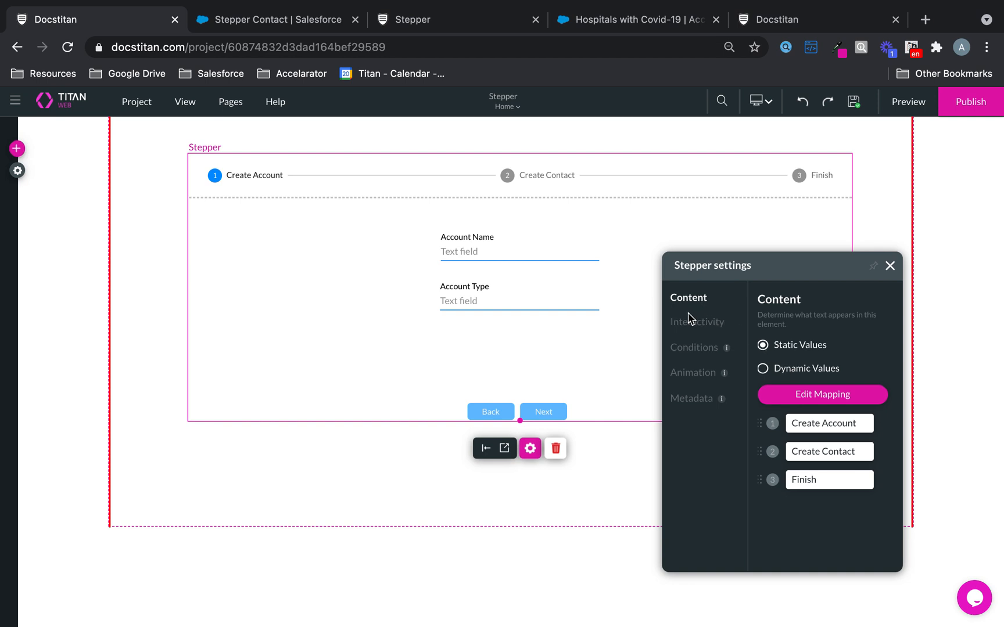
left_click(699, 322)
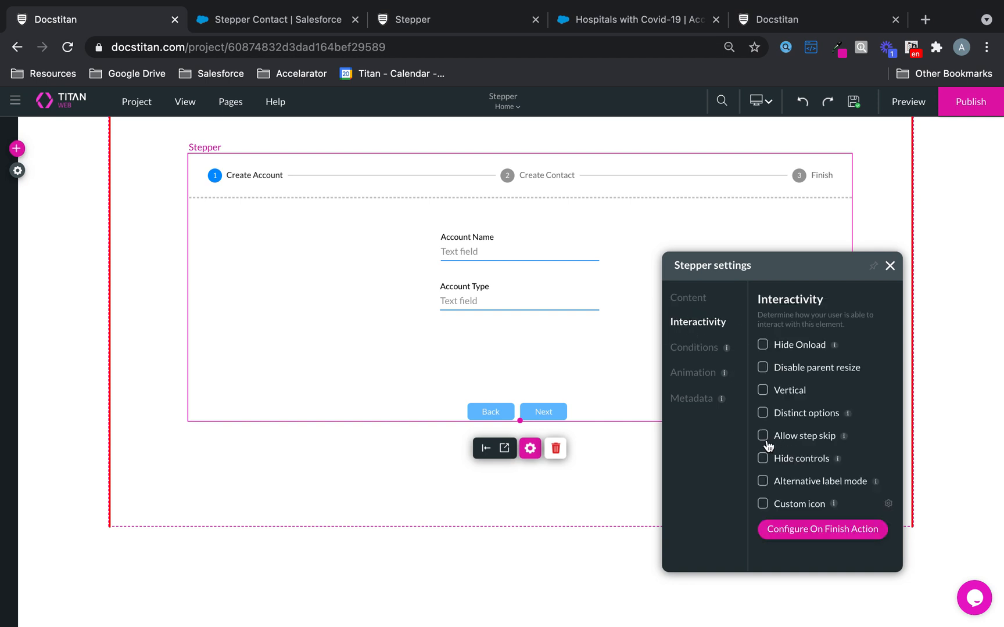
left_click(762, 459)
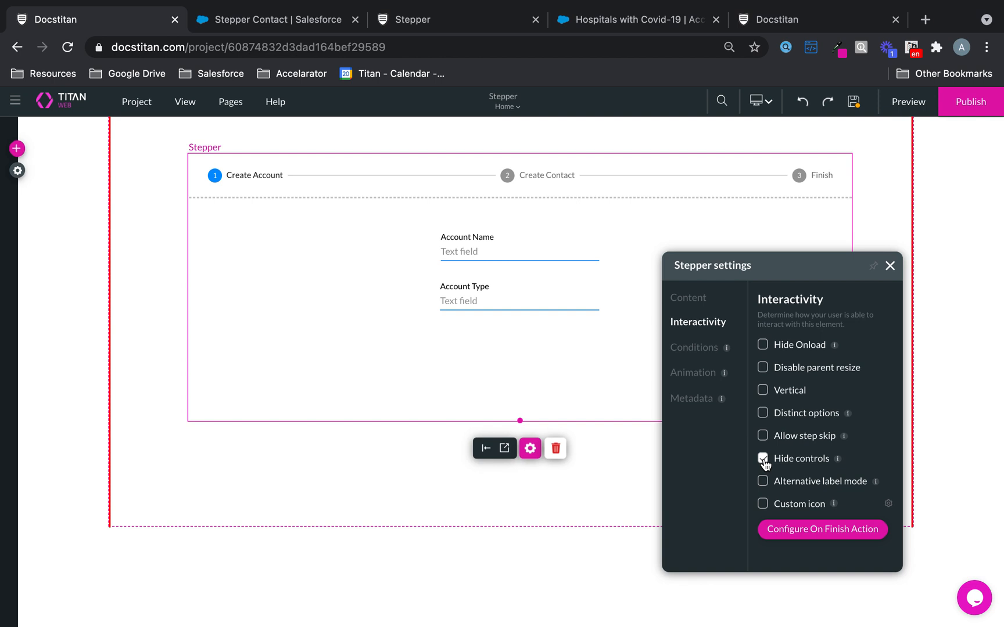
left_click(694, 347)
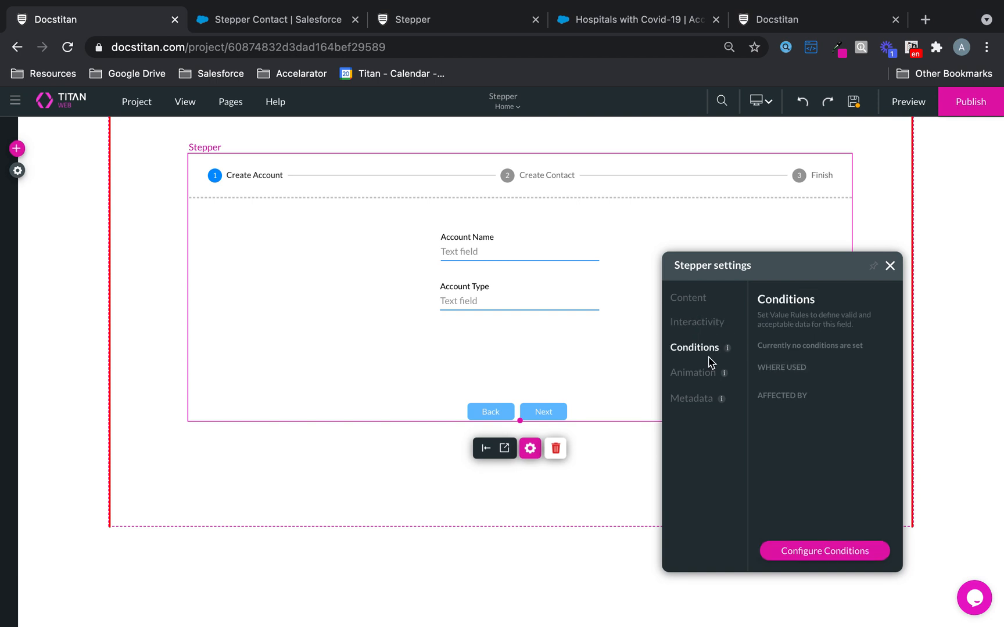
left_click(691, 399)
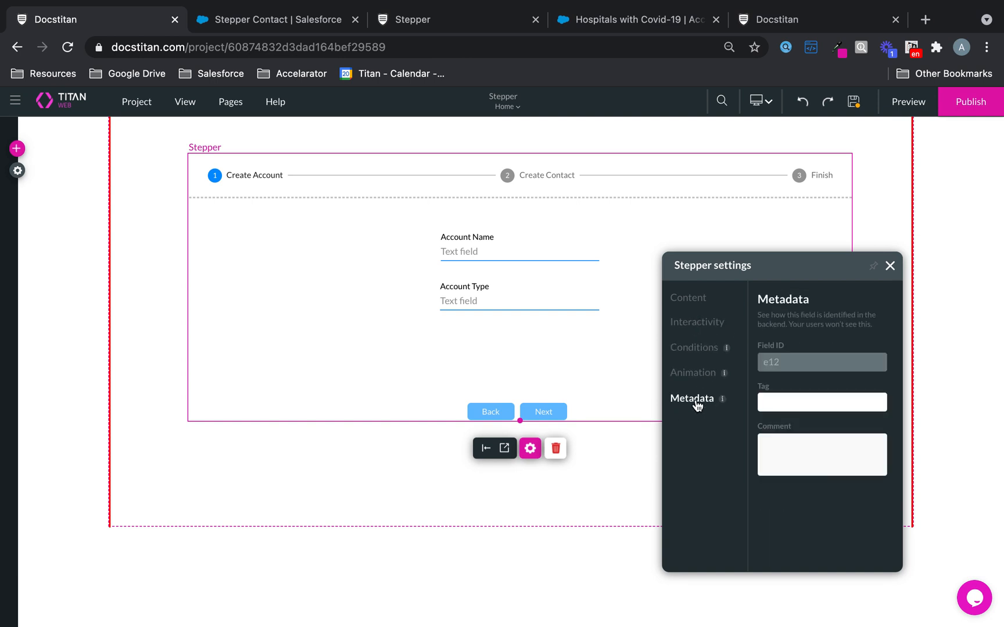
Toggle Vertical layout on and back off, then select Root in the stepper's styling options
left_click(698, 322)
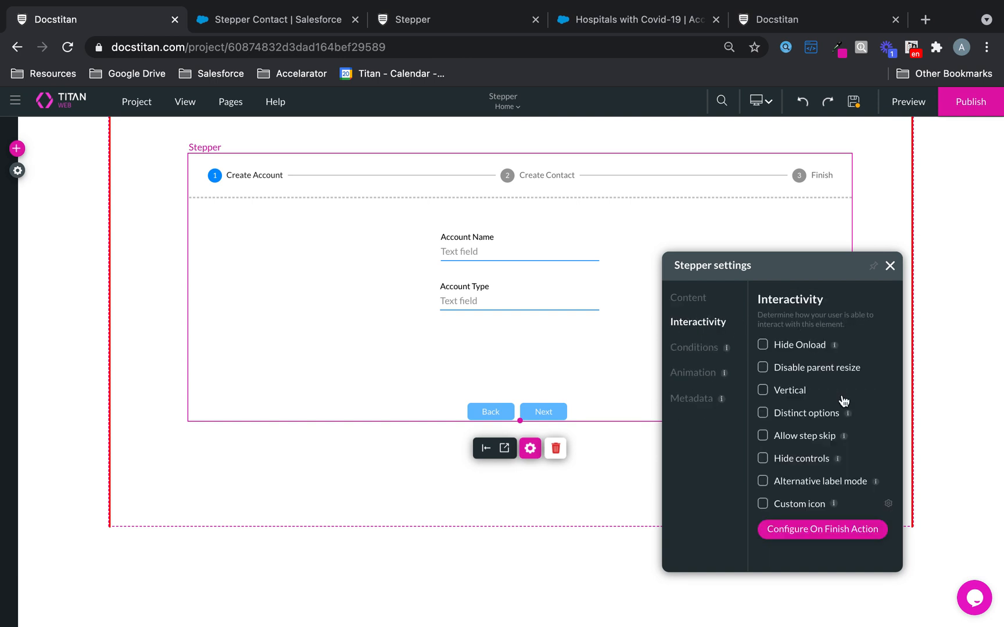
left_click(762, 390)
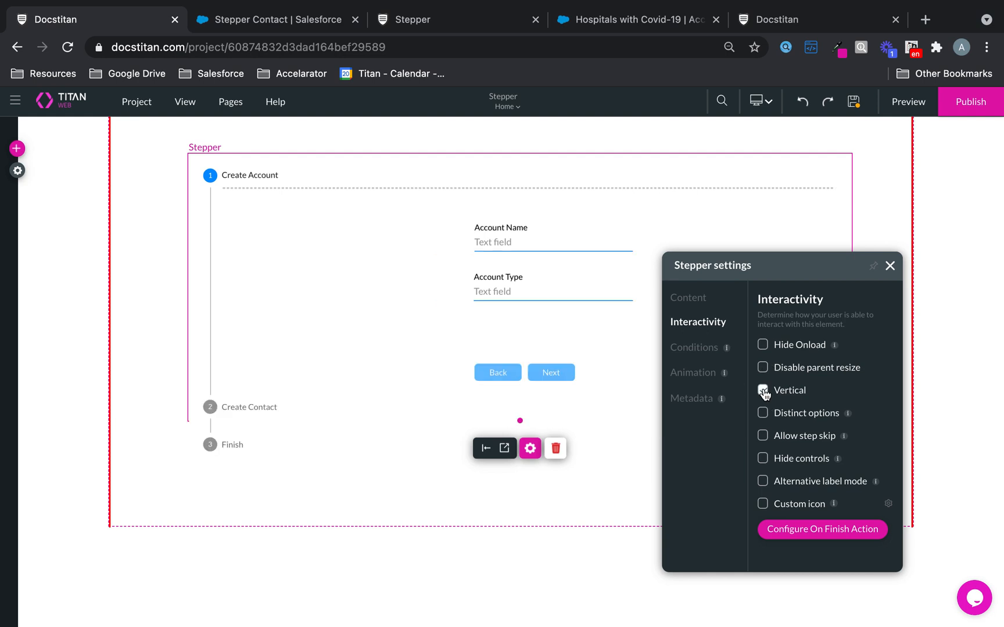
left_click(762, 391)
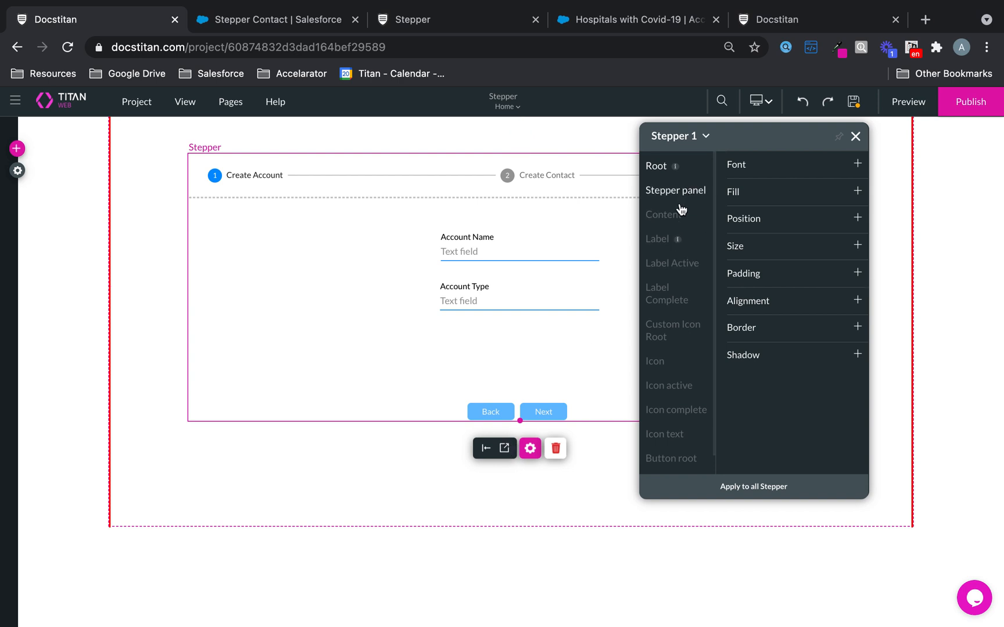
left_click(656, 166)
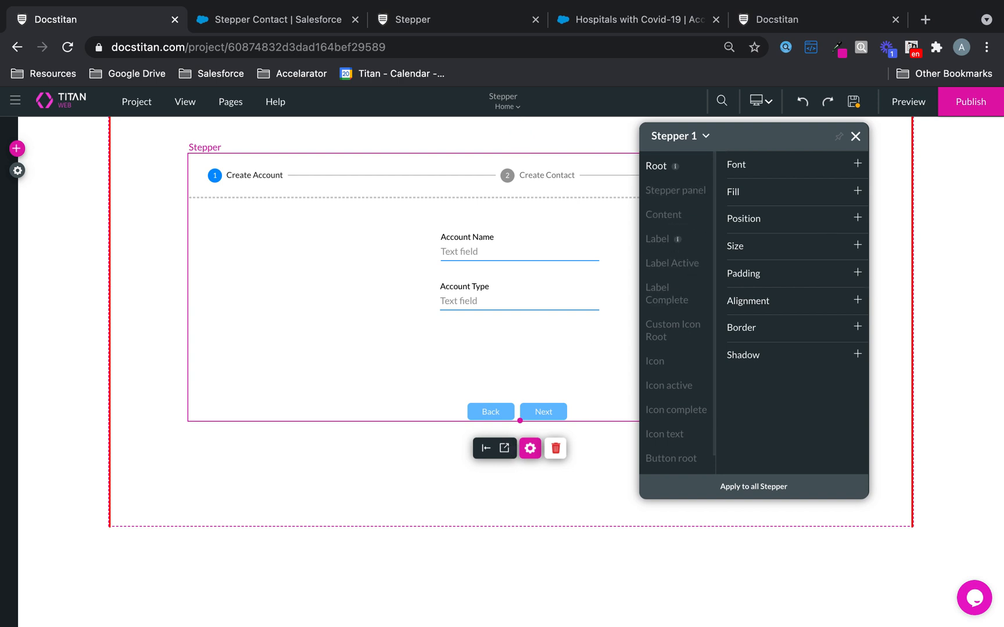